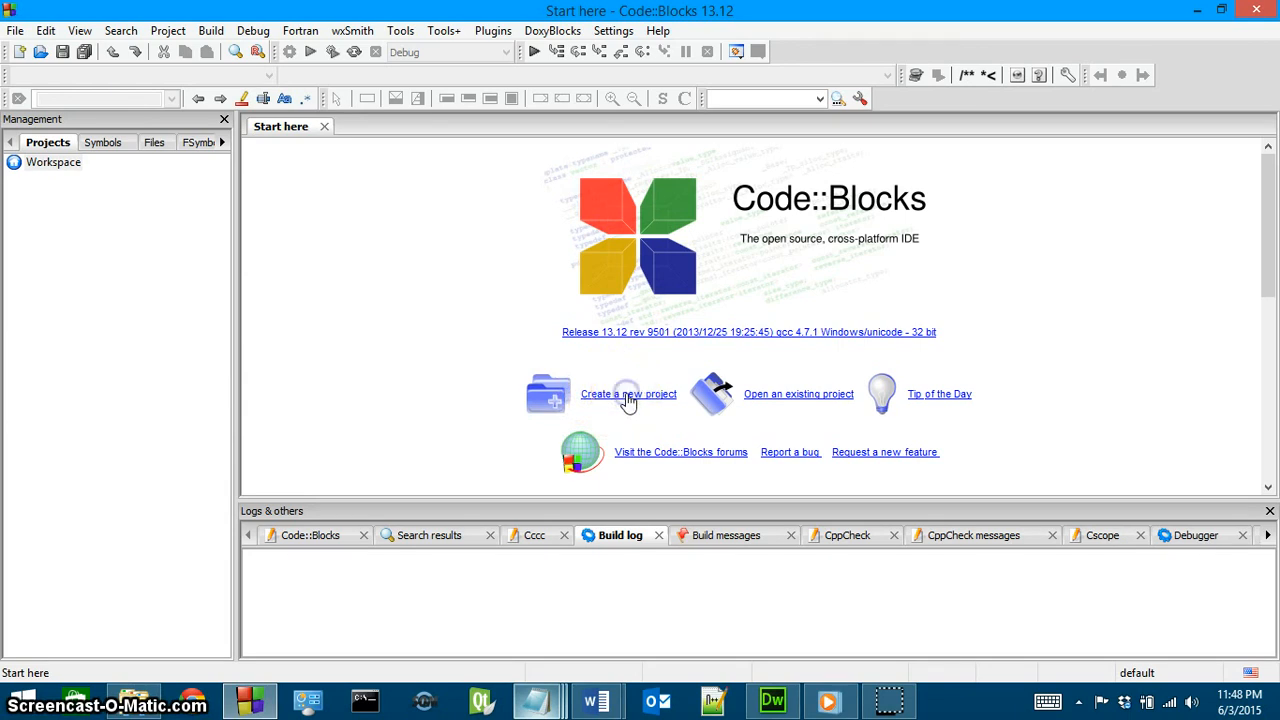
Step: Create a new console application project titled Calculator
left_click(628, 393)
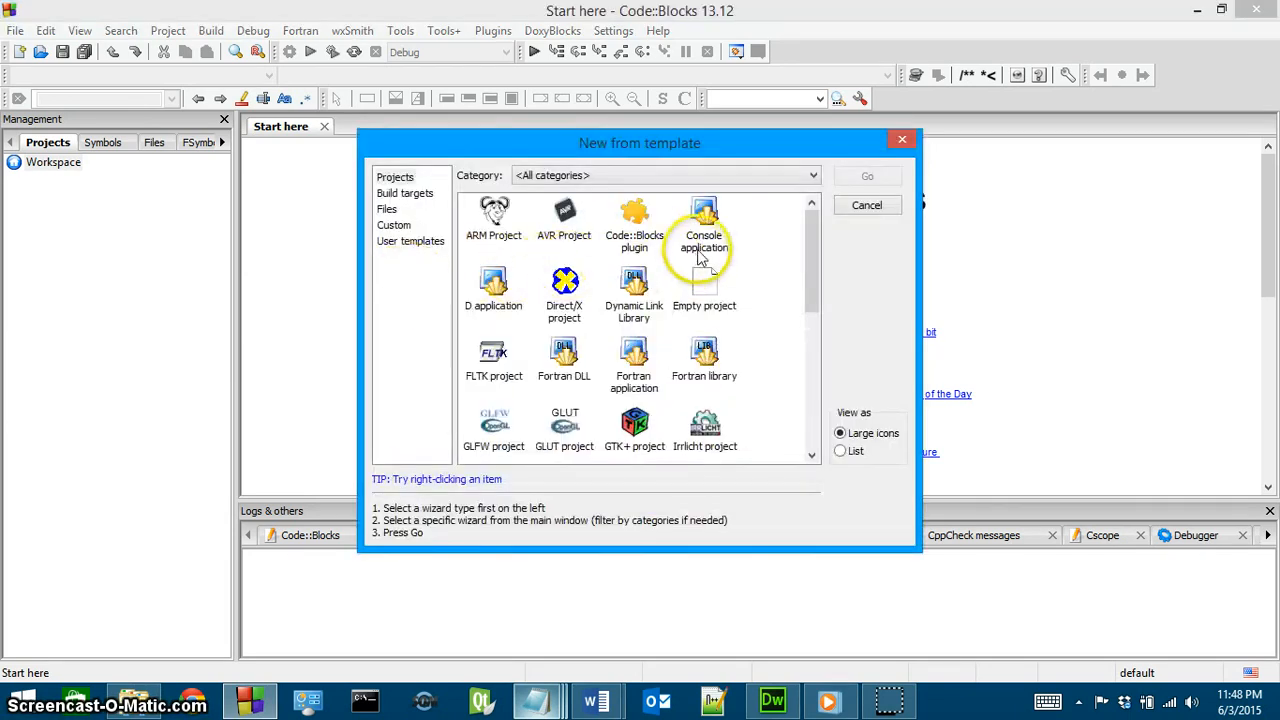
left_click(704, 230)
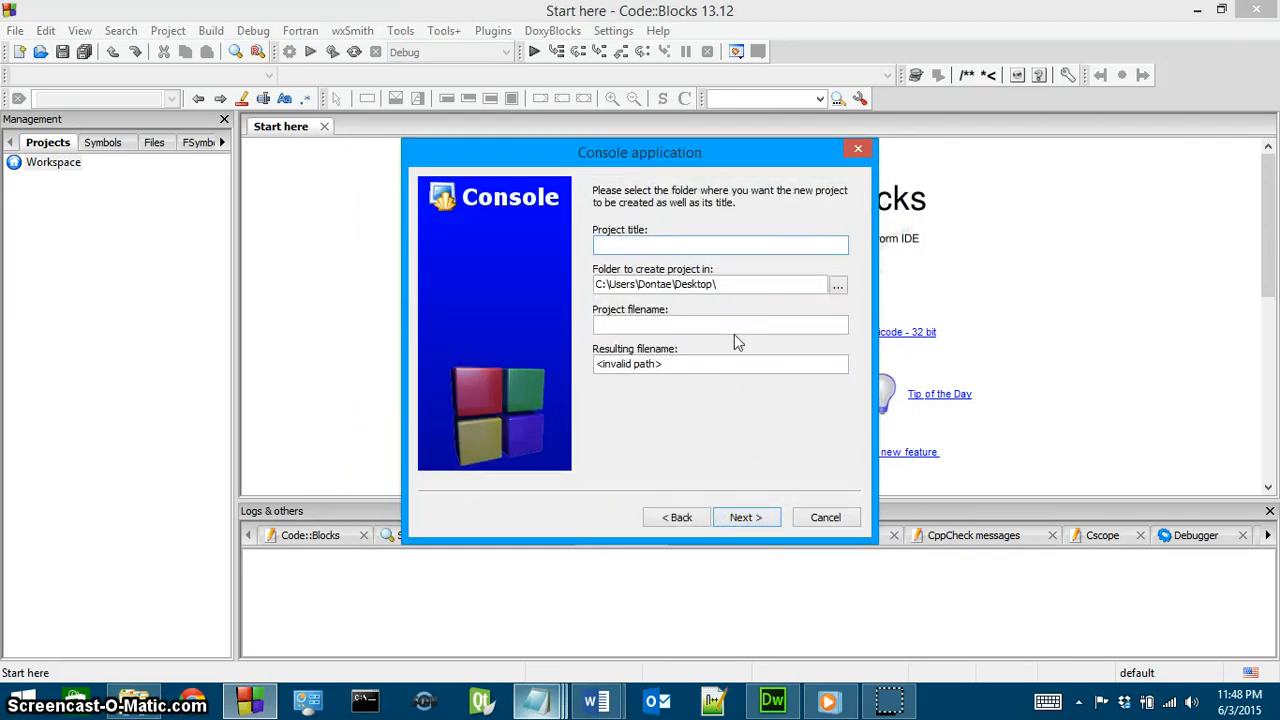
type("Calcula")
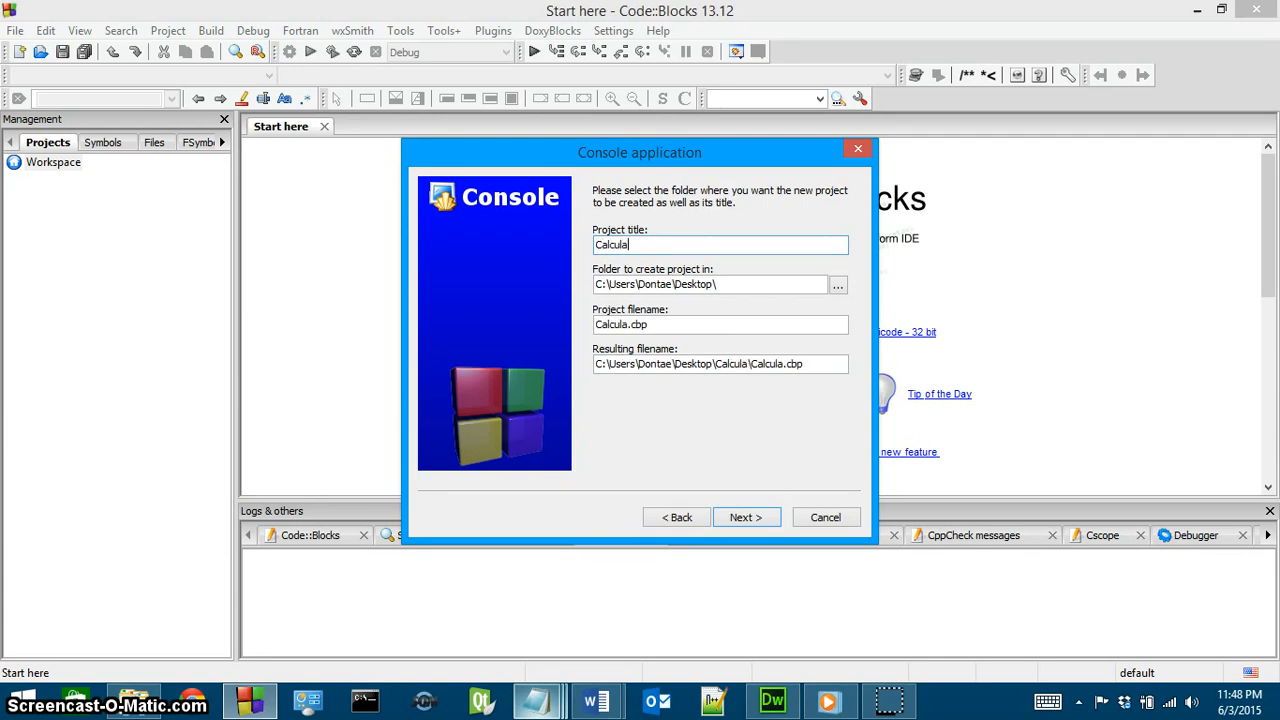
left_click(745, 517)
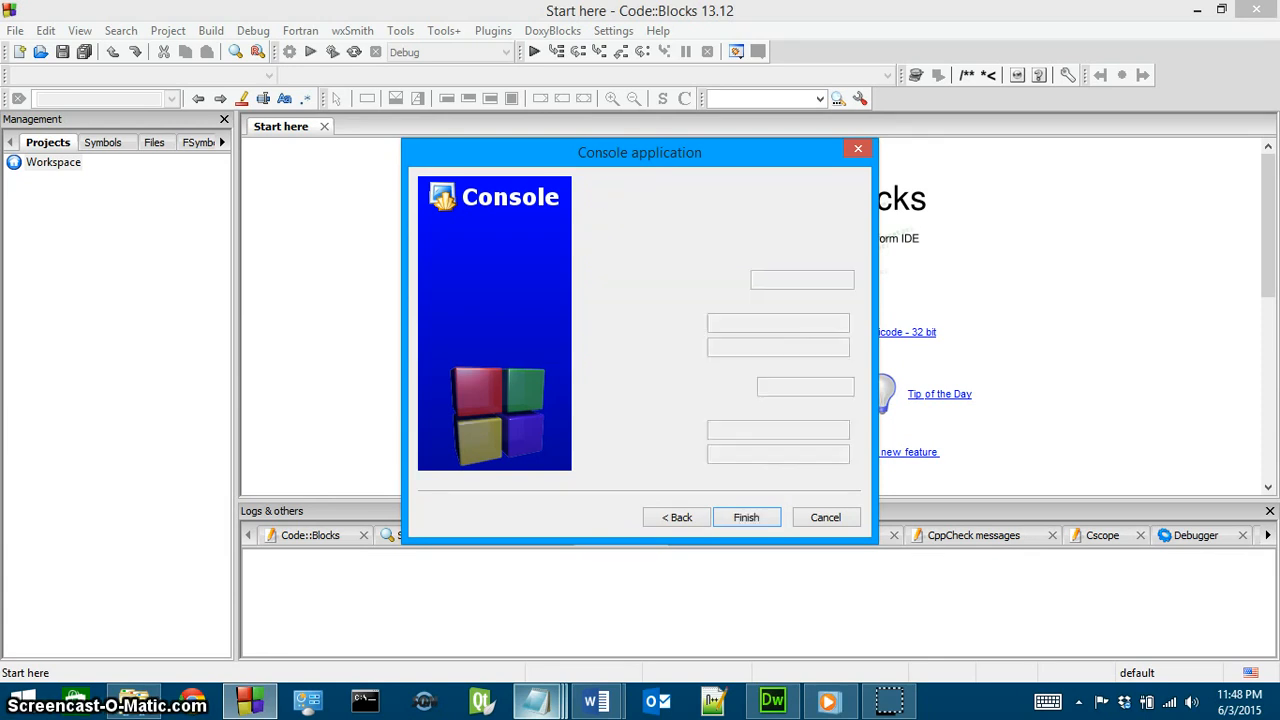
left_click(746, 517)
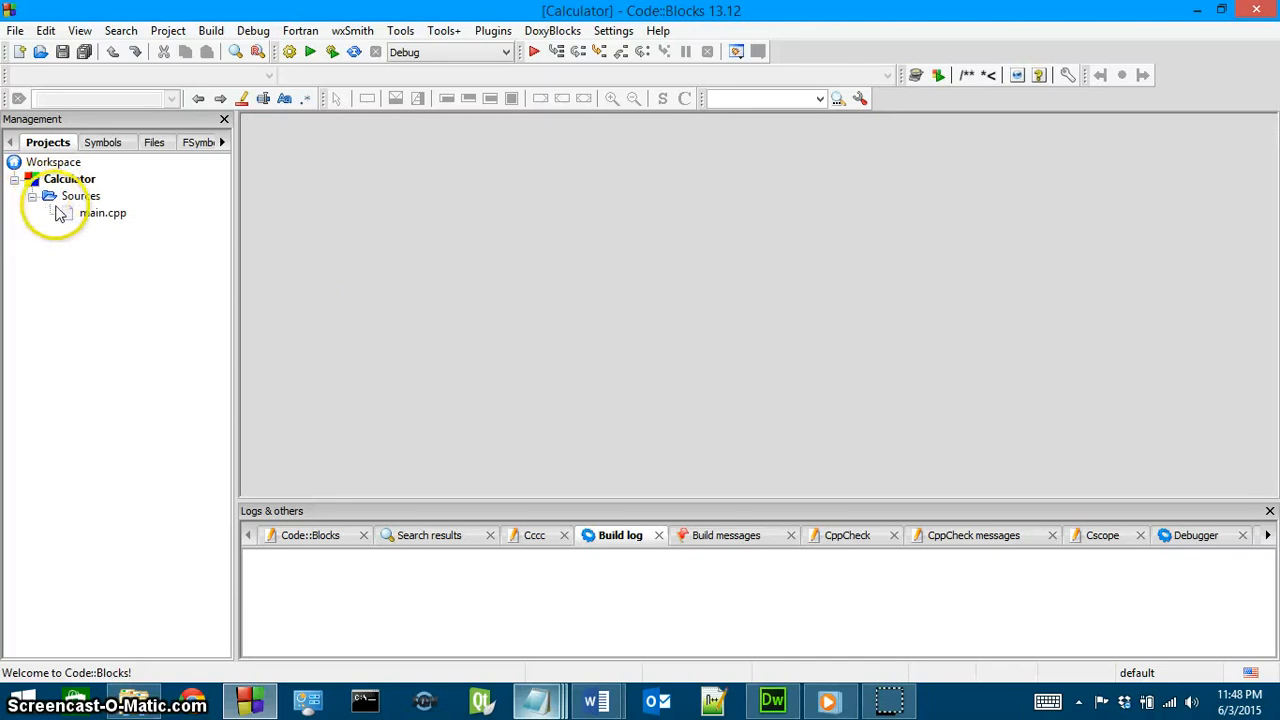
Step: In main.cpp, include cstdlib and cmath and add cout << rand(); to main
double_click(102, 212)
type("#include")
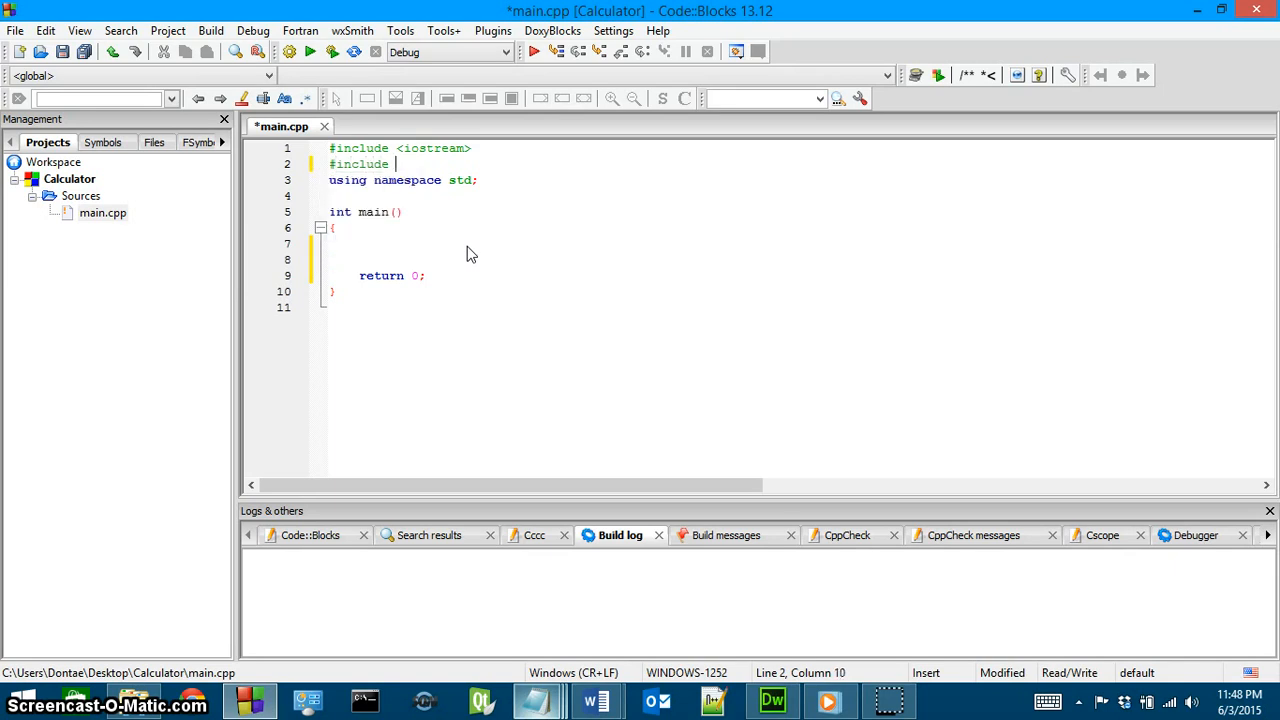
type("<cstr")
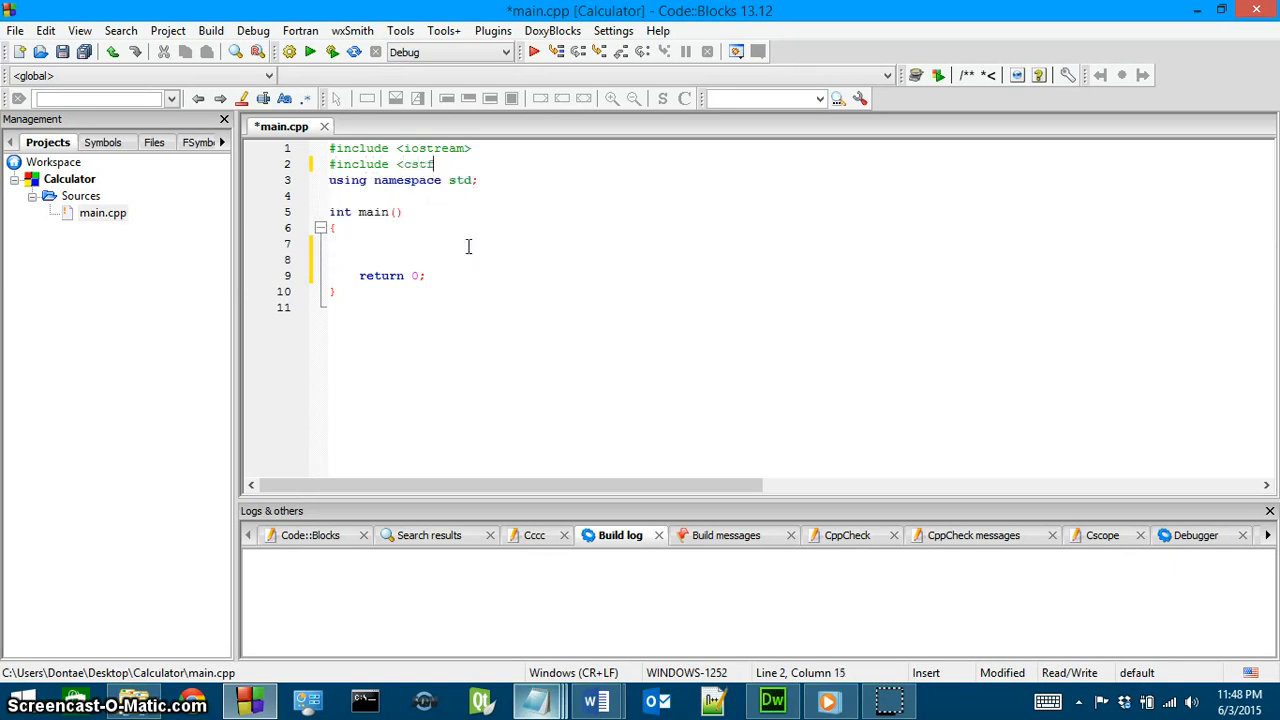
type("lib")
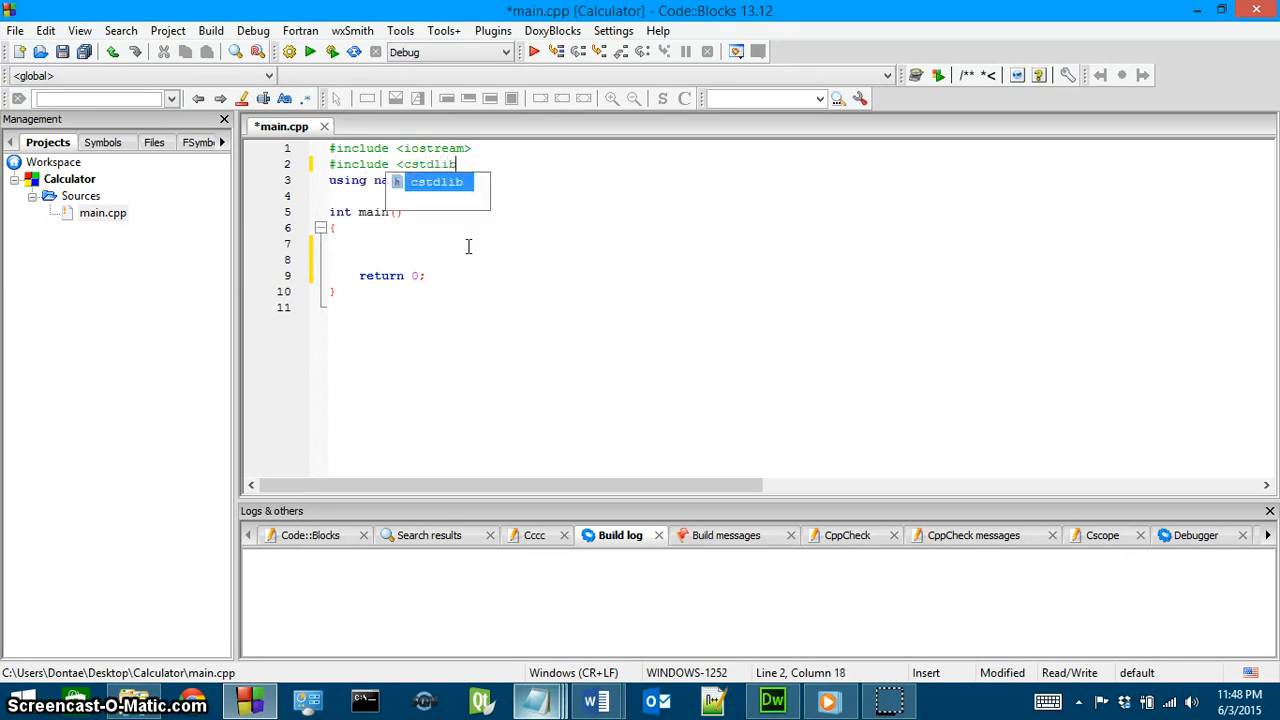
type("#include <")
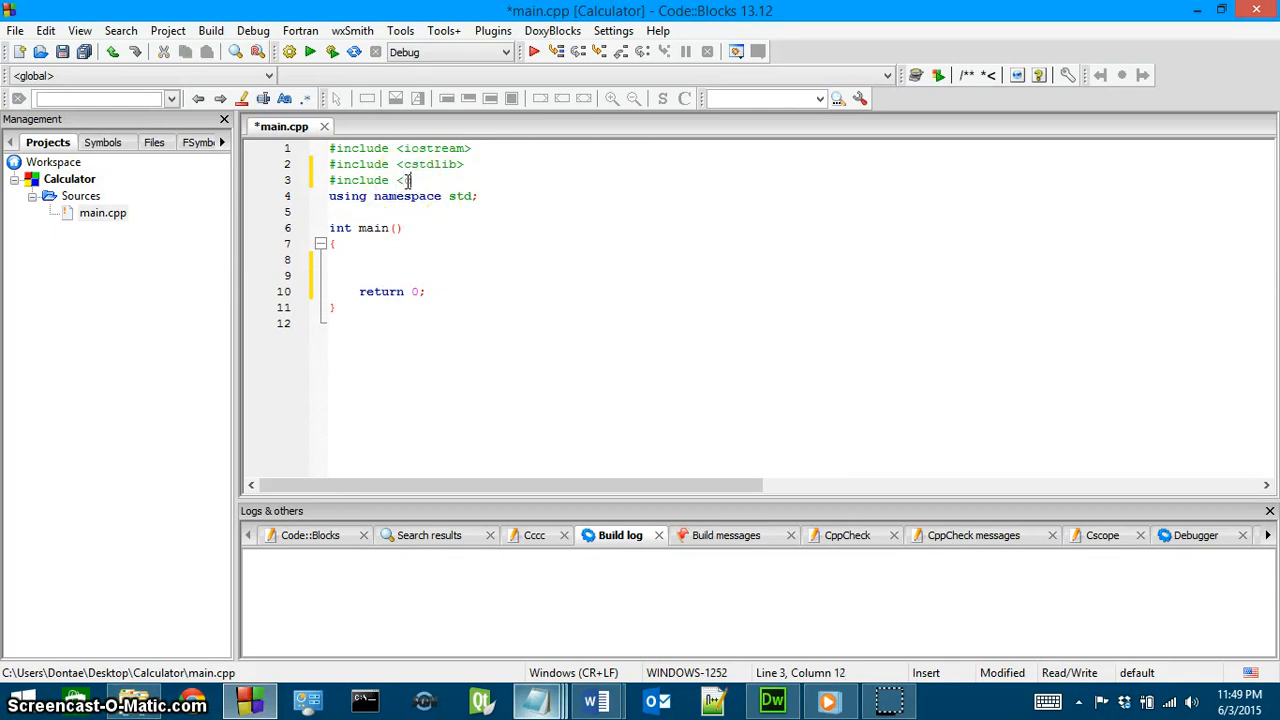
type("cmath>")
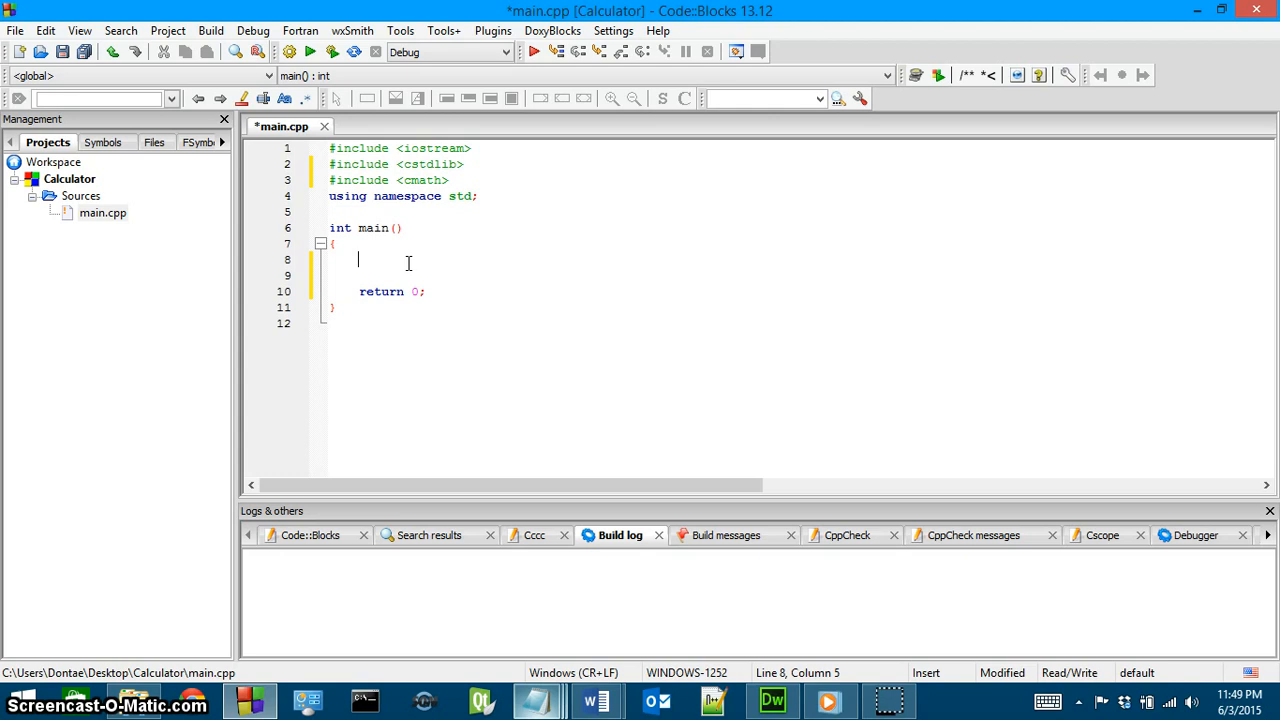
type("c")
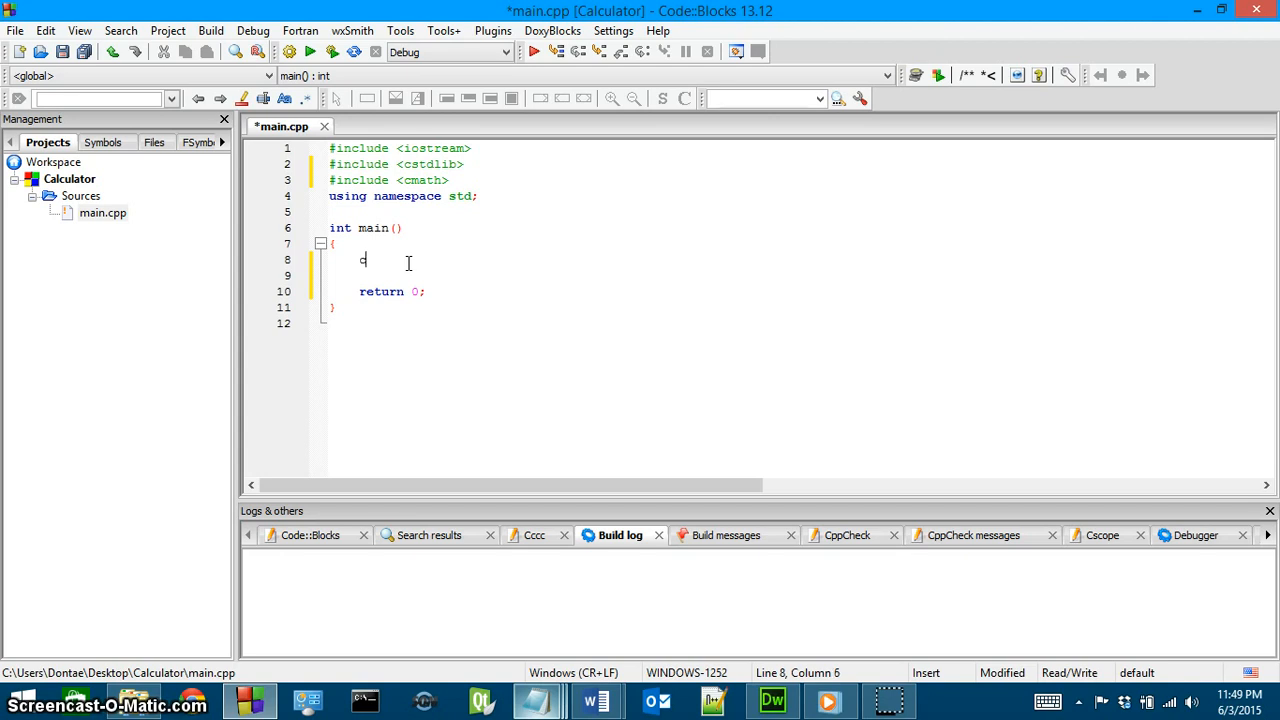
type("out <<")
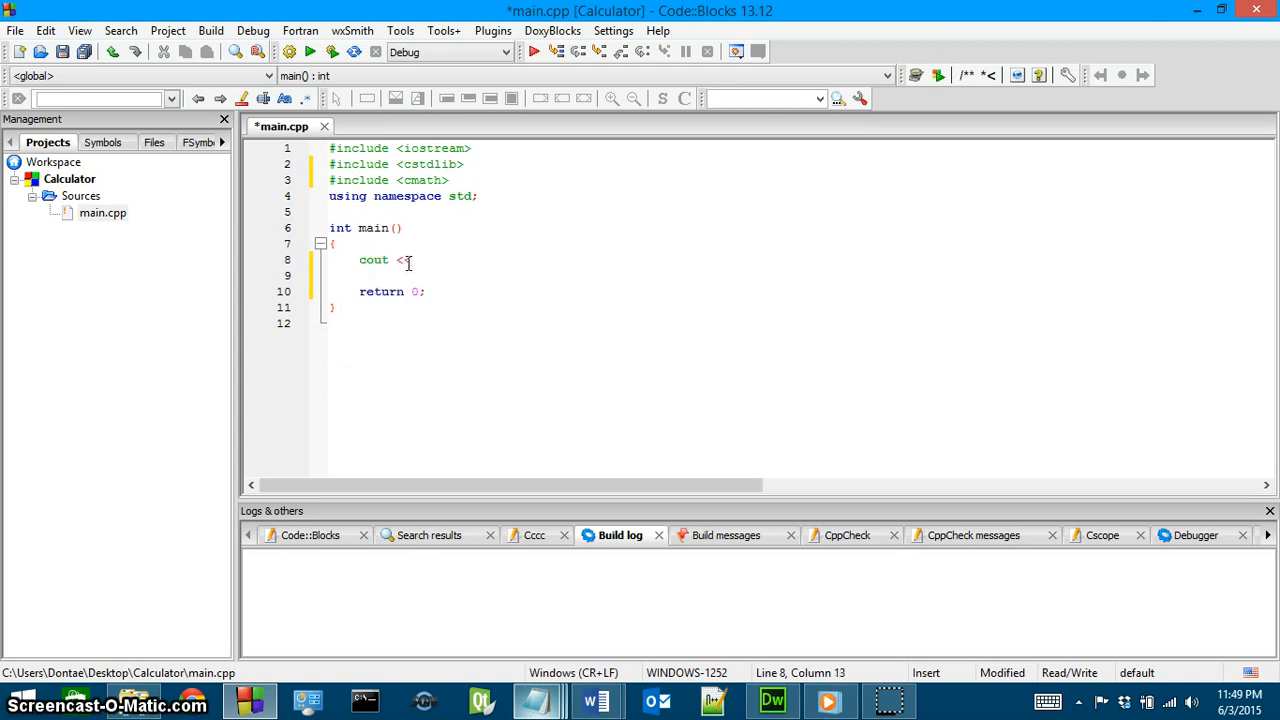
type("rand();")
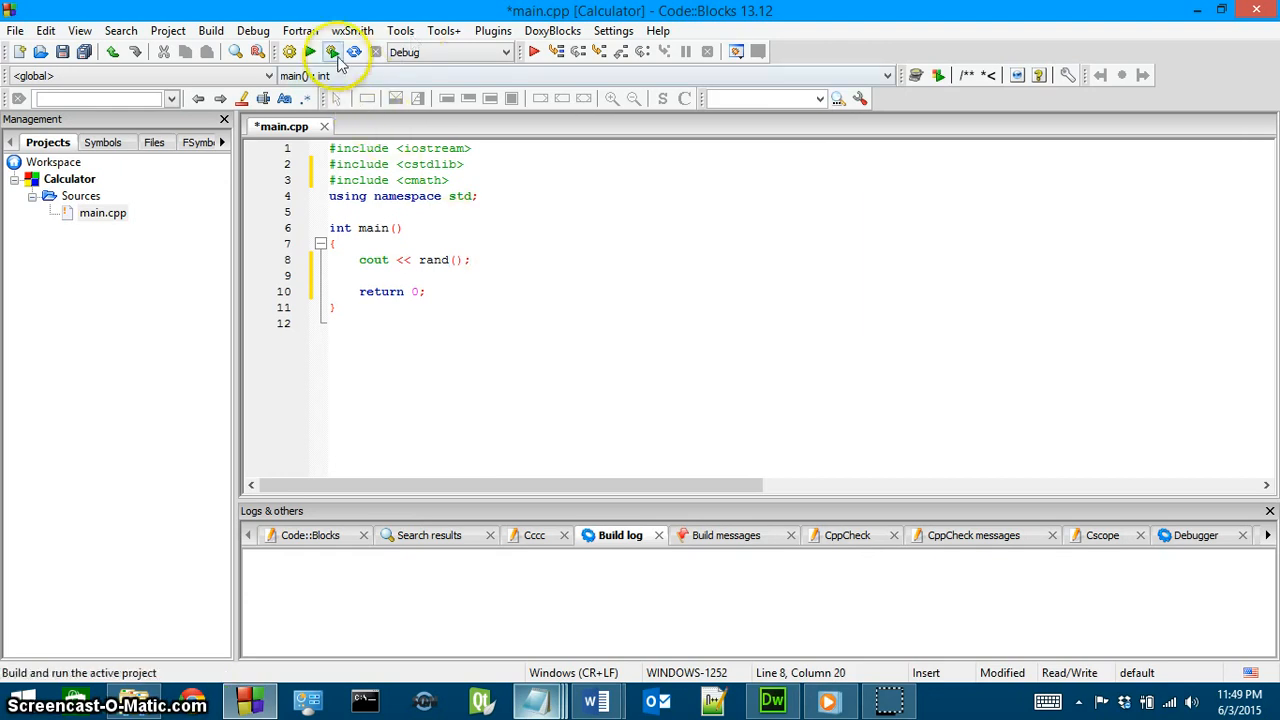
Step: Build and run the Calculator program to test the rand() output
left_click(332, 51)
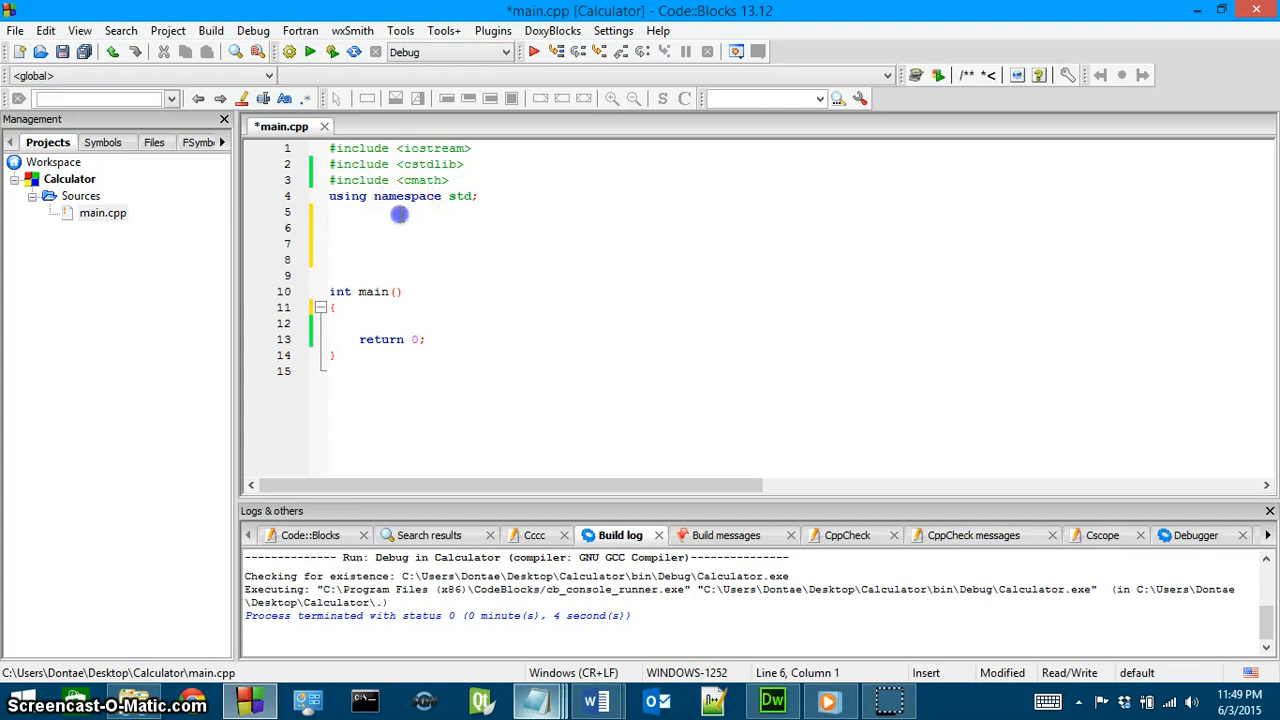
Step: Write // addition, subtraction, multiplication and division function comments above main, starting a void
type("//")
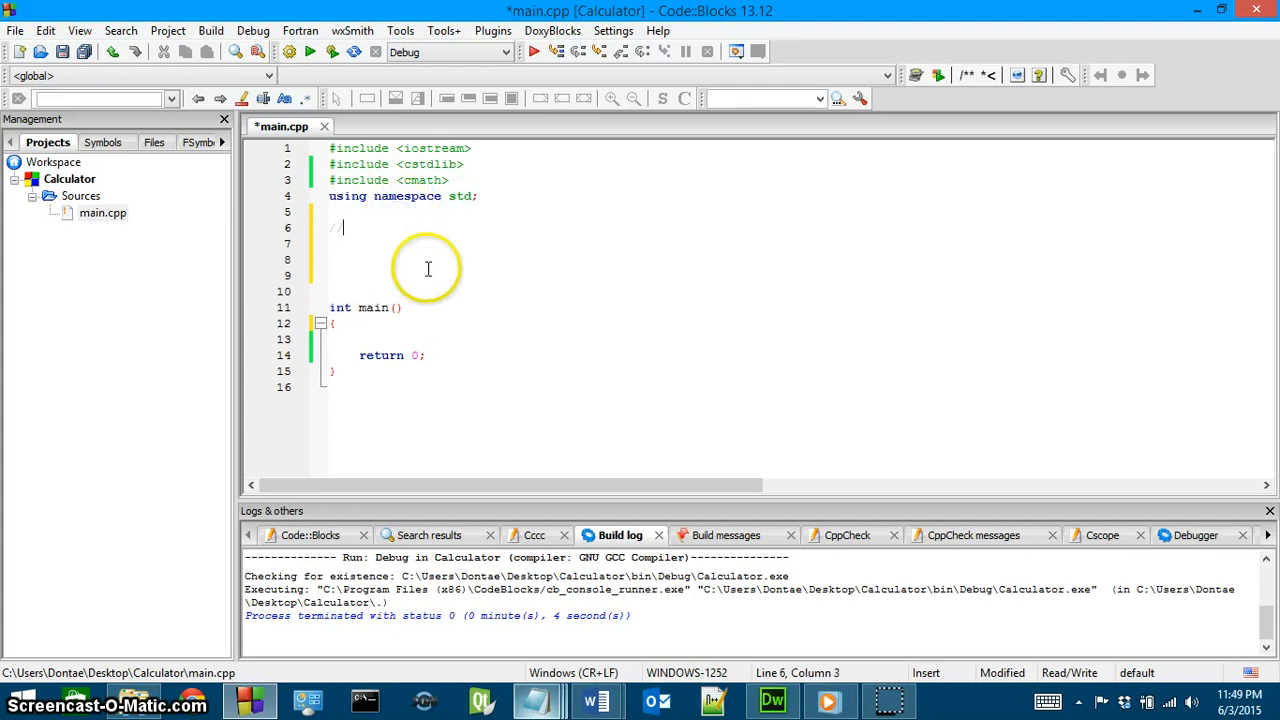
type("addition function")
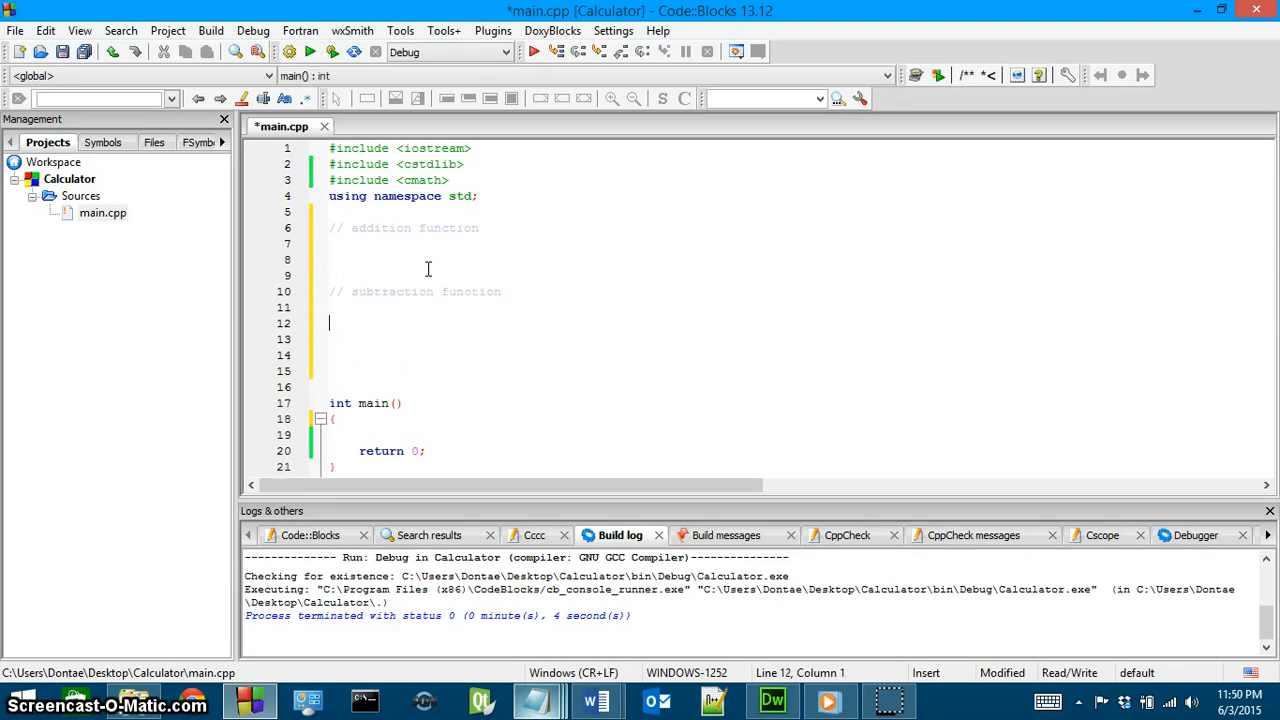
type("//")
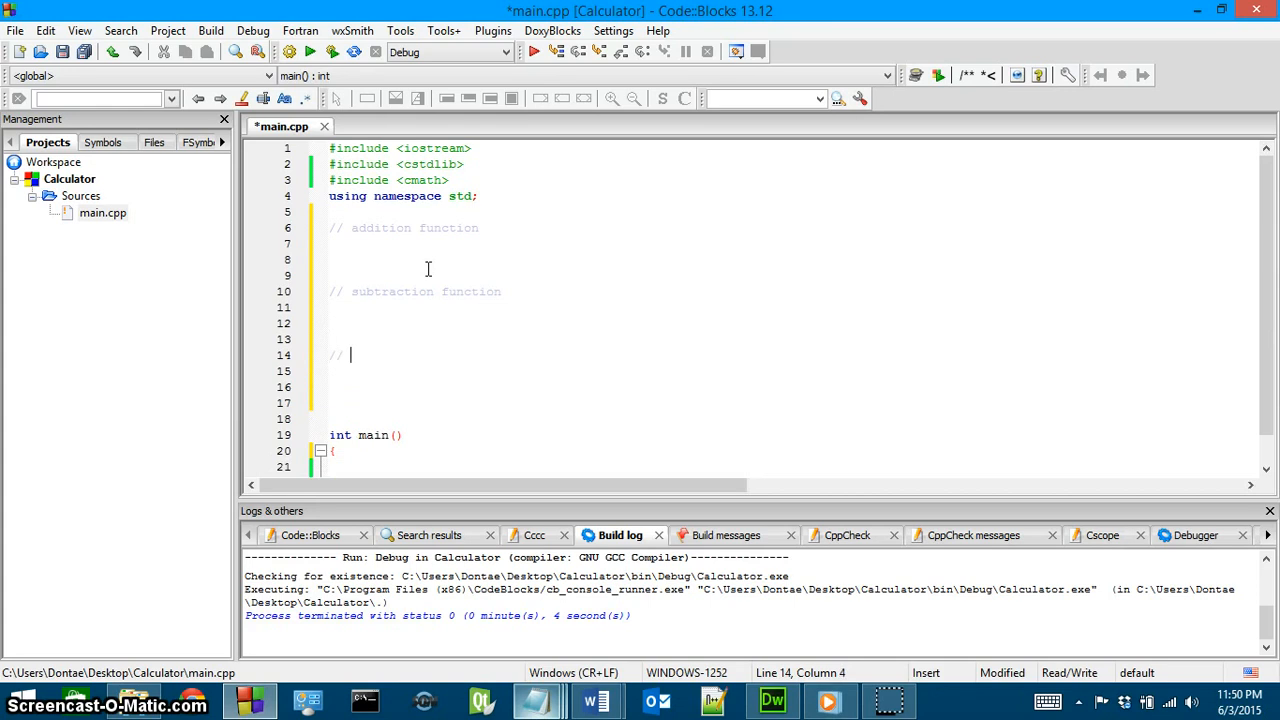
type("multiplication function")
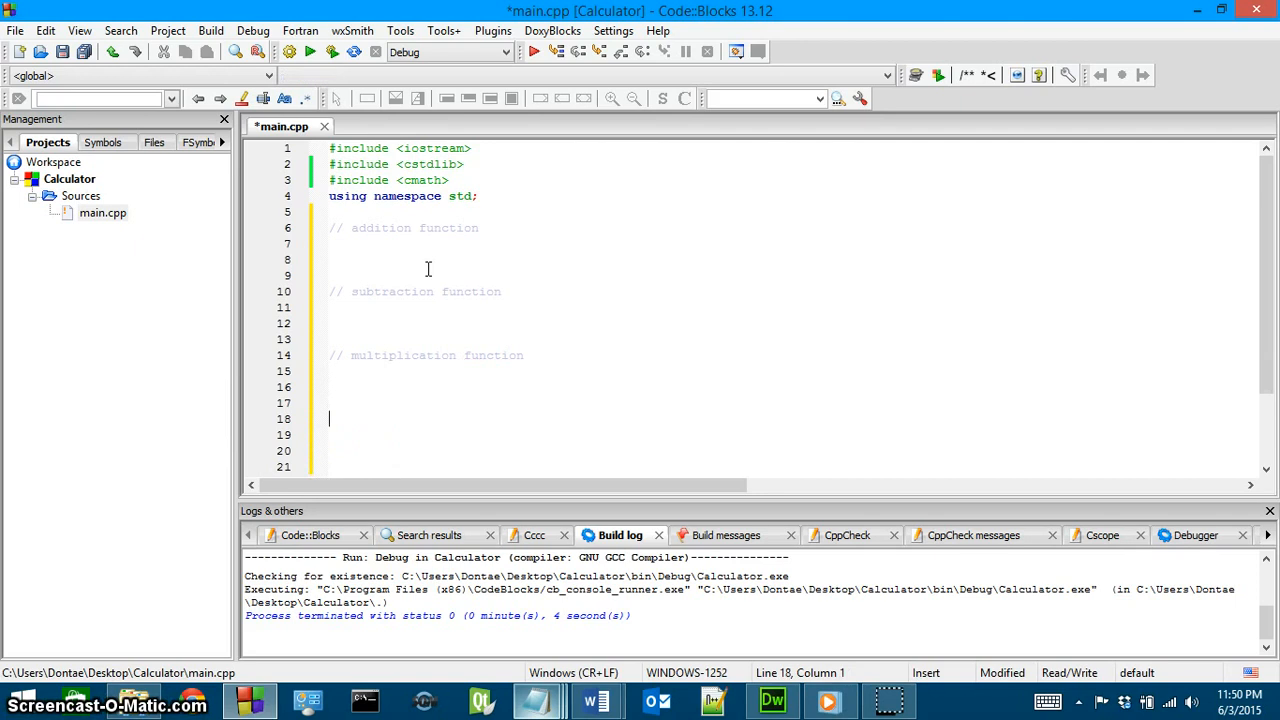
type("// division function")
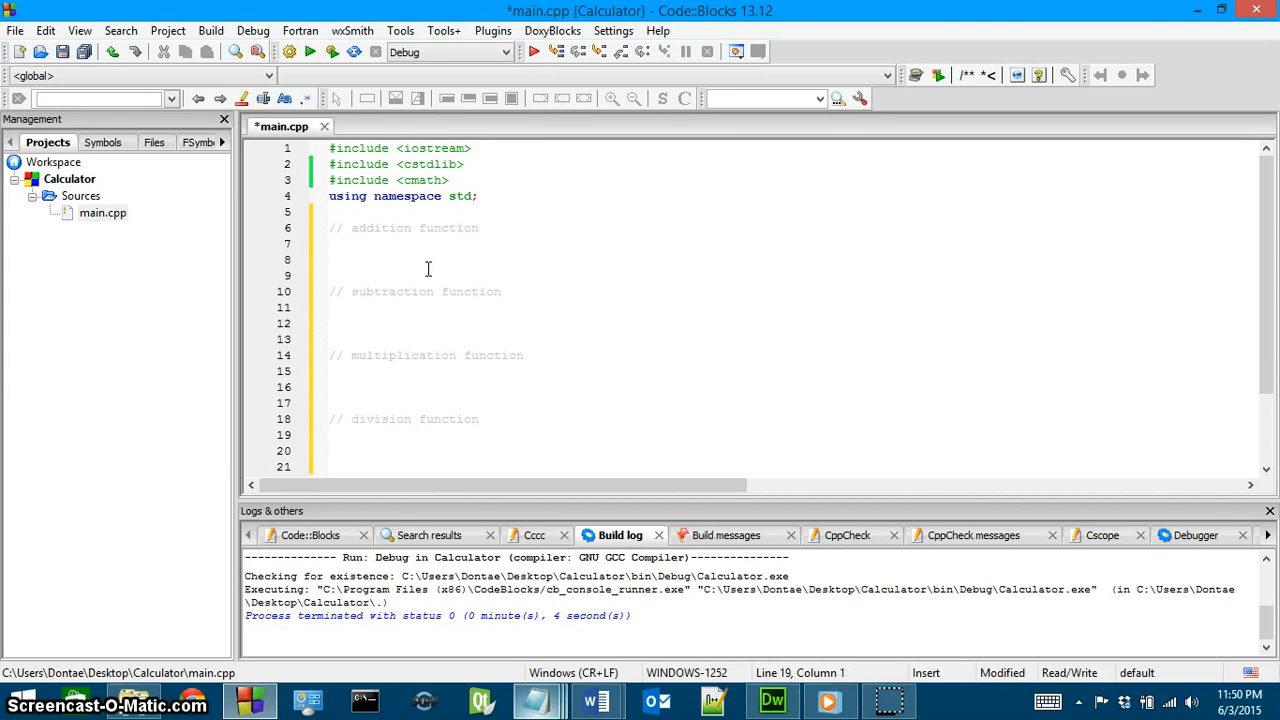
type("void")
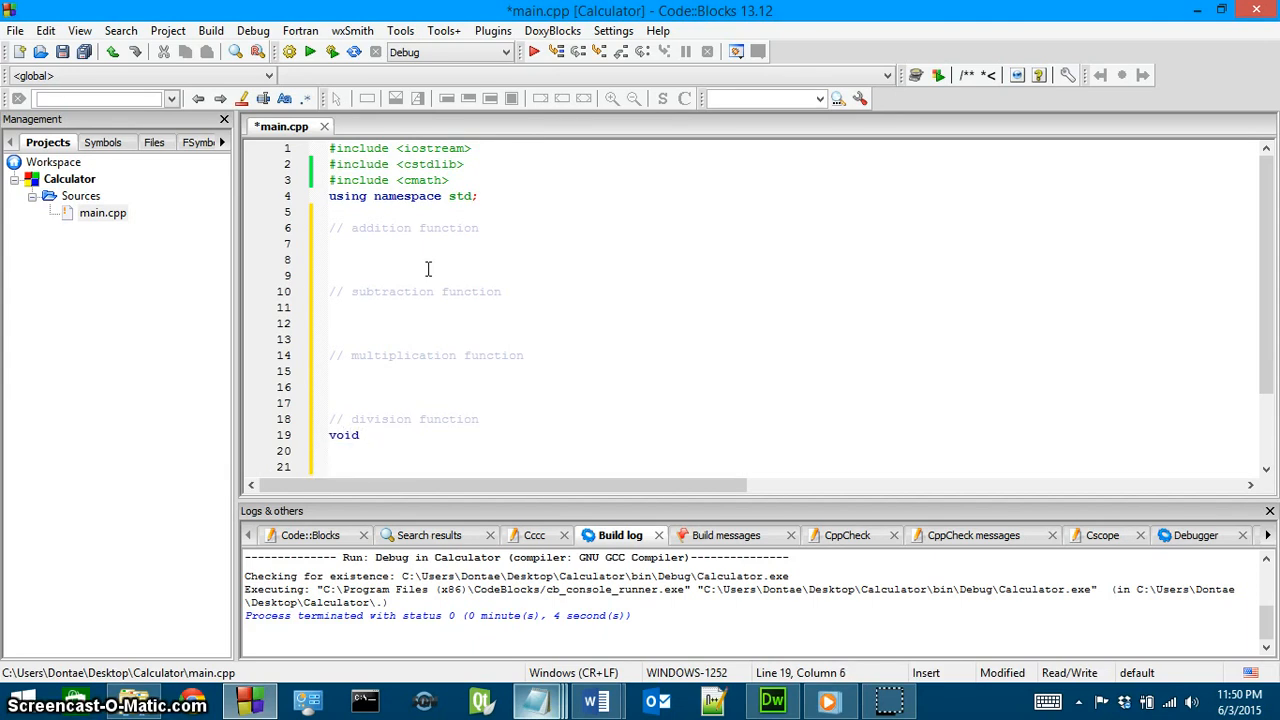
Step: Write empty void Div() and void Mult() stubs under their comments
type("Div")
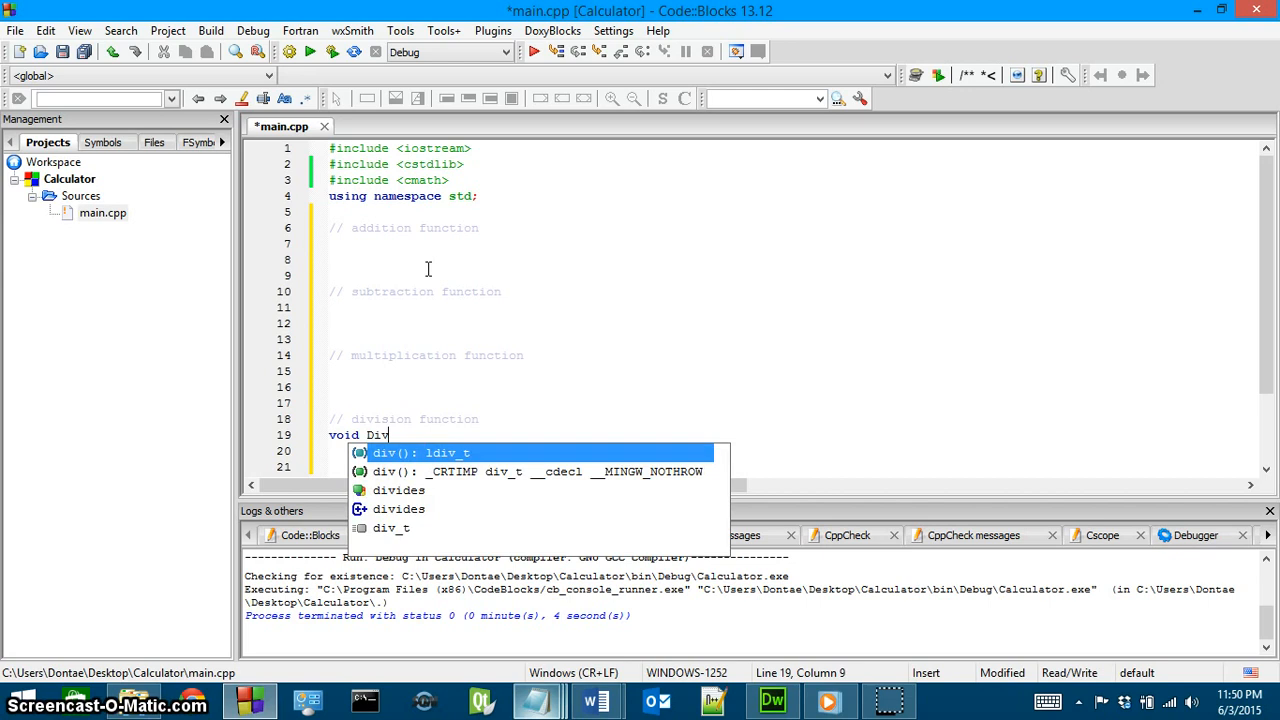
type("() {")
left_click(794, 371)
type("v")
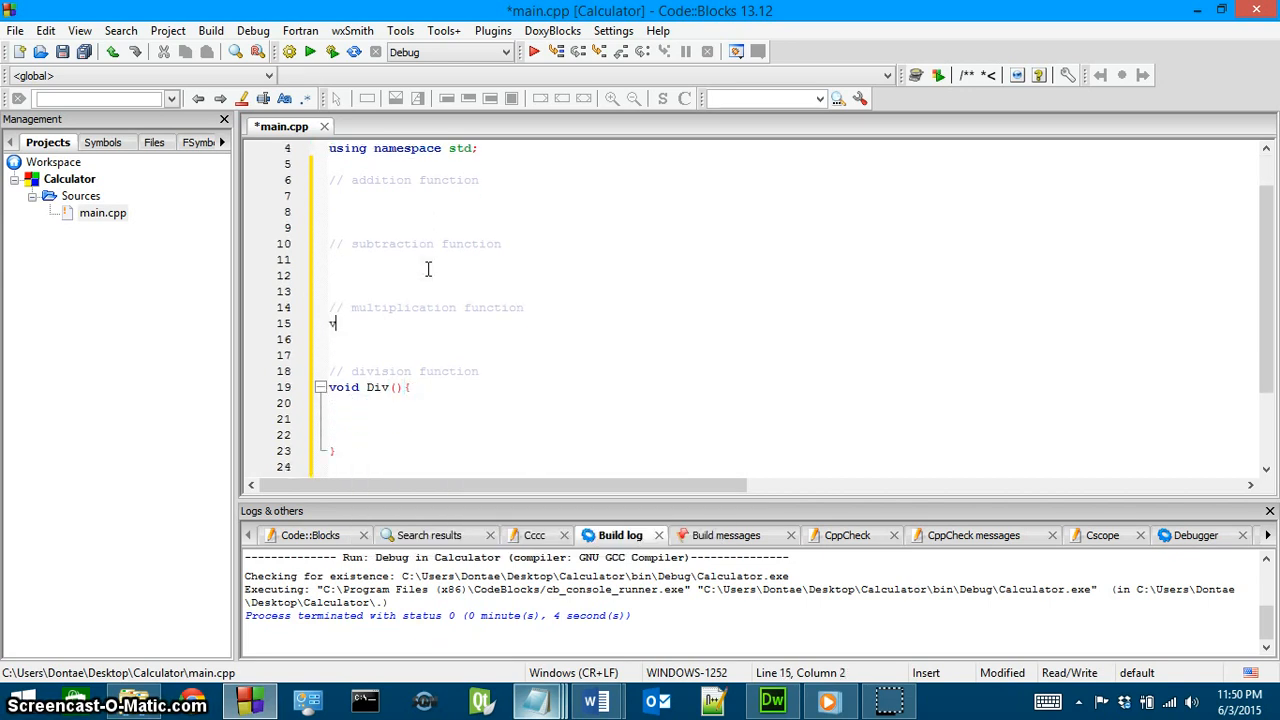
type("oid")
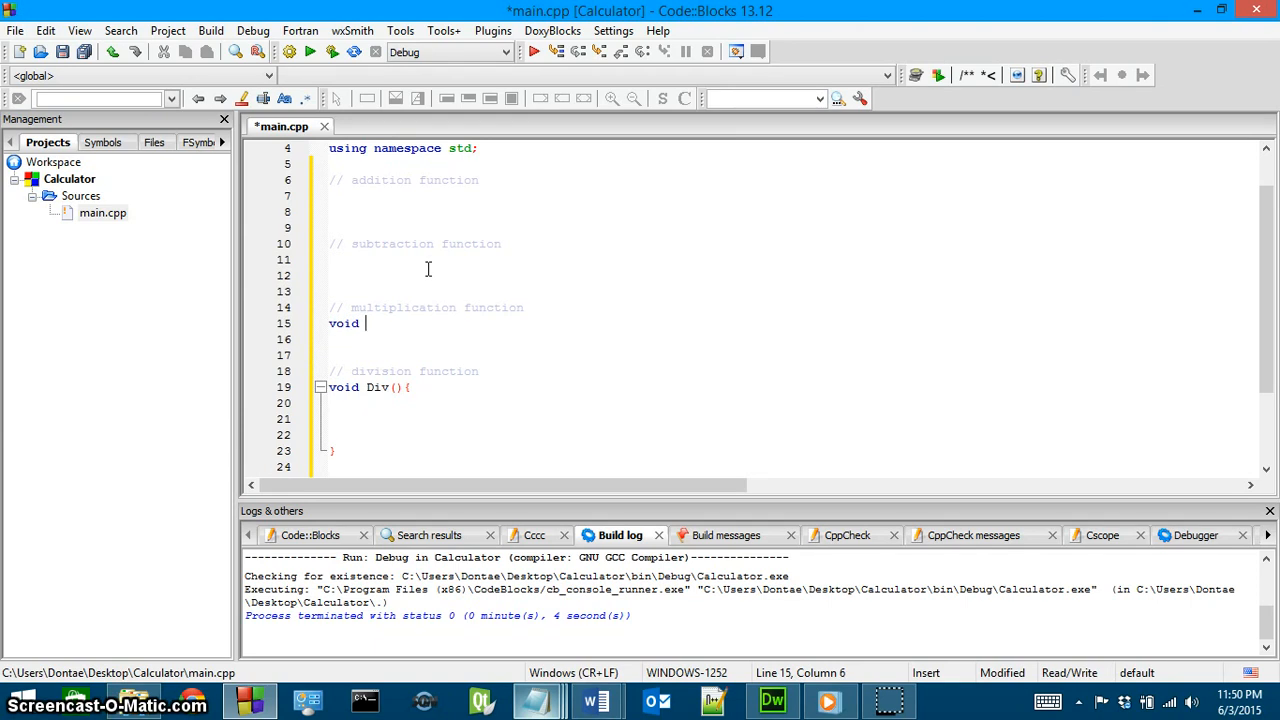
type("Mult")
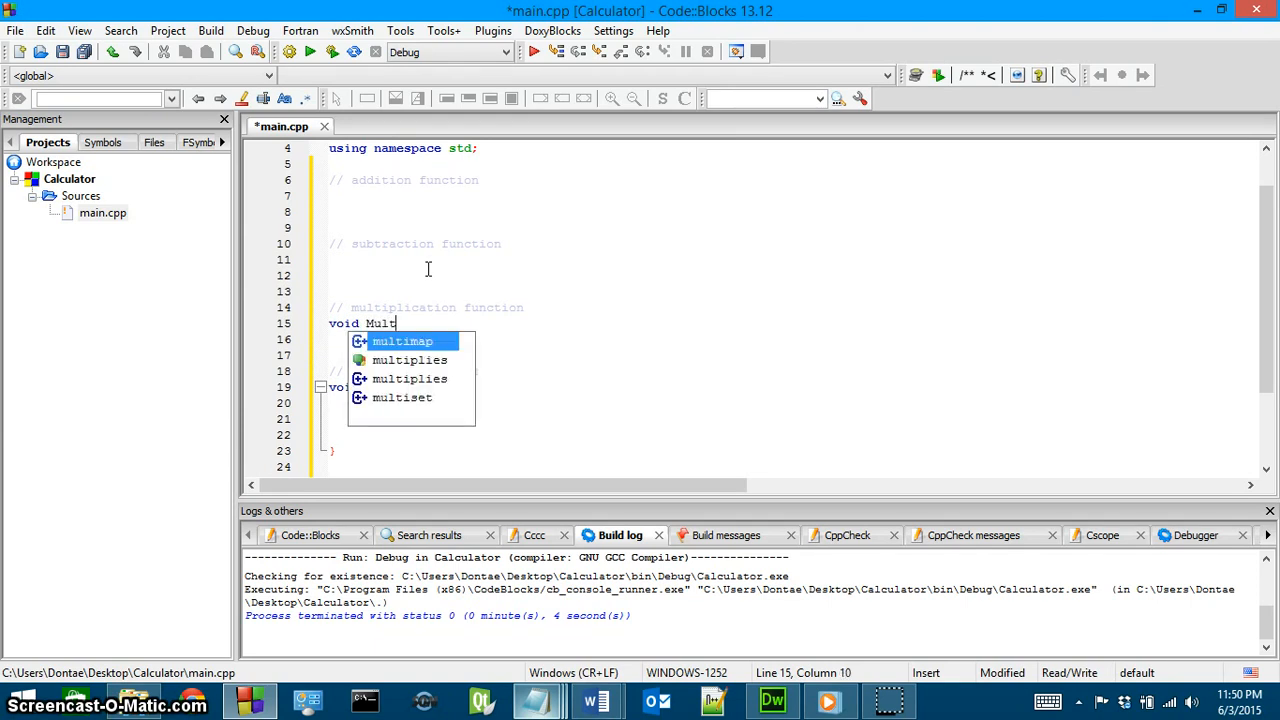
type("(")
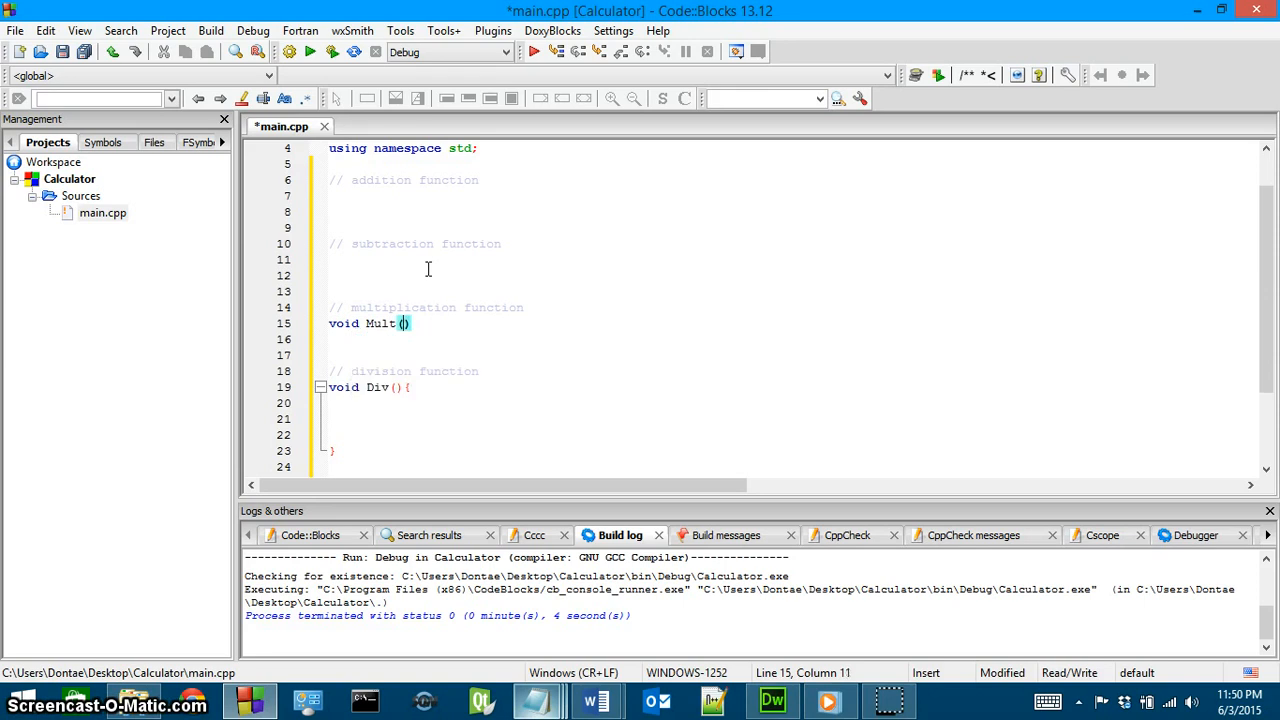
type("{}")
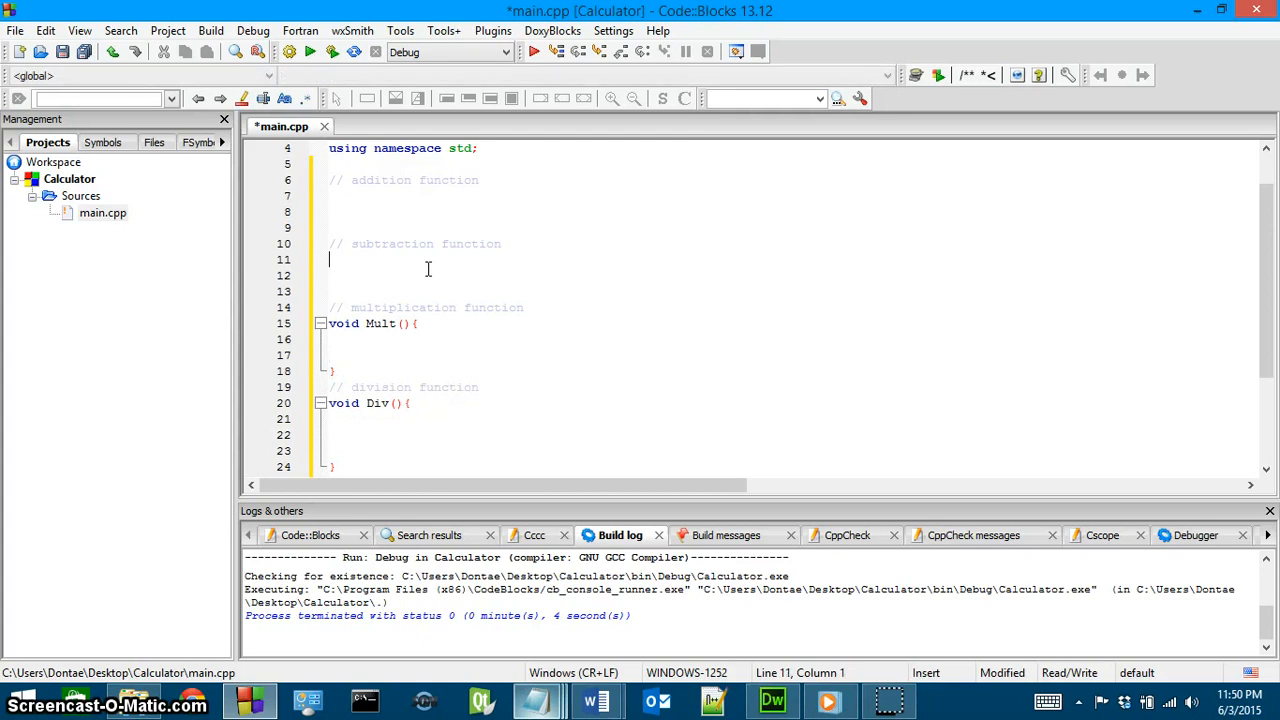
Step: Write empty void Subt() and void add() stubs under their comments
type("void")
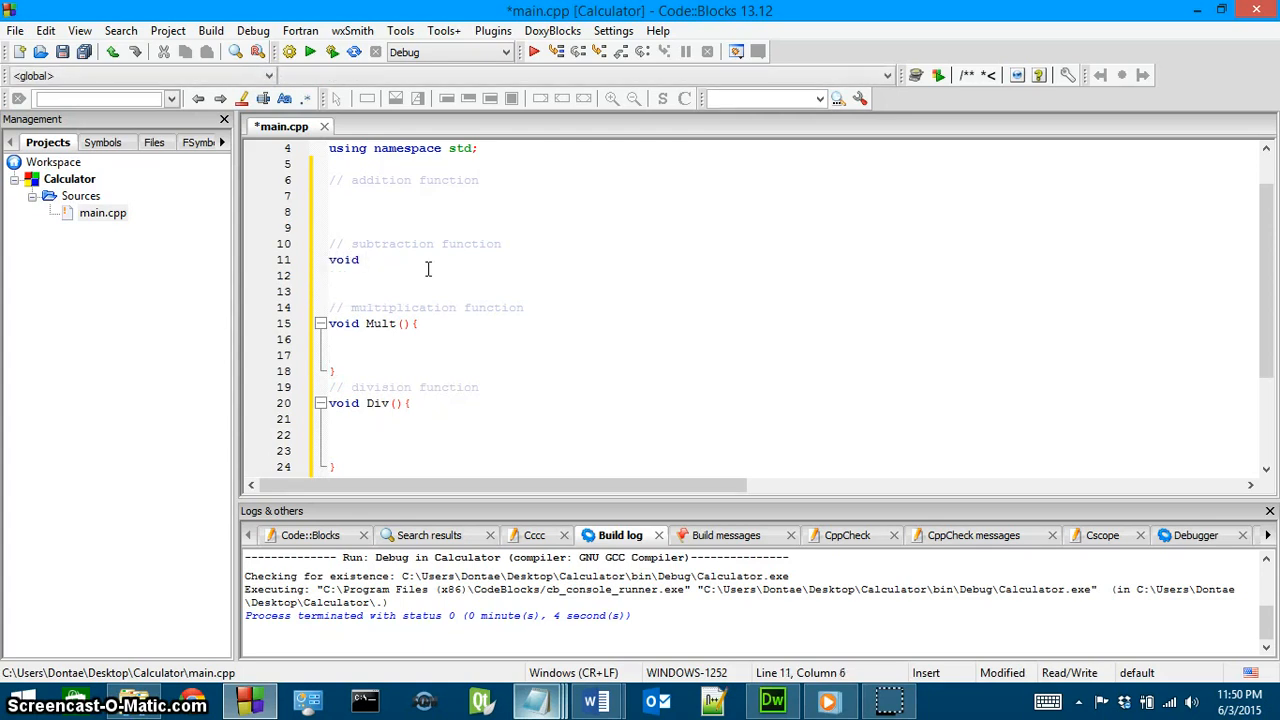
type("Subt()")
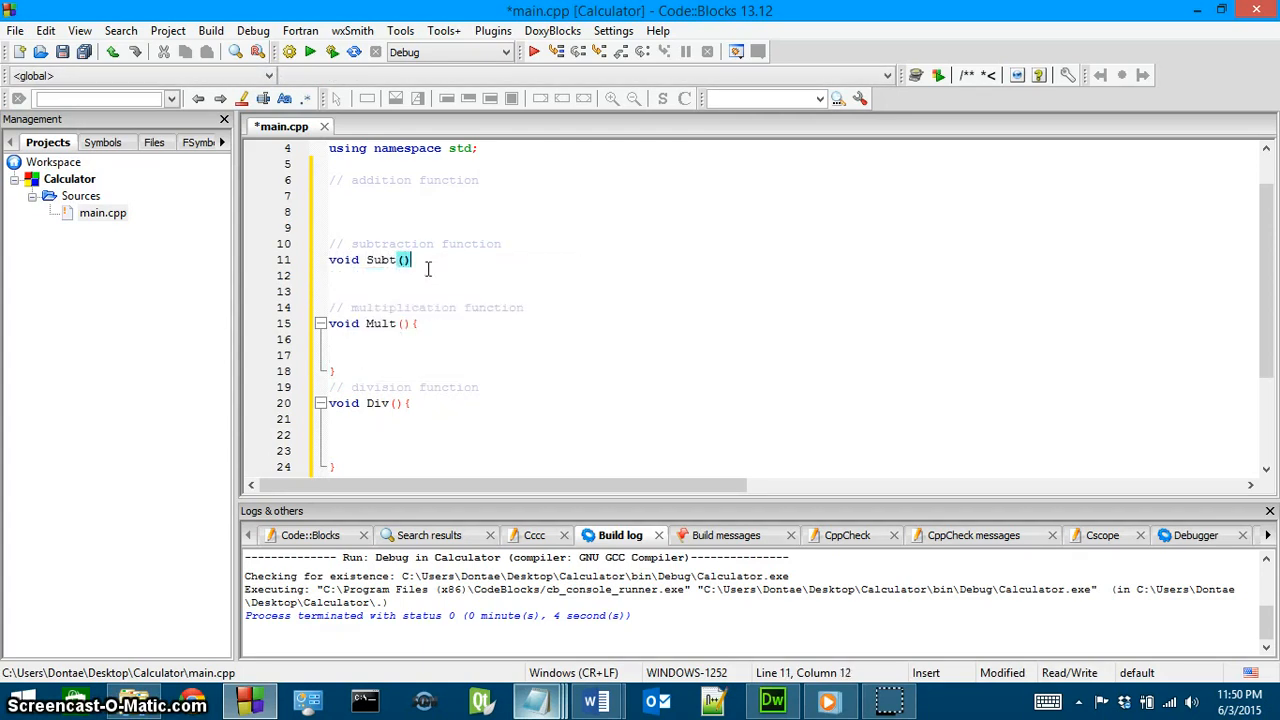
type("{")
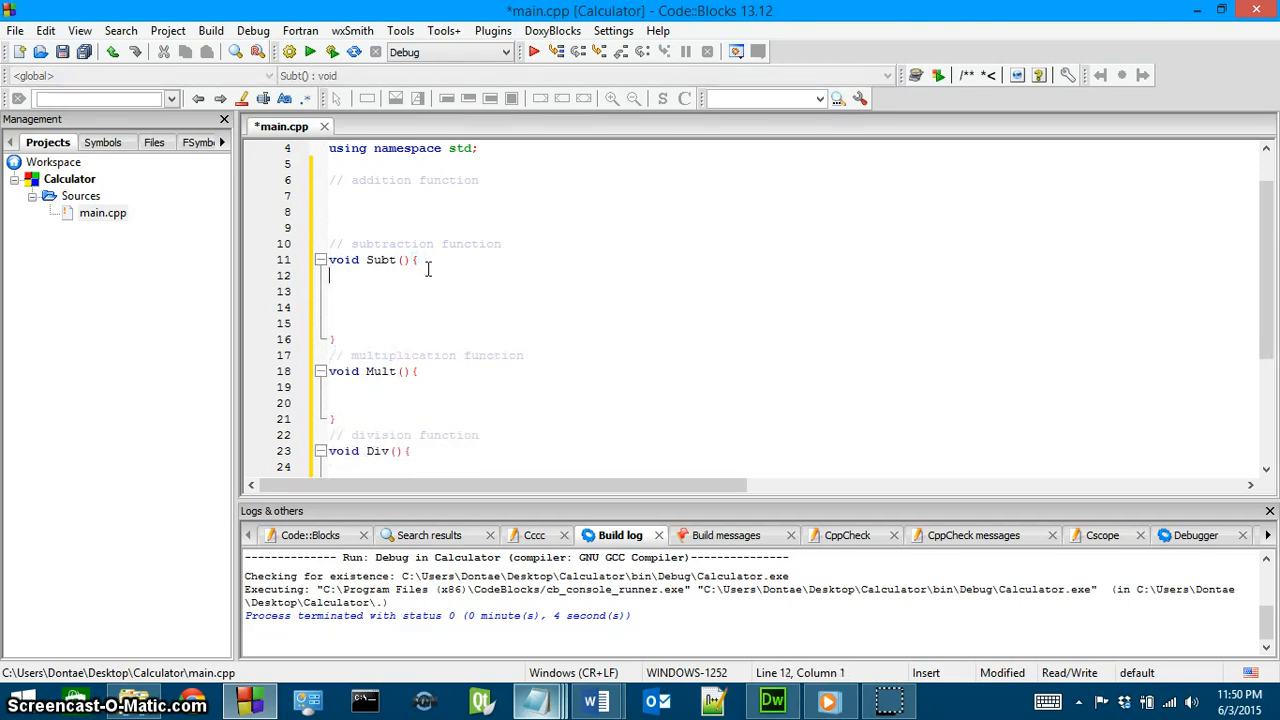
left_click(330, 195)
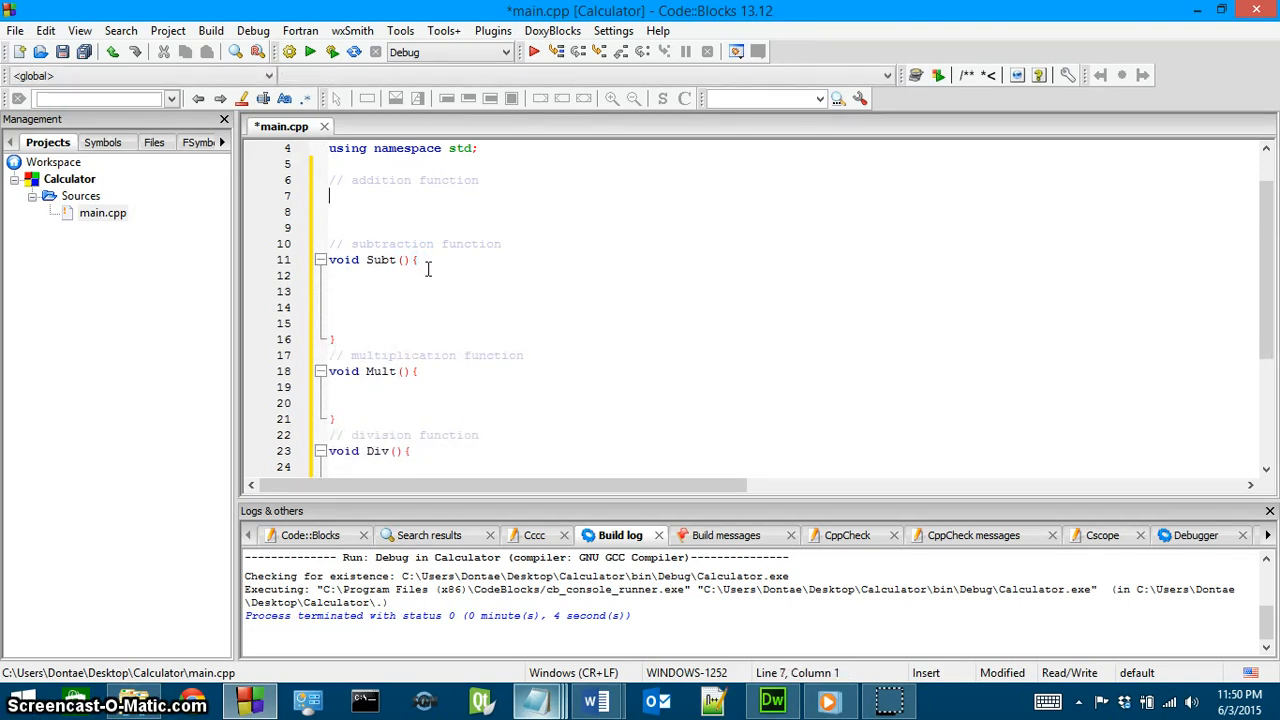
type("void")
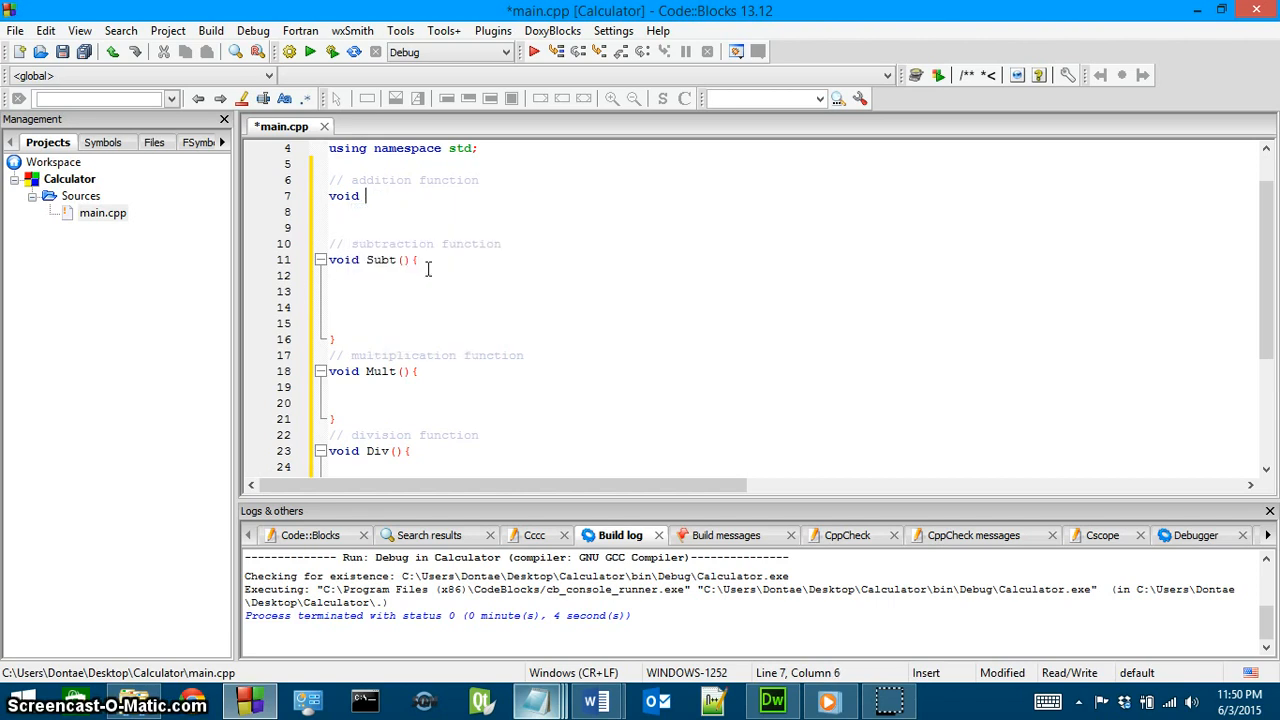
type("add(){")
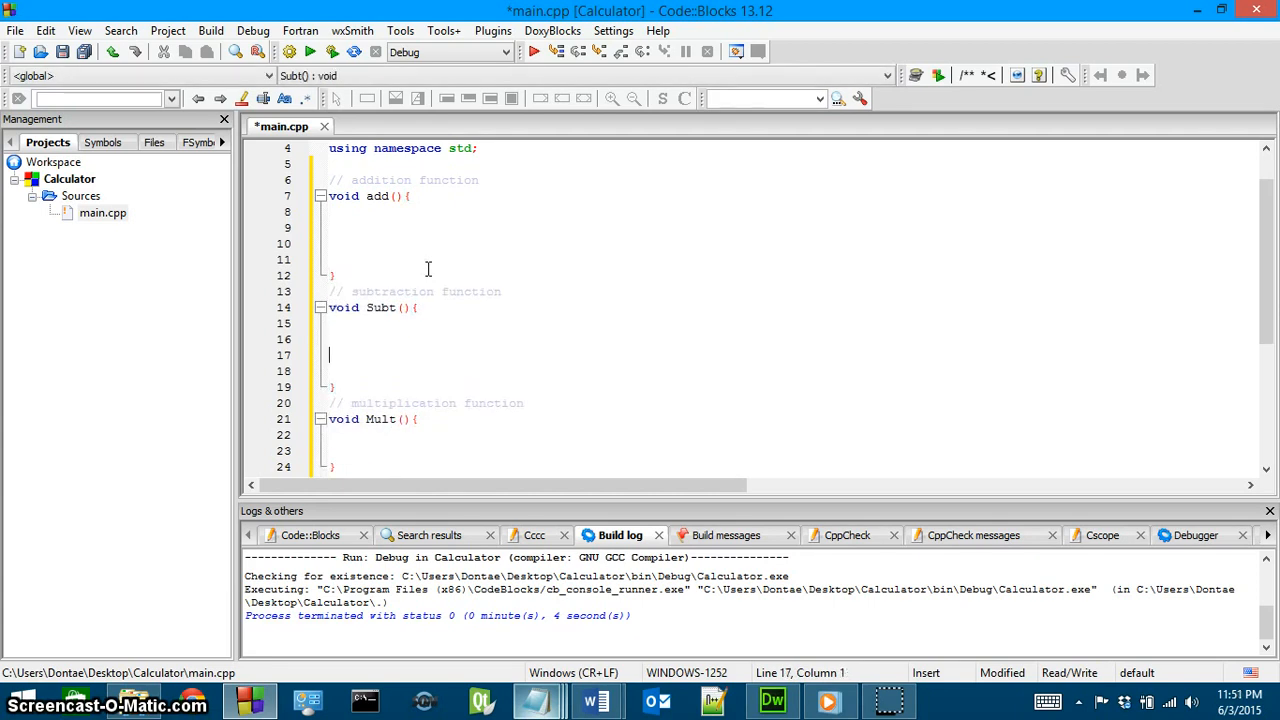
scroll("down", 3)
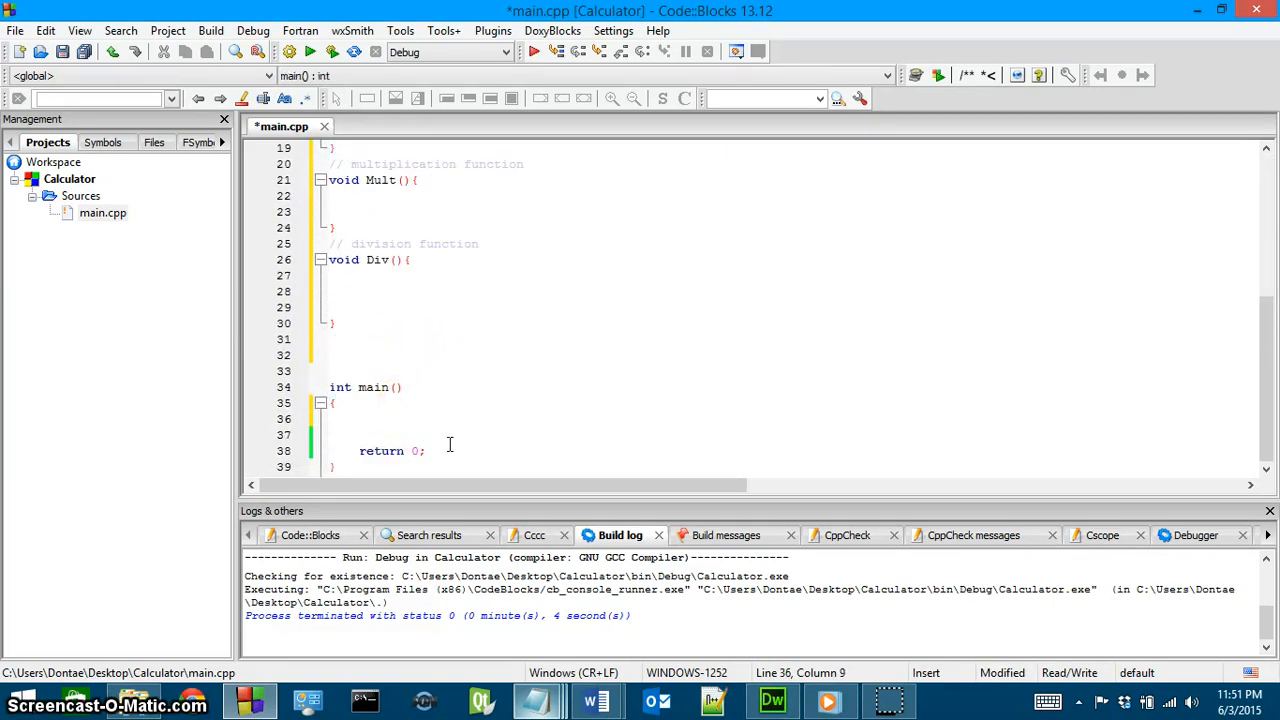
Step: Add the calls Div(); Mult(); Subt(); add(); inside main above return 0
type("Div();")
left_click(794, 435)
type("Mu")
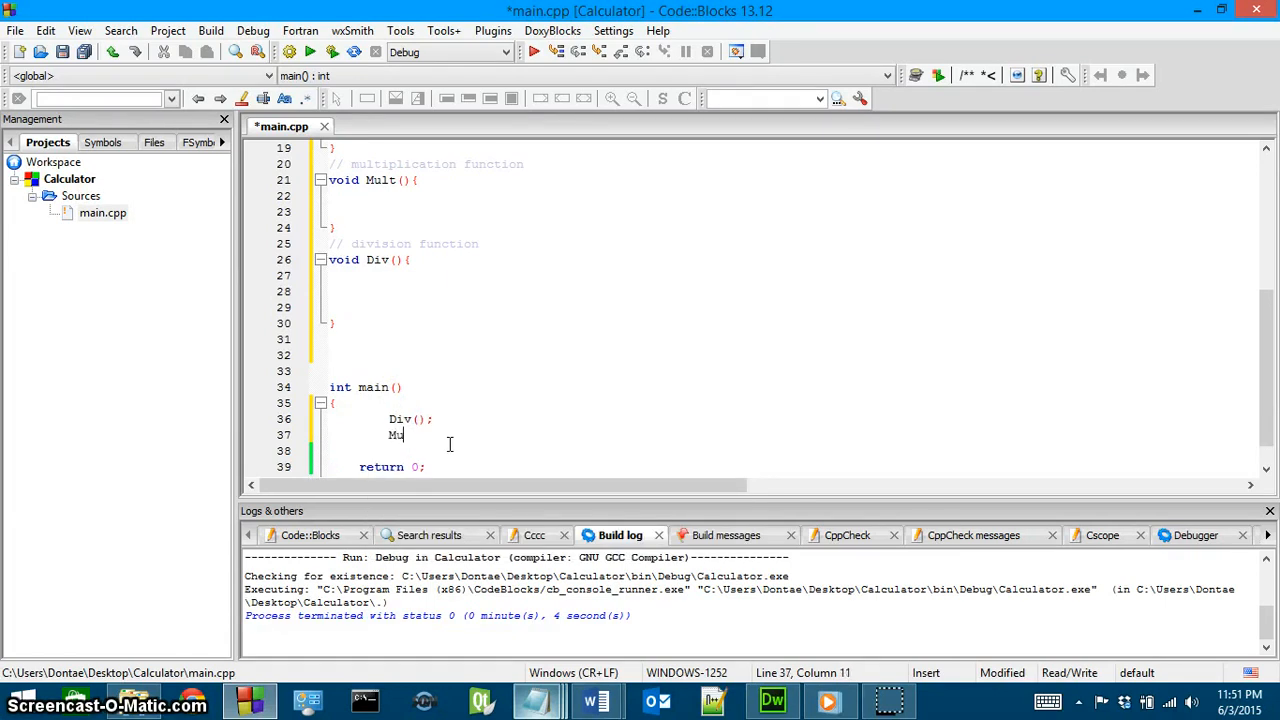
type("lt();")
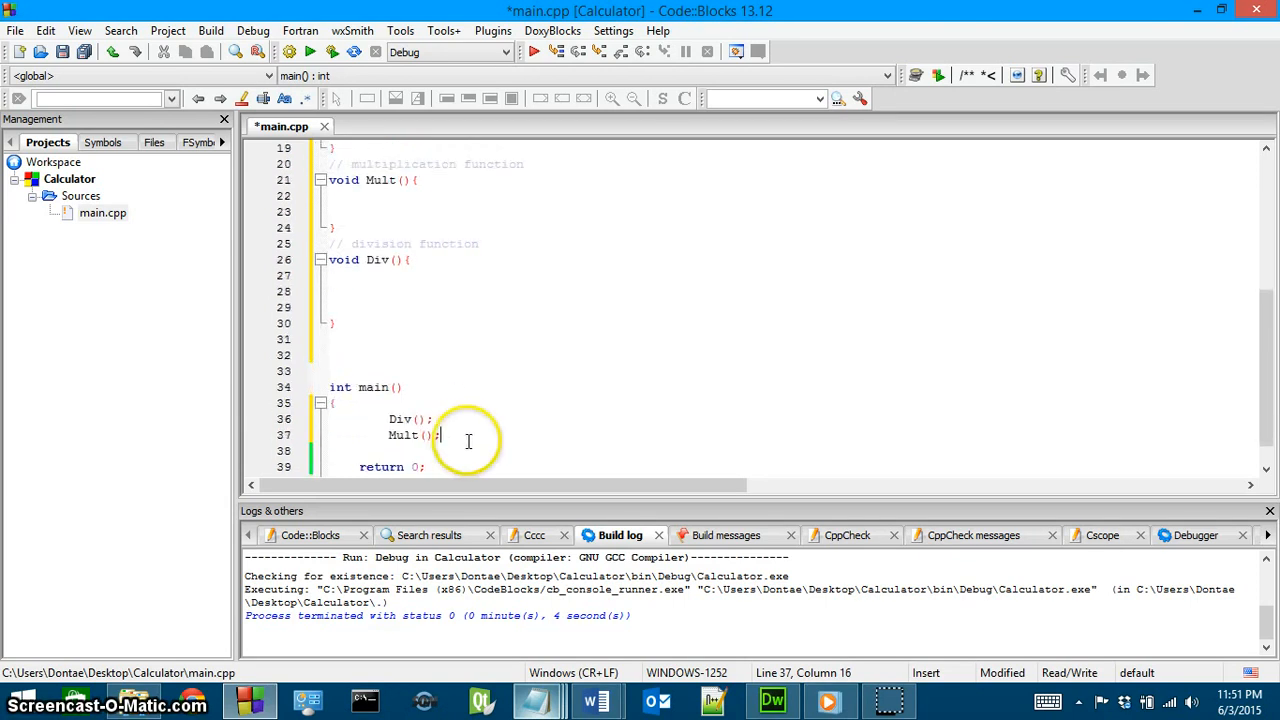
type("Subt();")
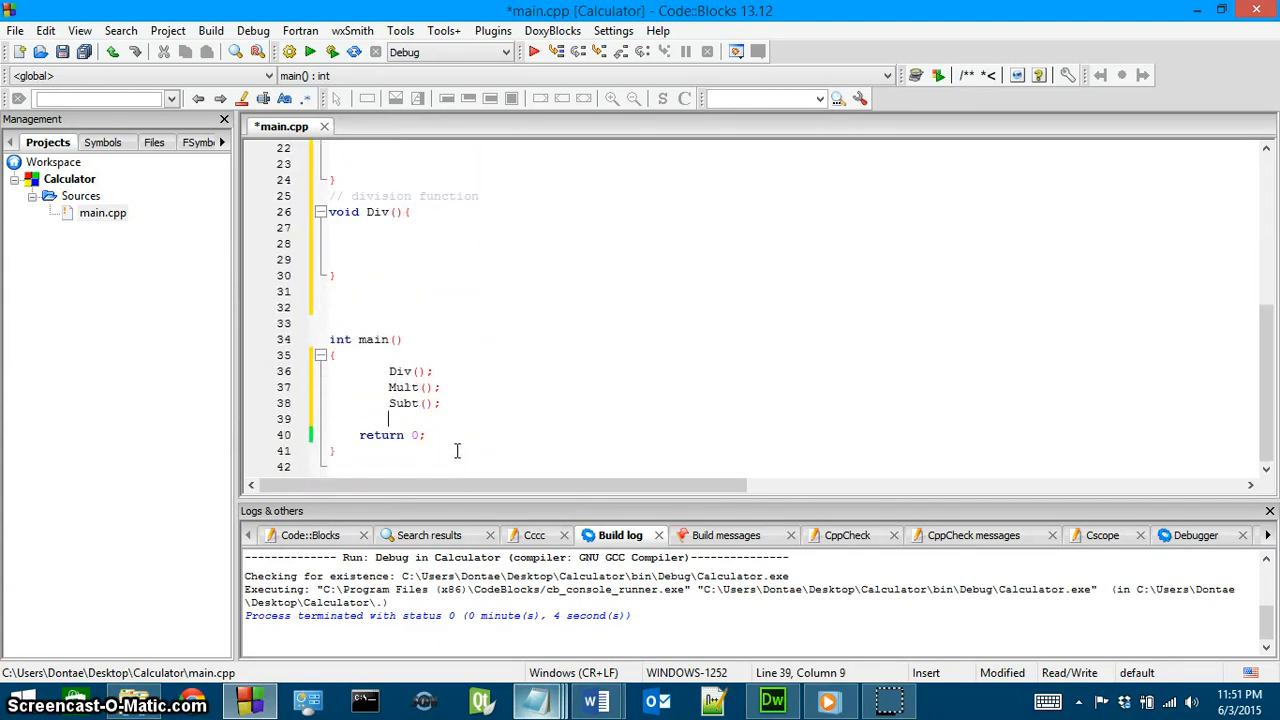
type("add();")
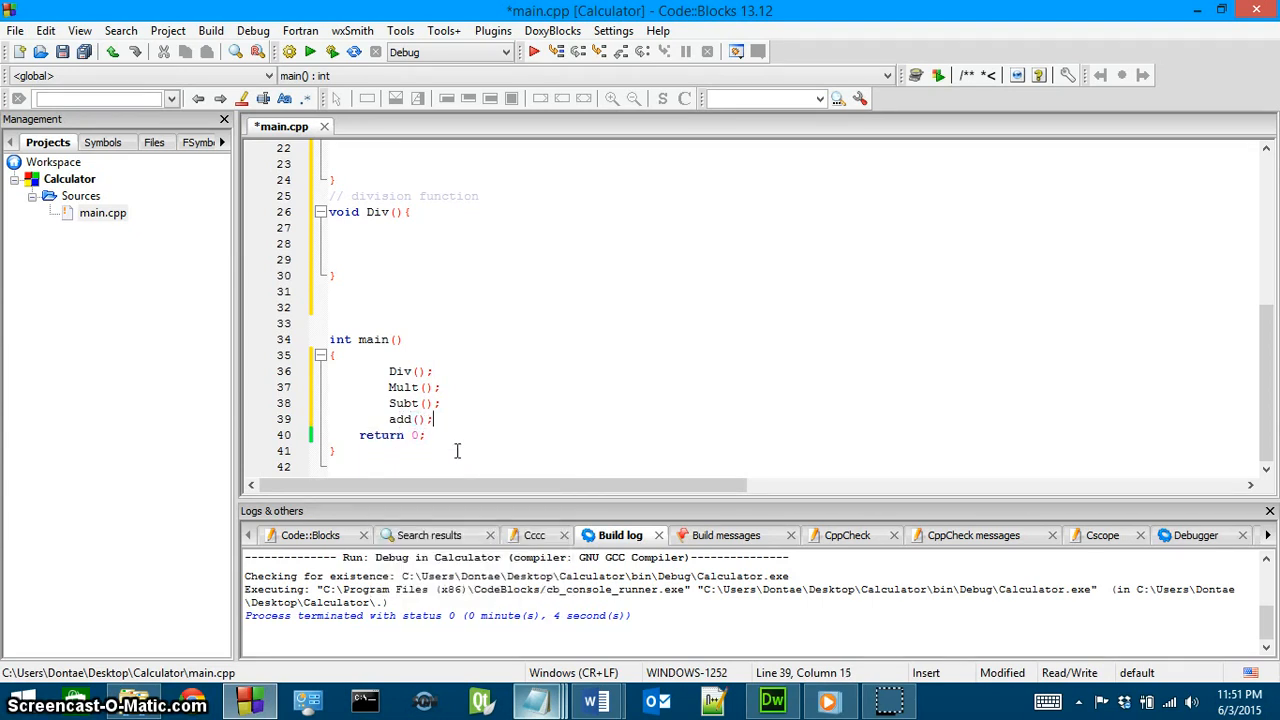
left_click(358, 435)
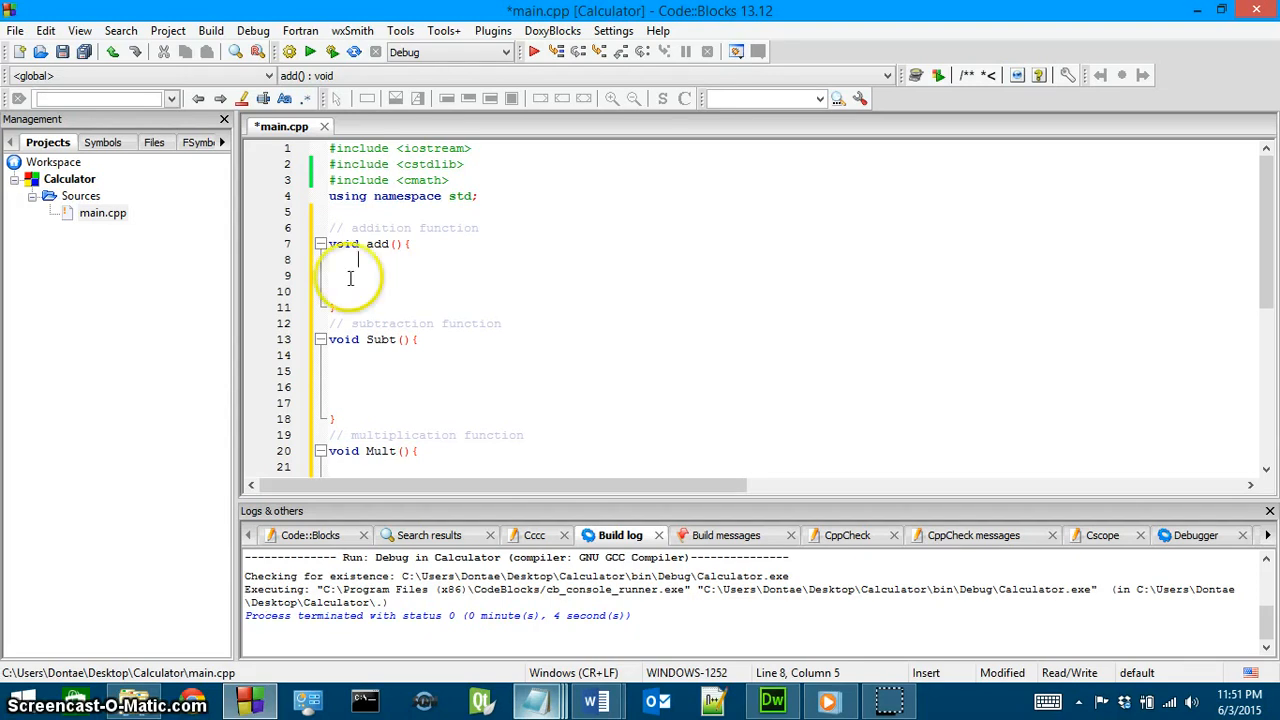
scroll("down", 3)
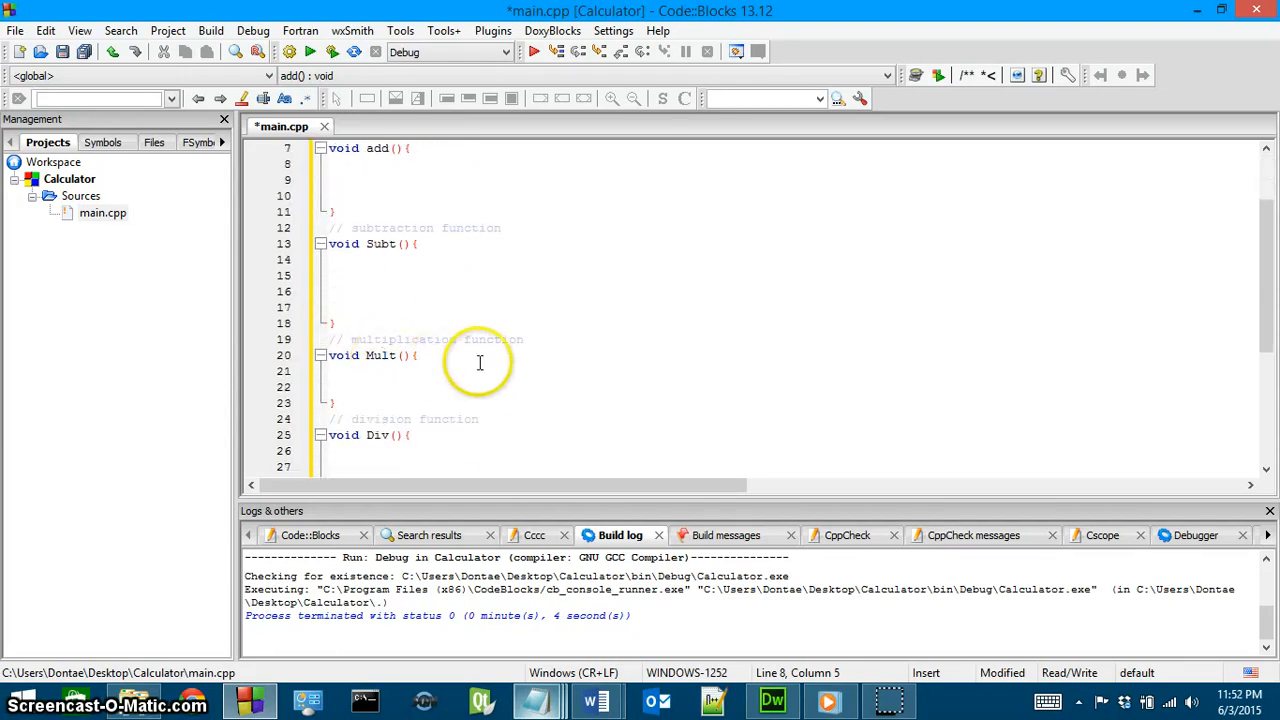
mouse_move(385, 178)
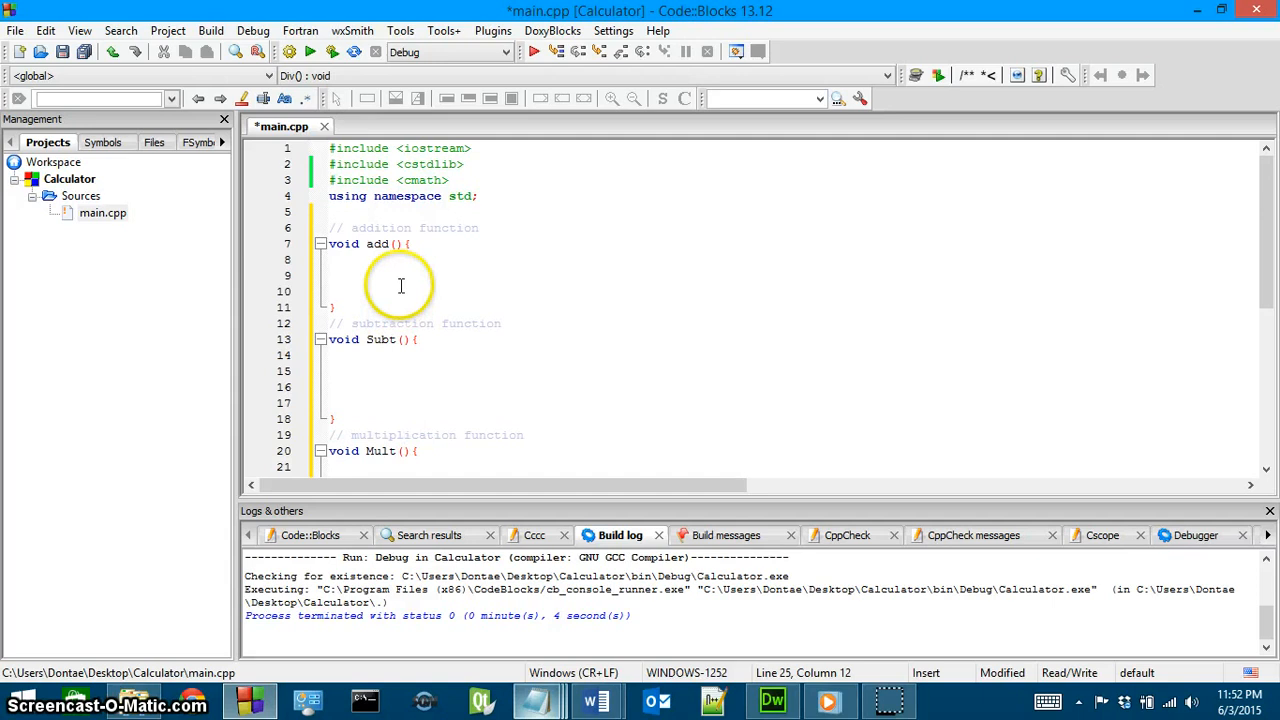
Step: Declare float add1, add2; inside the add function body
left_click(404, 267)
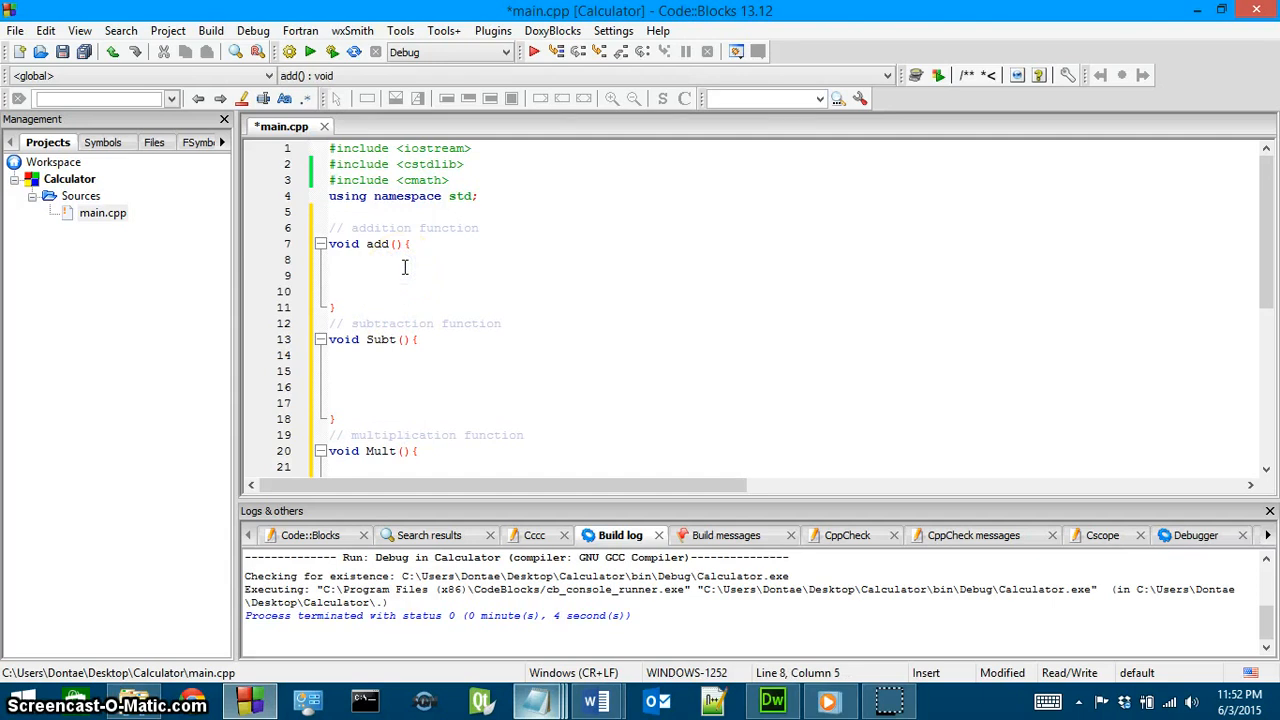
type("fla")
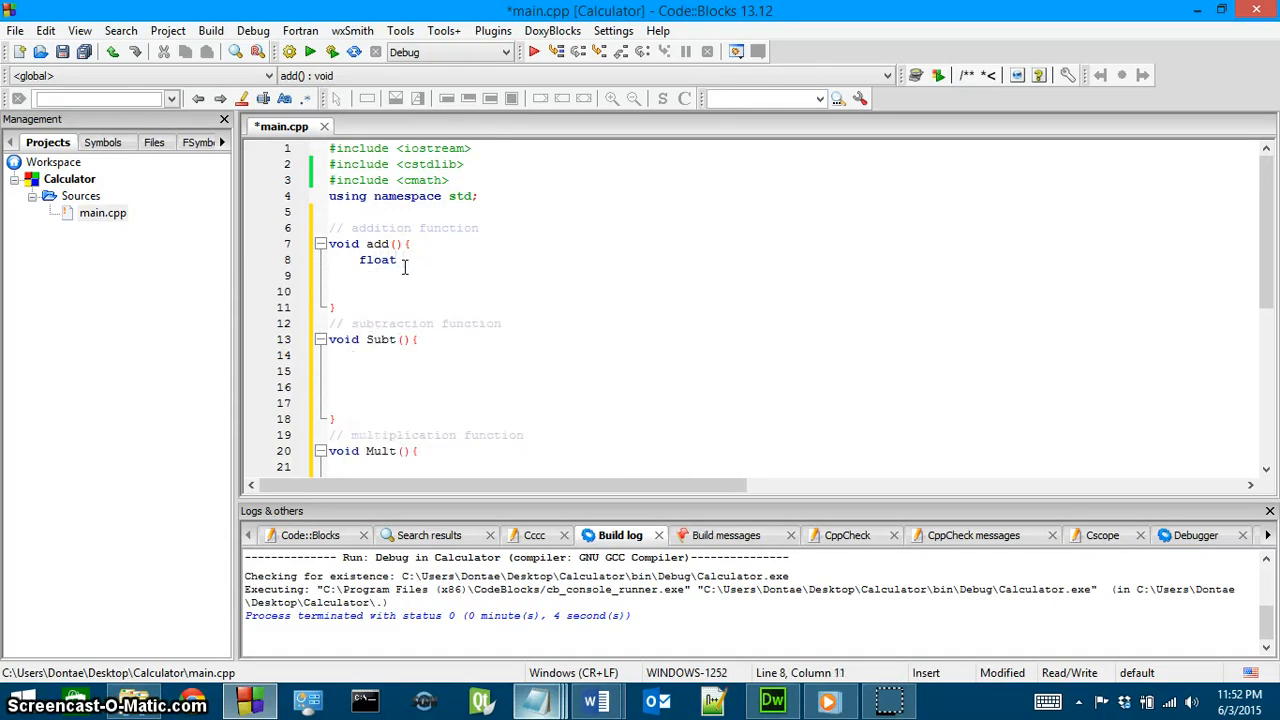
type("add1")
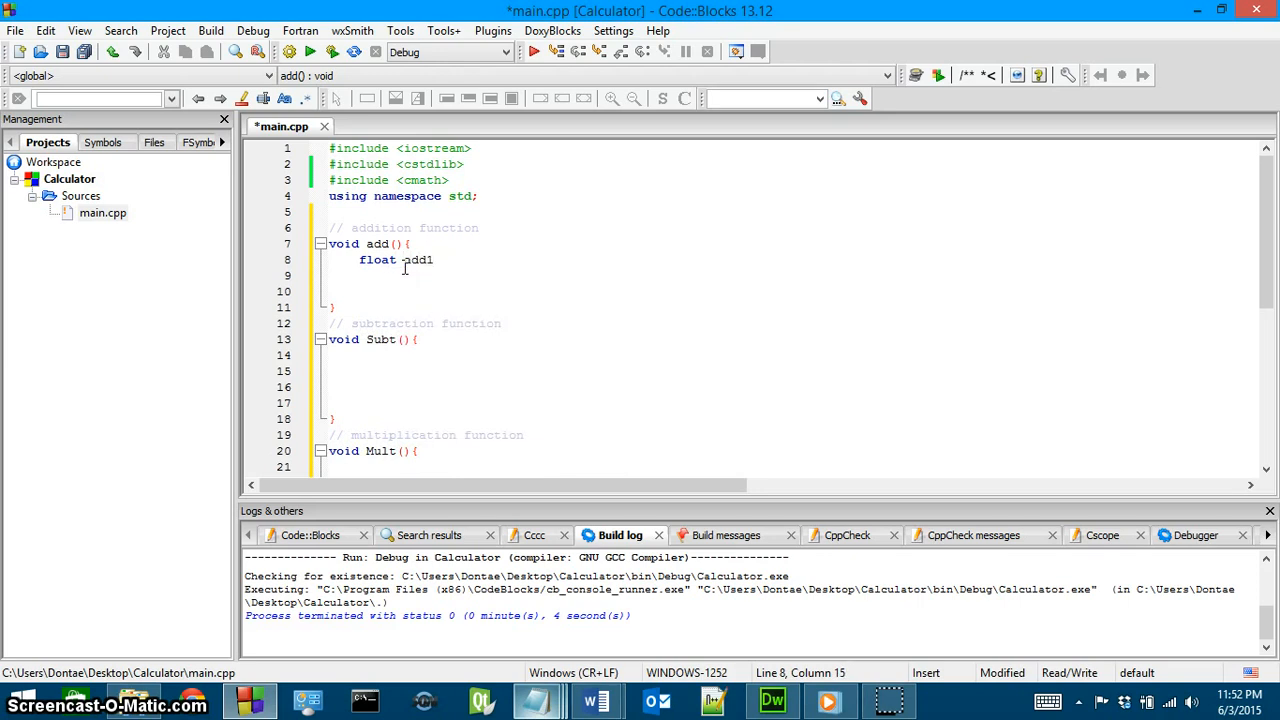
type(", add2")
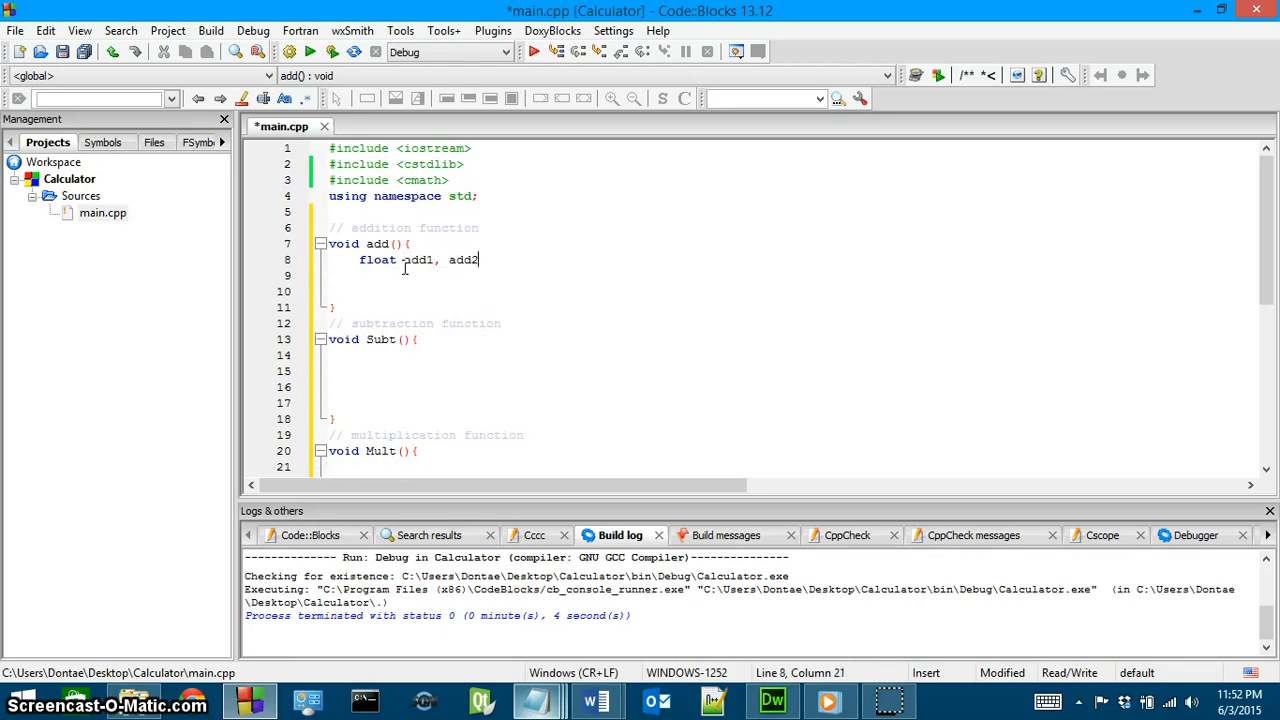
type(";")
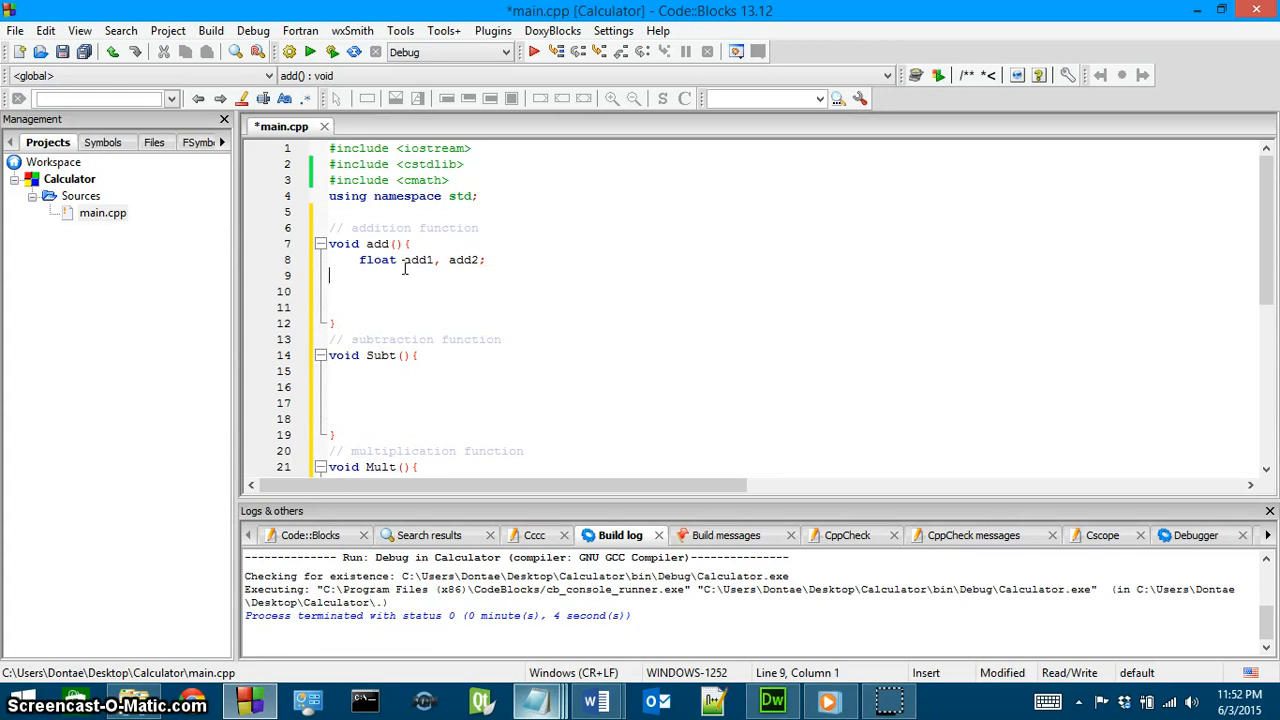
Step: Add a cout prompt with endl asking for values, and cin reads into add1 and add2
type("floa")
type("cout << \"Addition ")
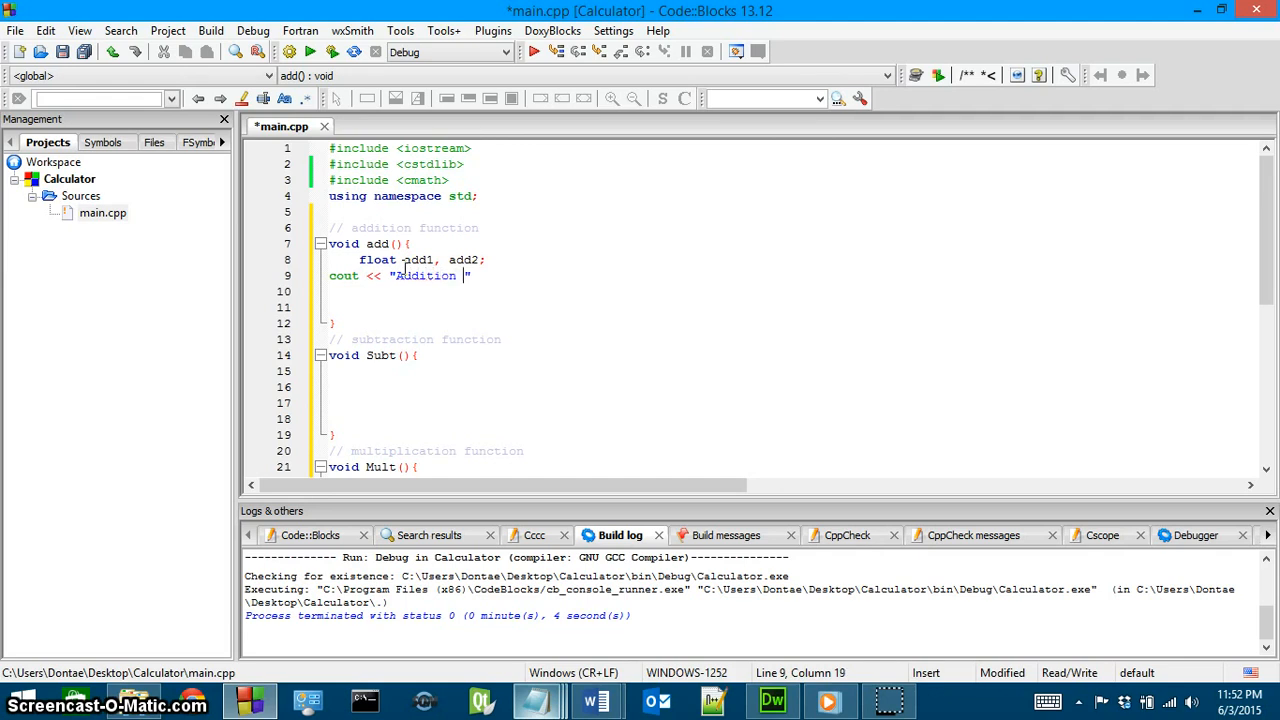
type("=")
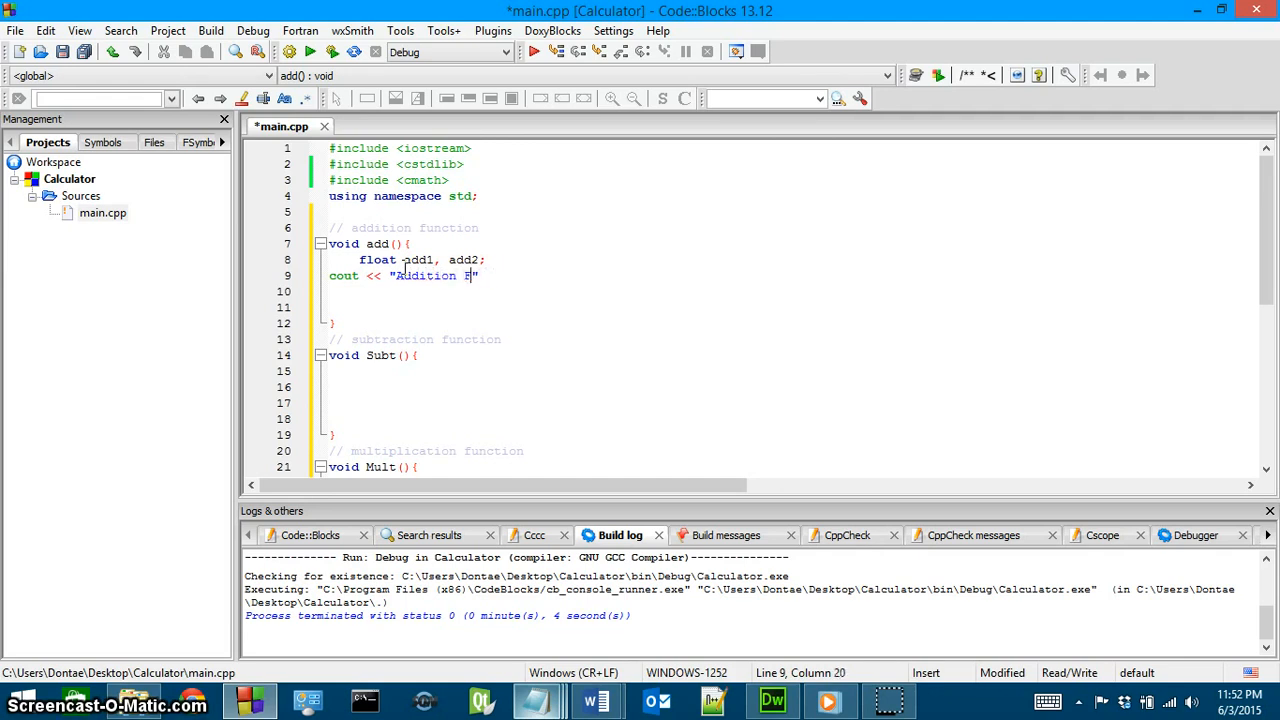
type("unction")
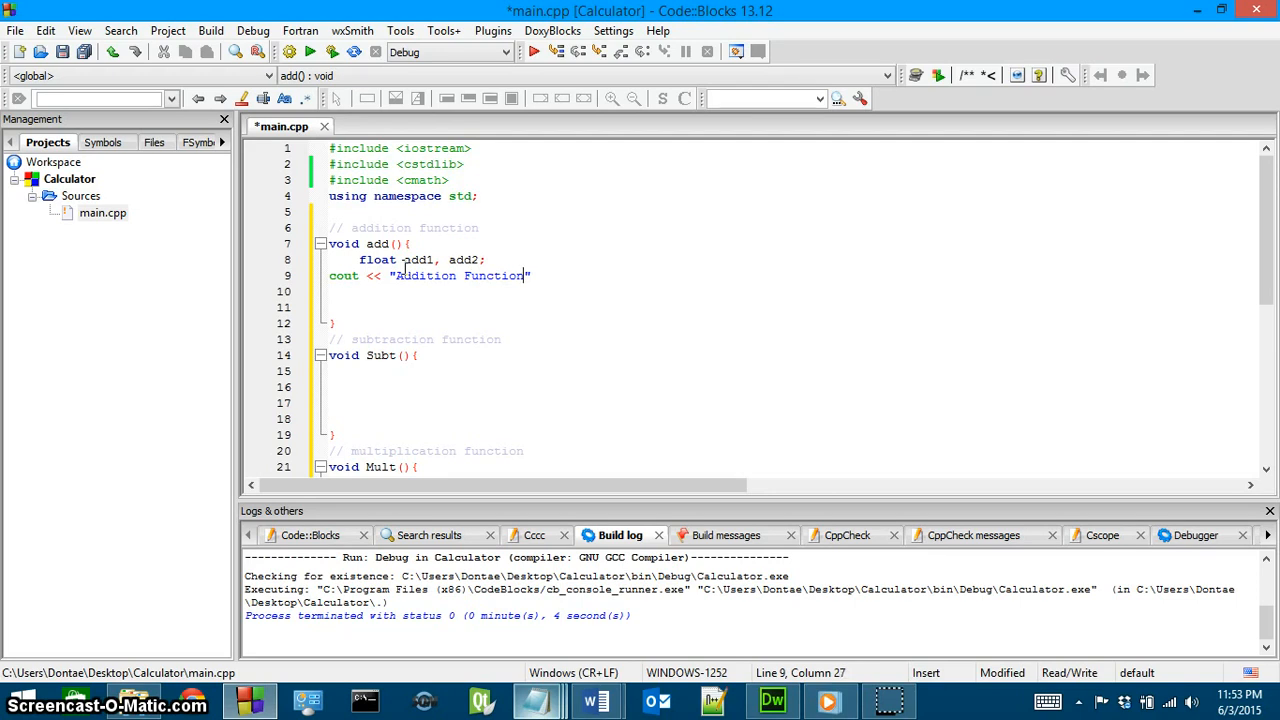
type("<< endl;")
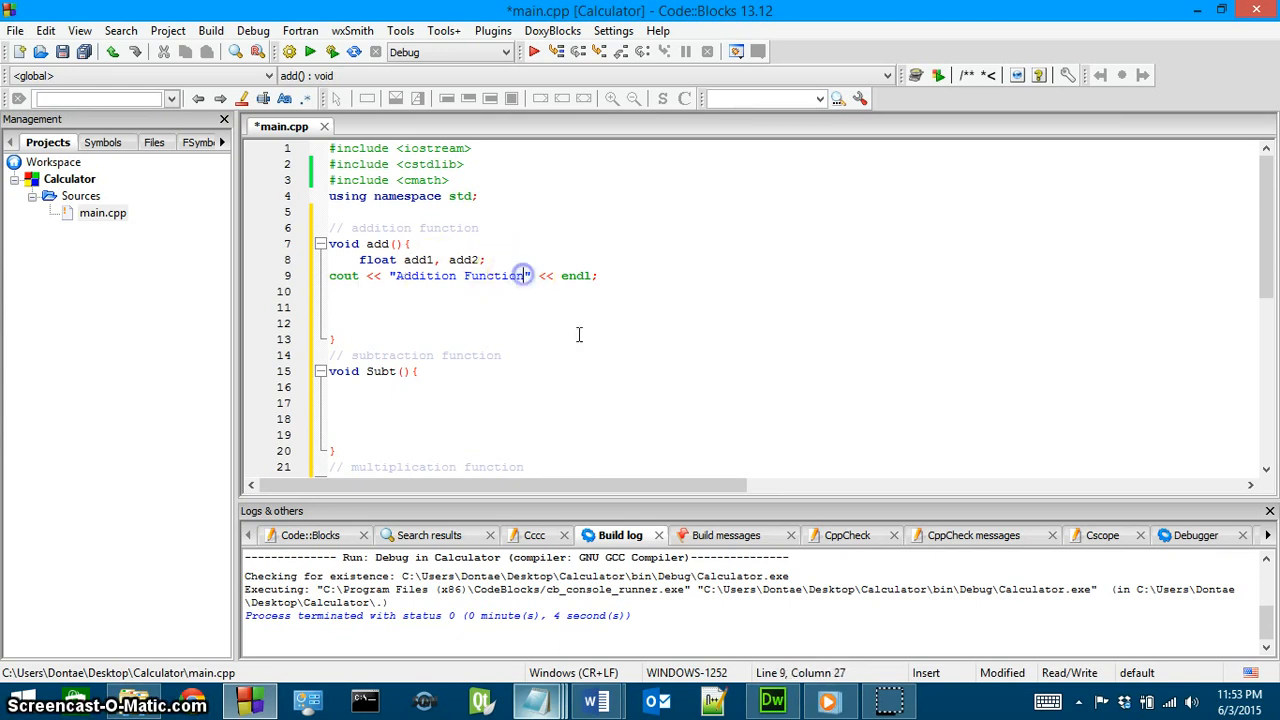
type(",")
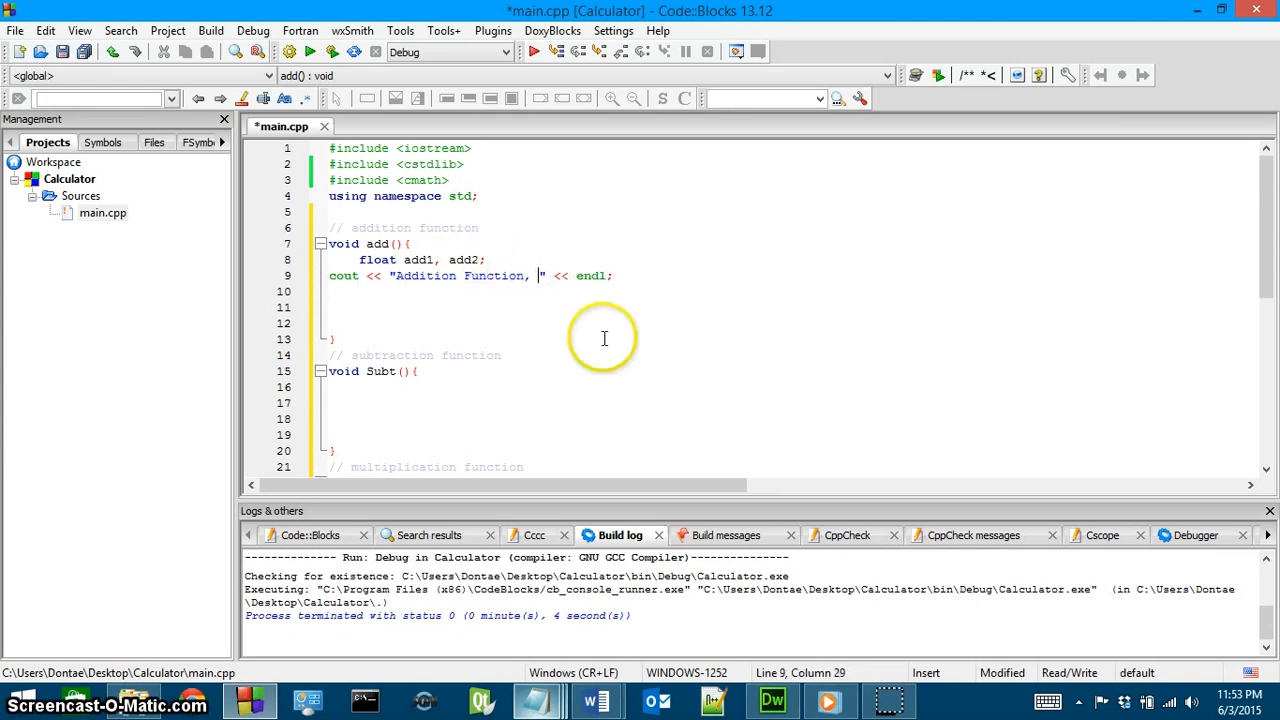
type("pla")
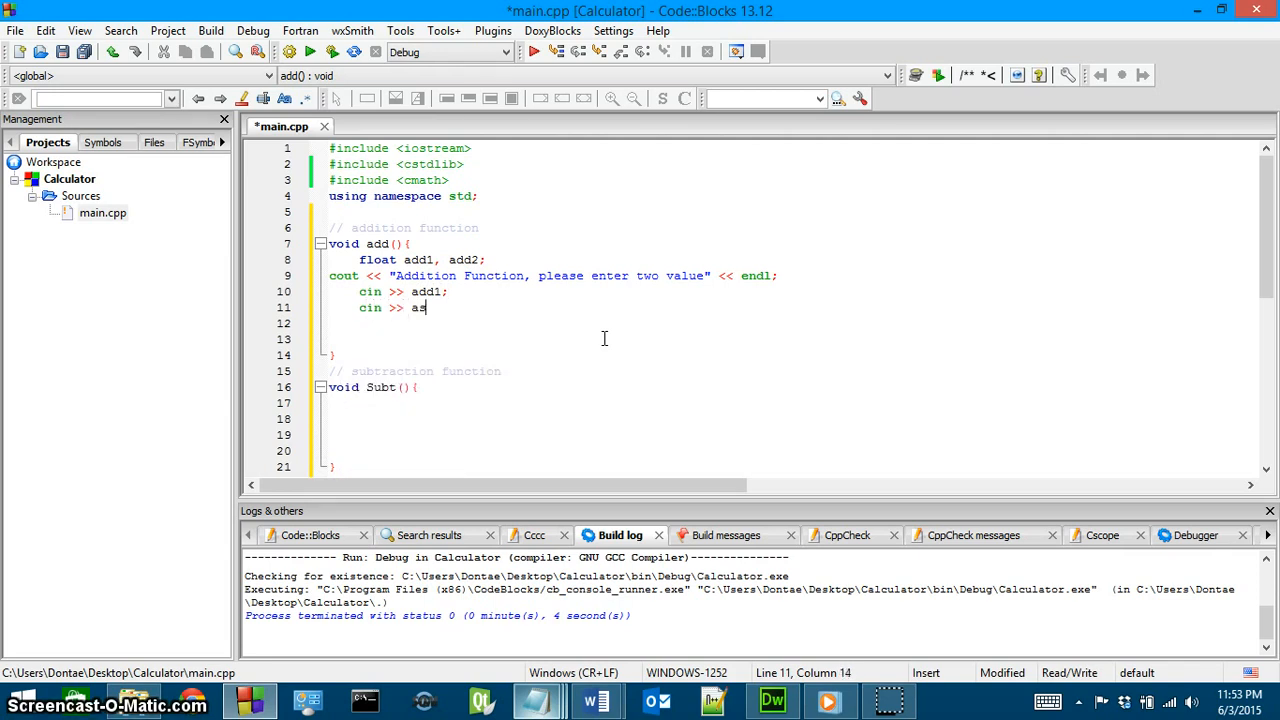
type("d")
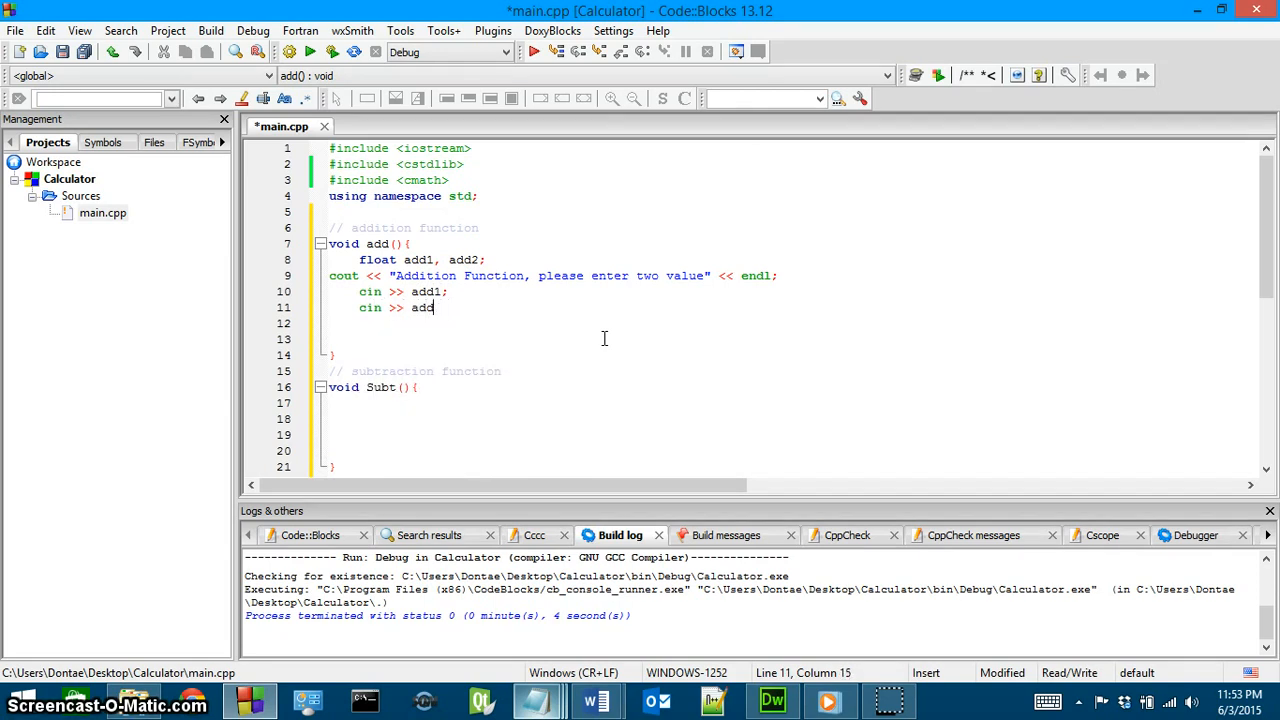
type("2;")
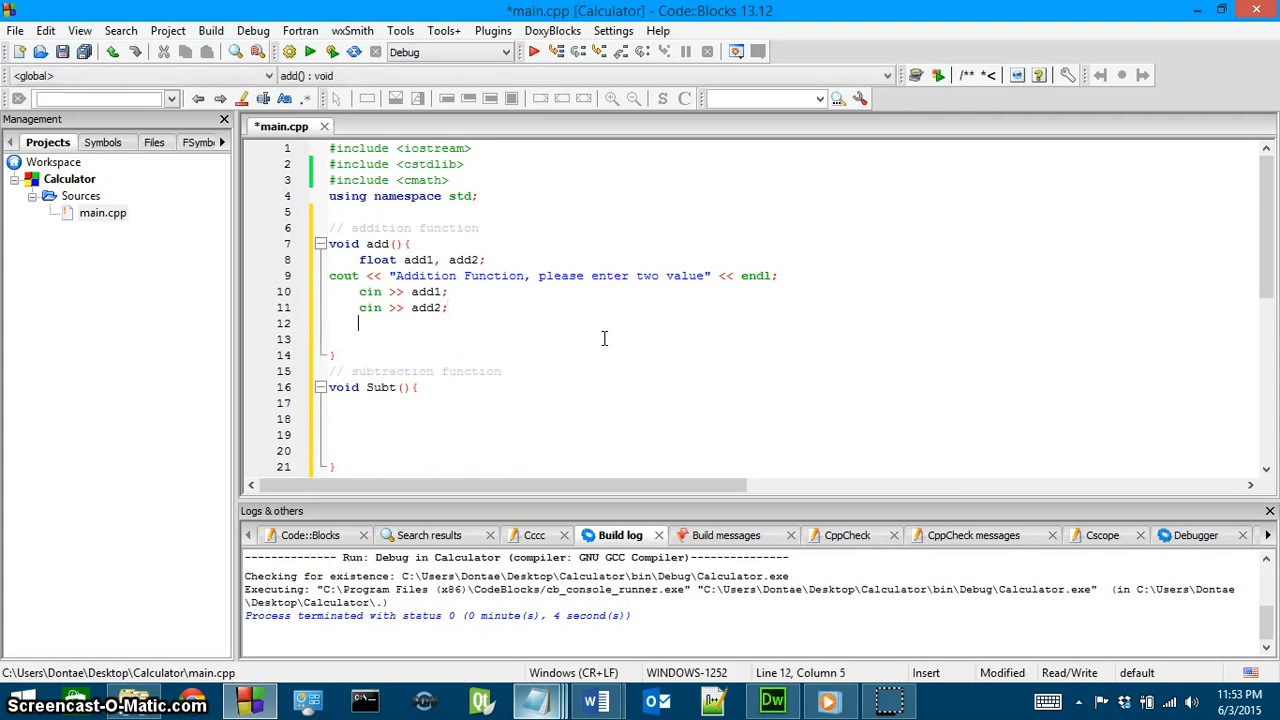
Step: Print the sum with cout << (add1 + add2);
type("cout <<")
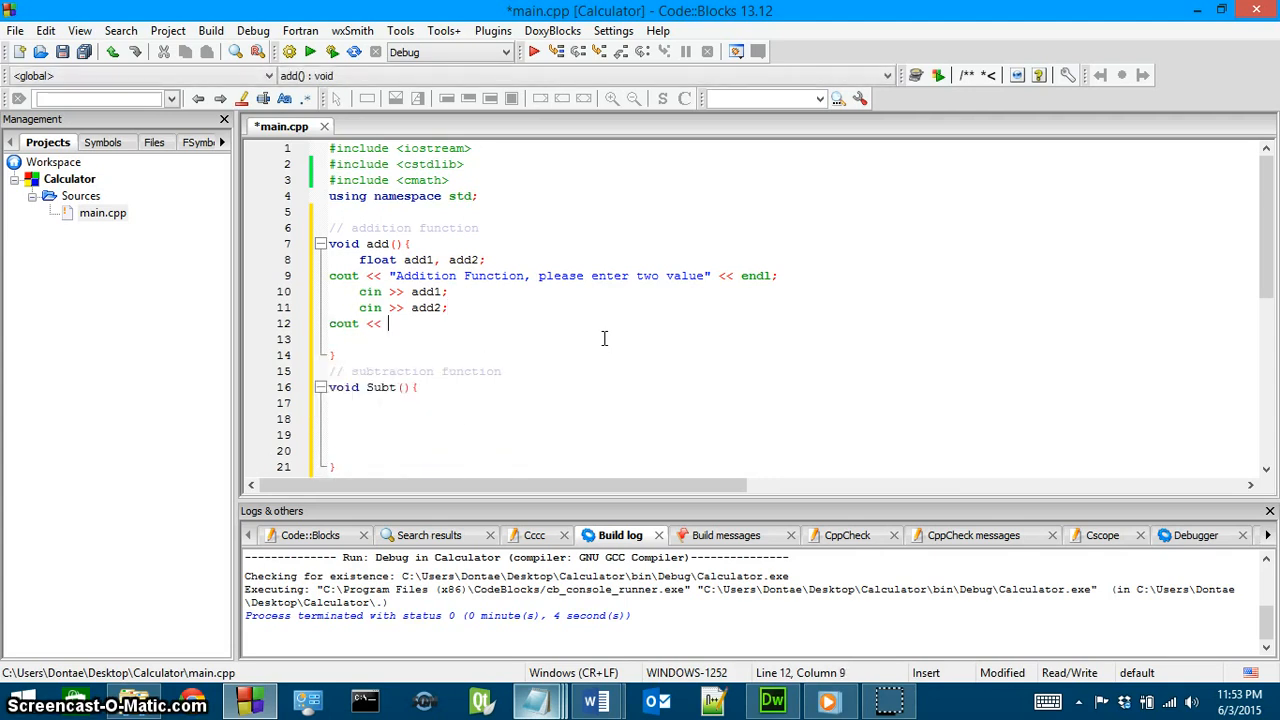
type("\"")
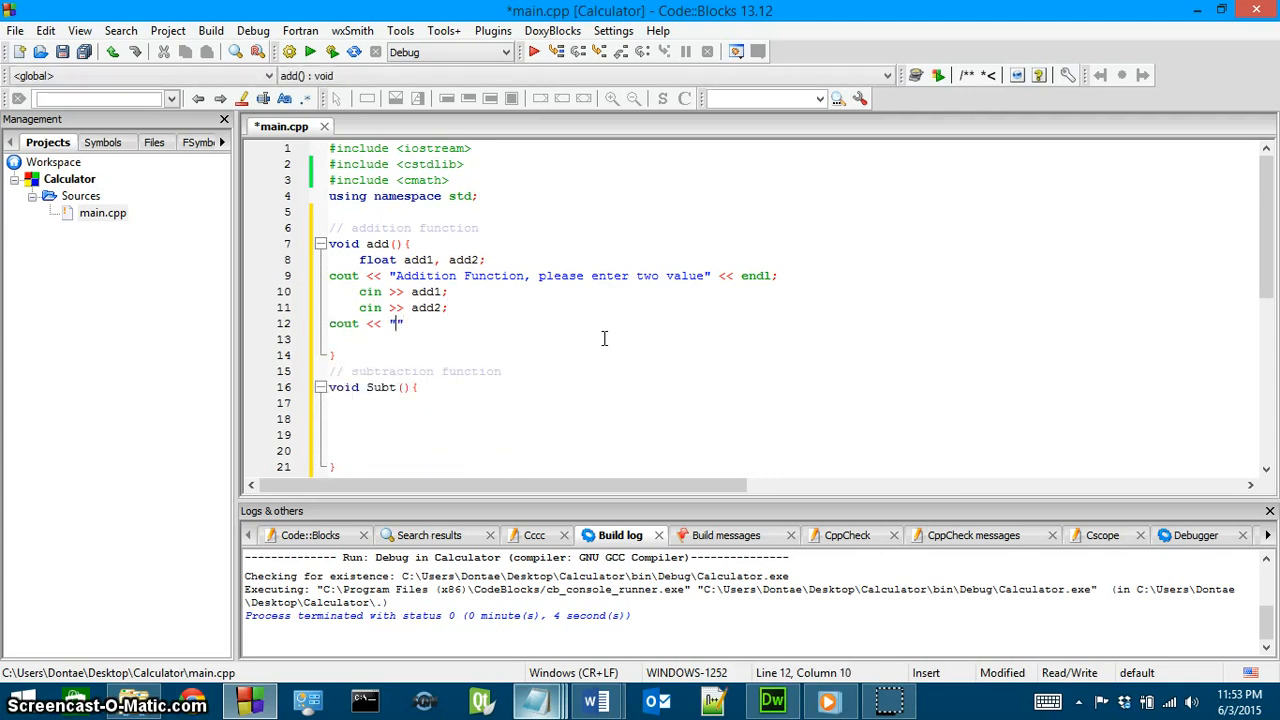
key("BackSpace")
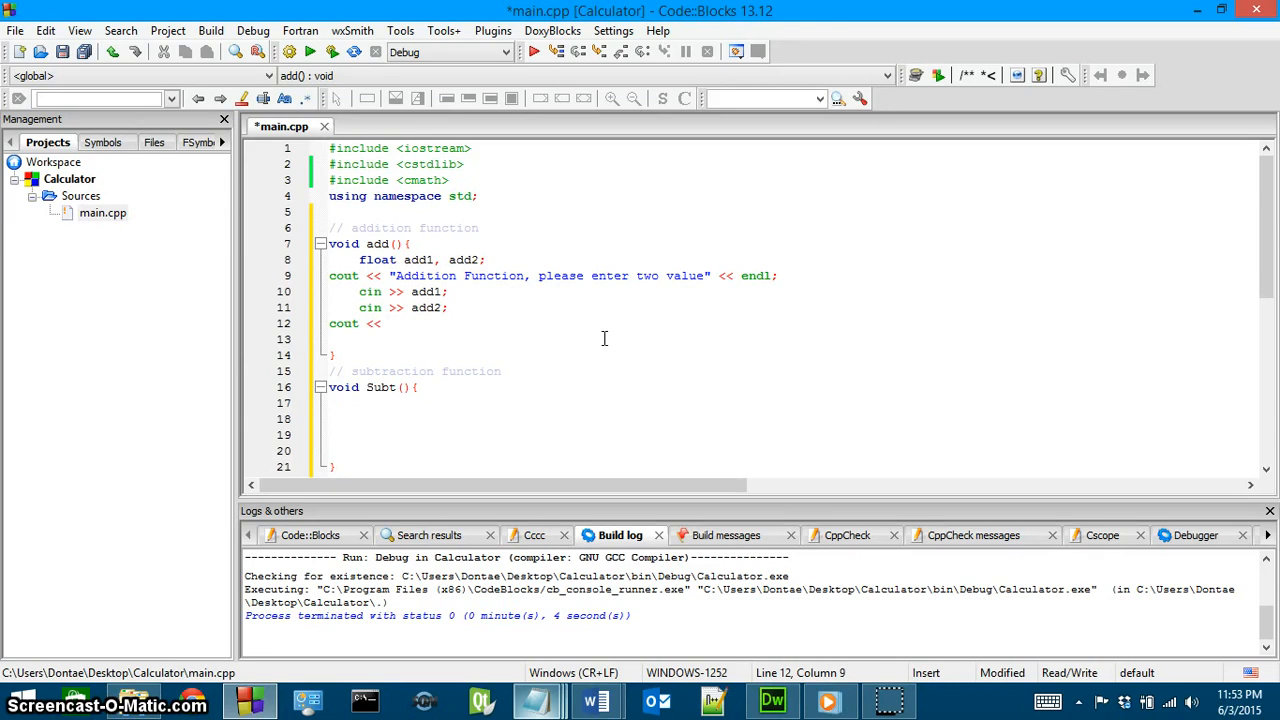
type("(ass")
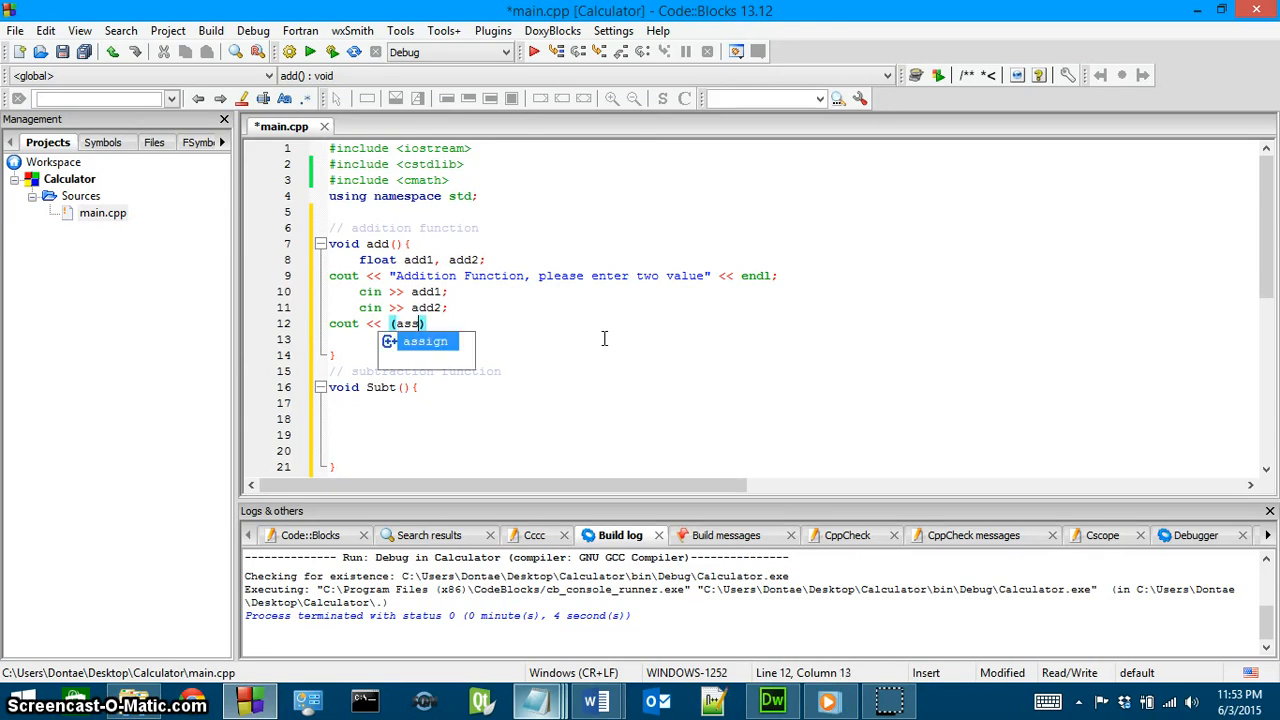
type("dd1 + a")
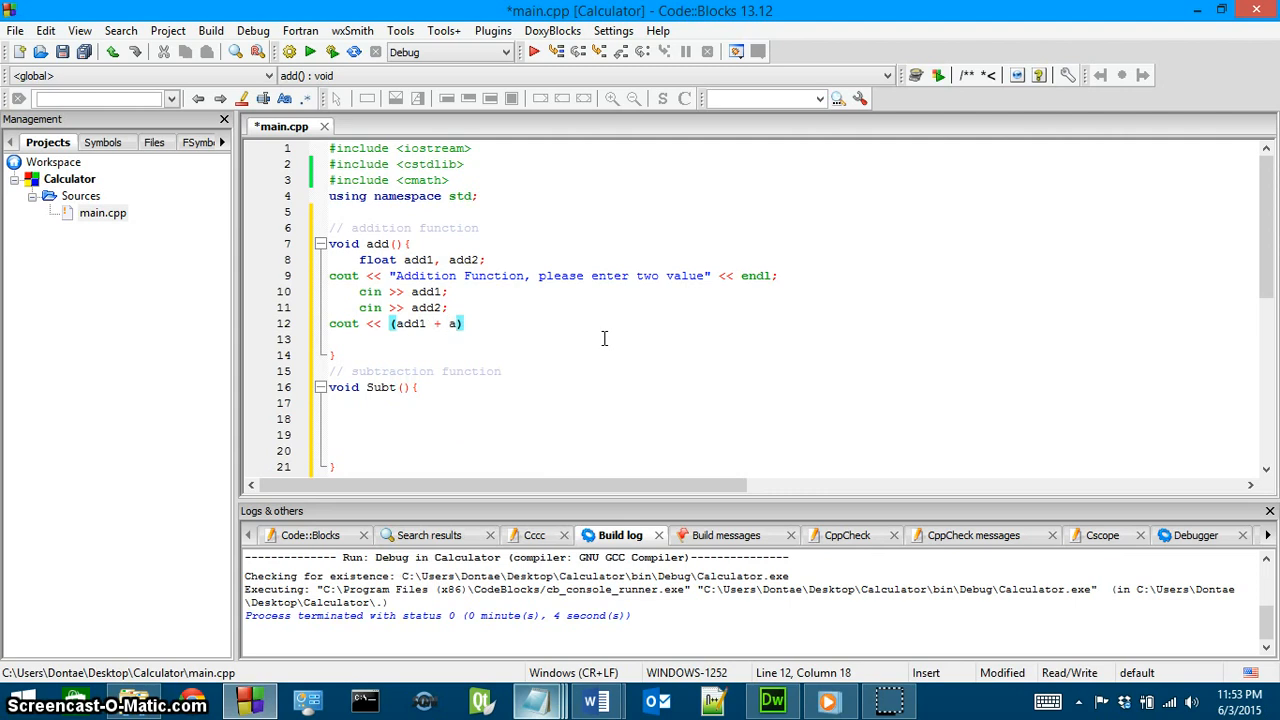
type("dd2);")
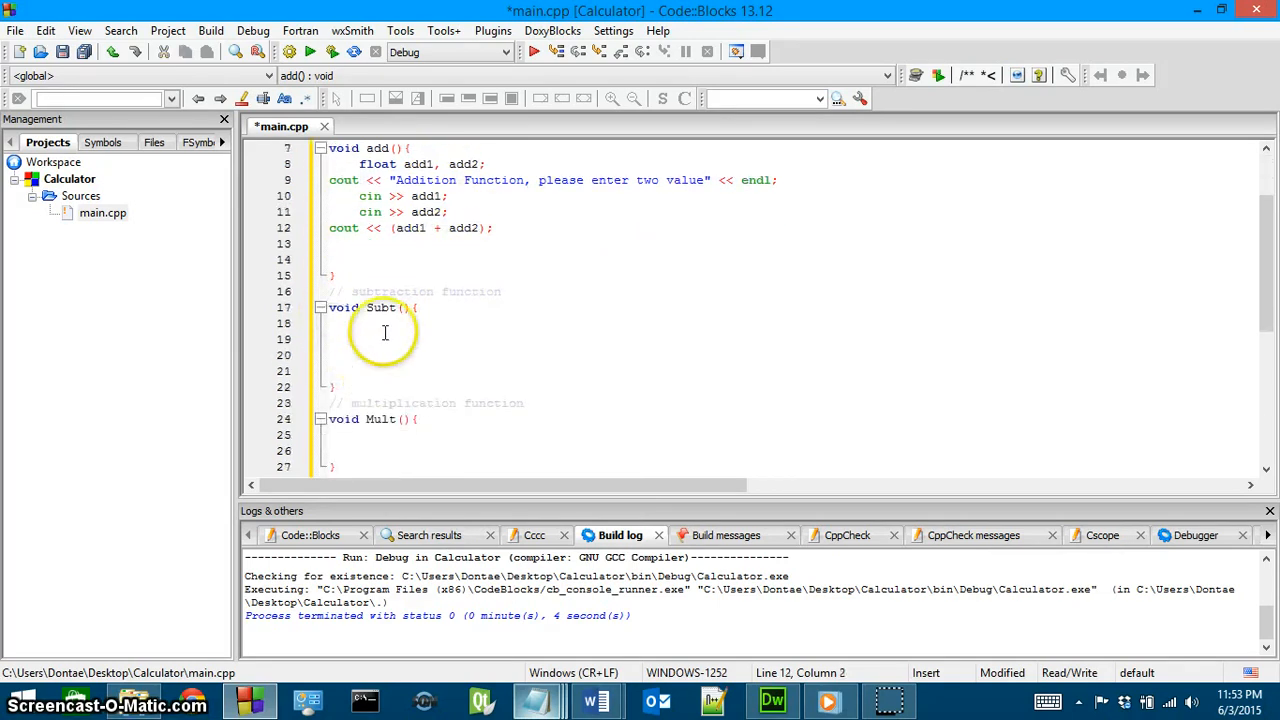
Step: Declare float subt1, subt2; in the Subt function
type("flaot")
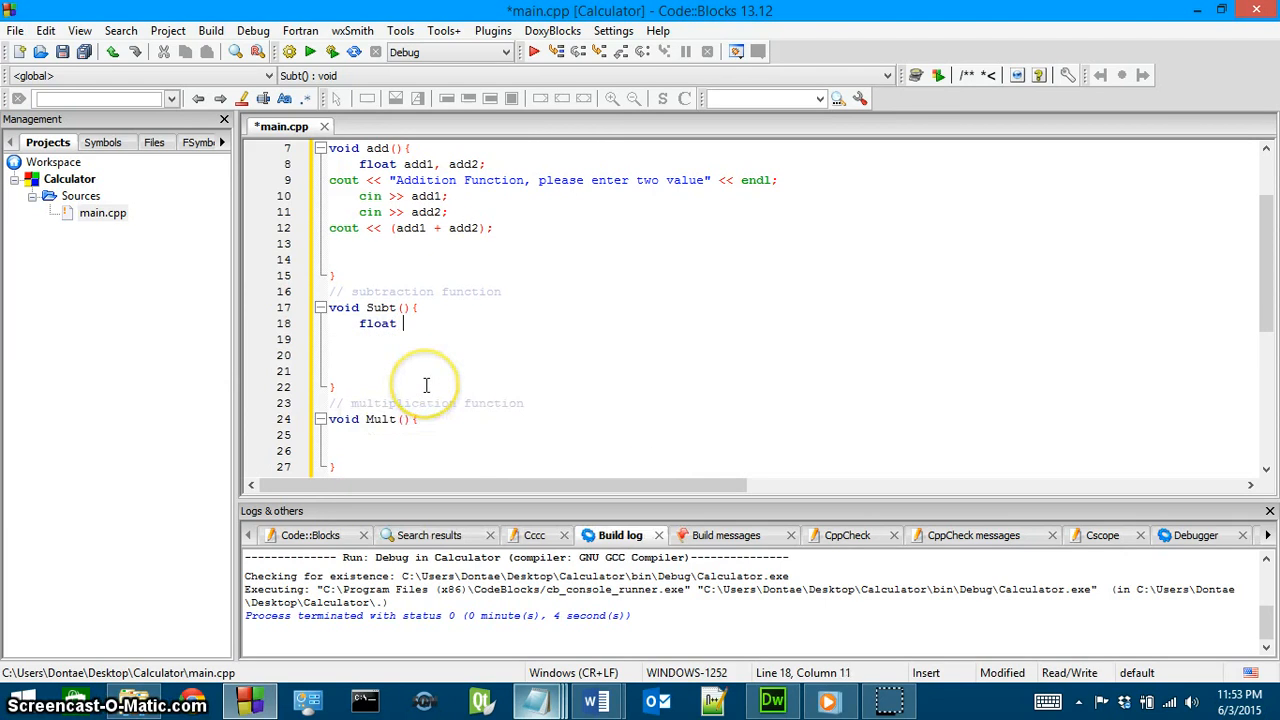
type("subt1, float")
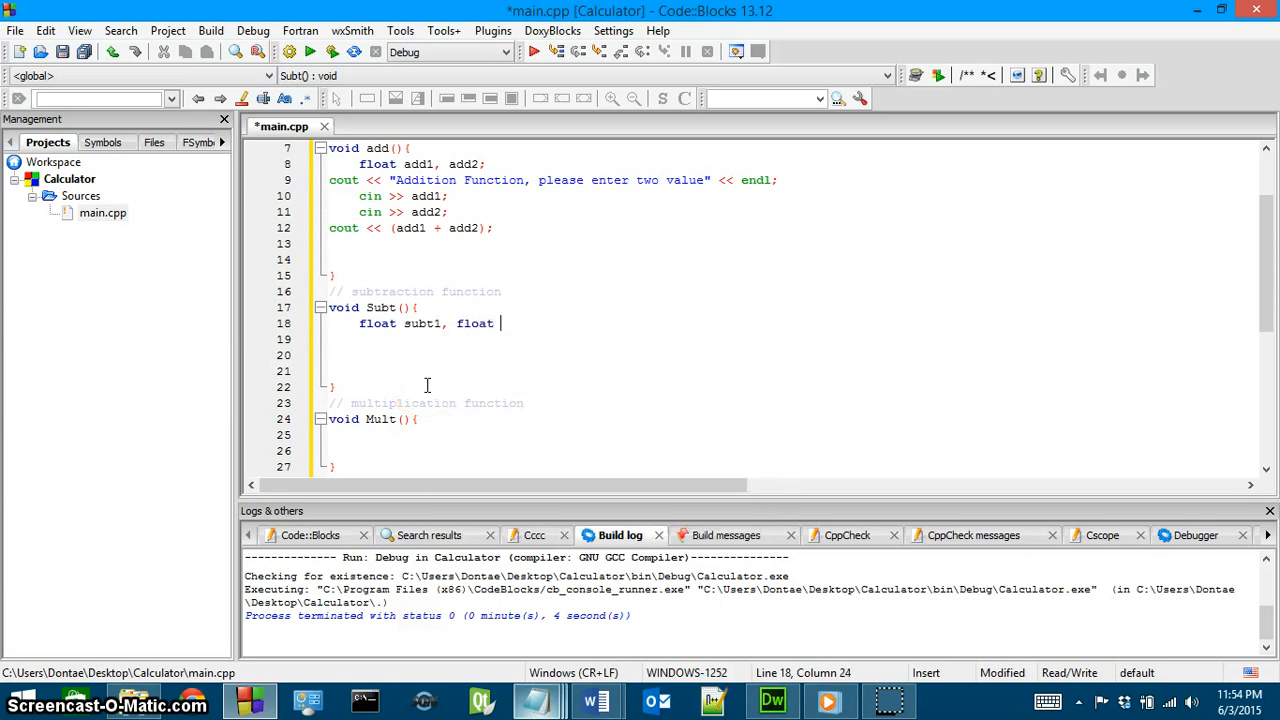
type("subt")
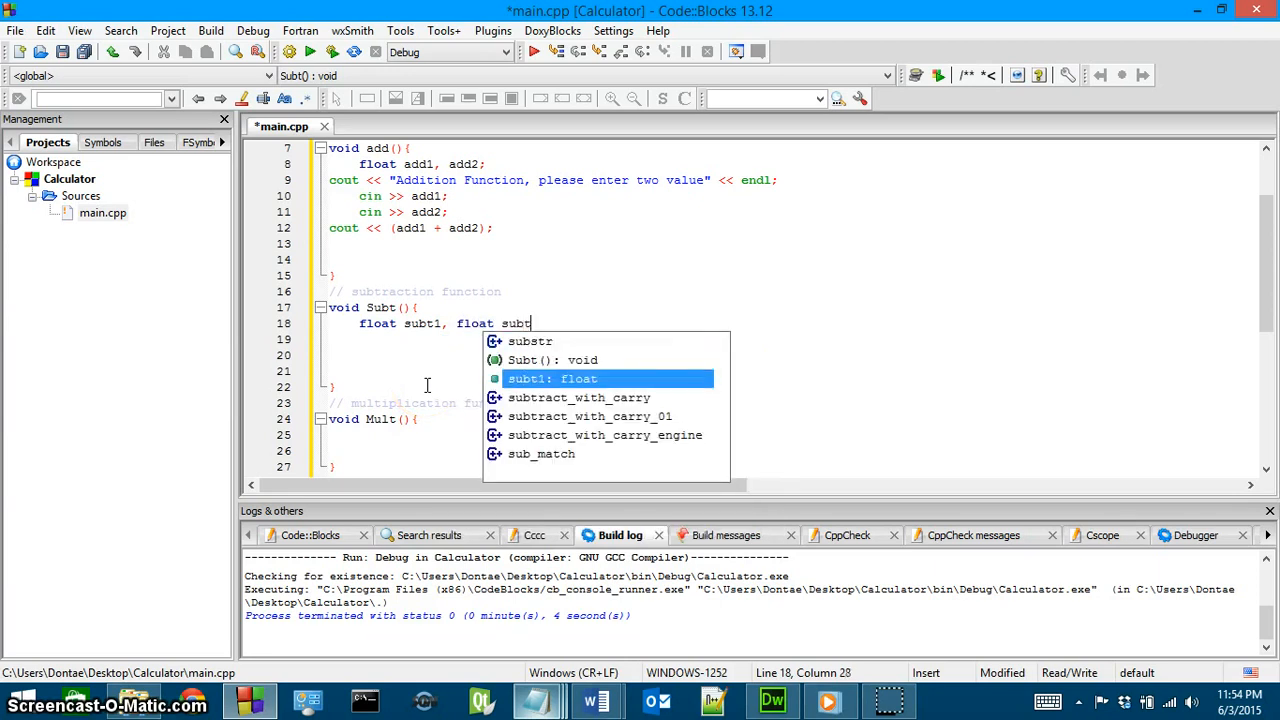
type("2;")
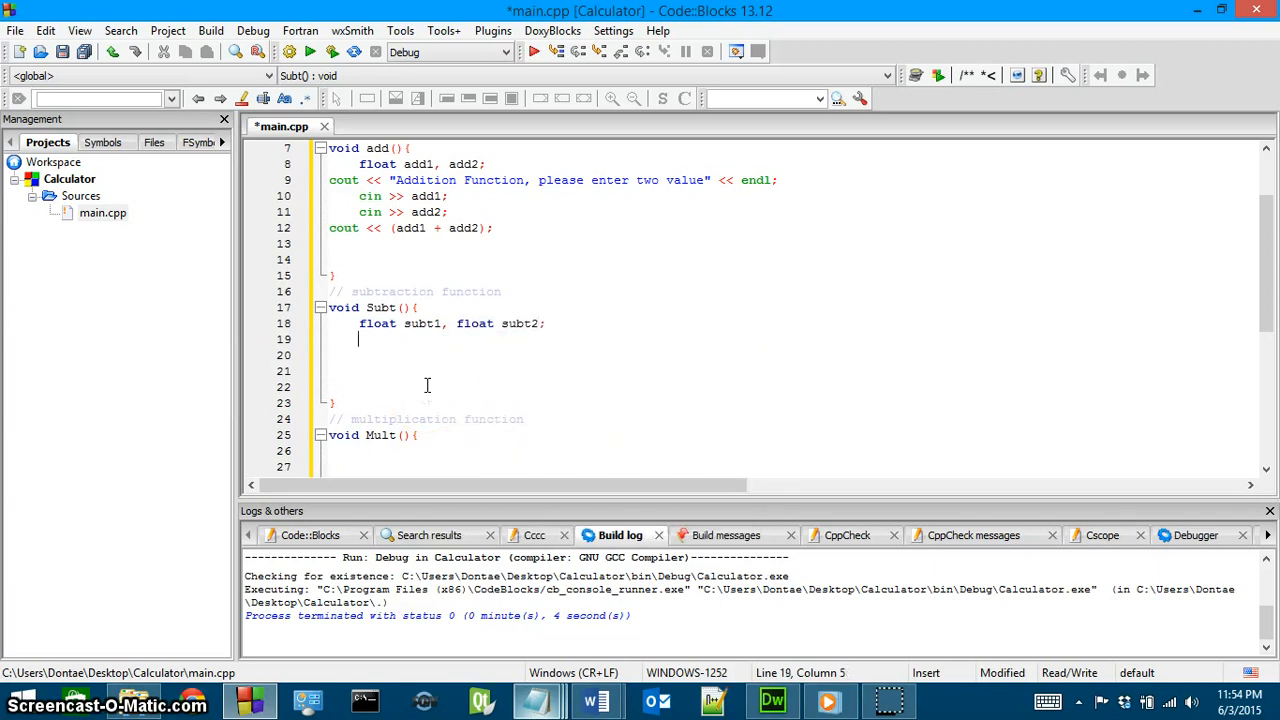
Step: Add a cout prompt for the subtraction function asking for two values
type("couut")
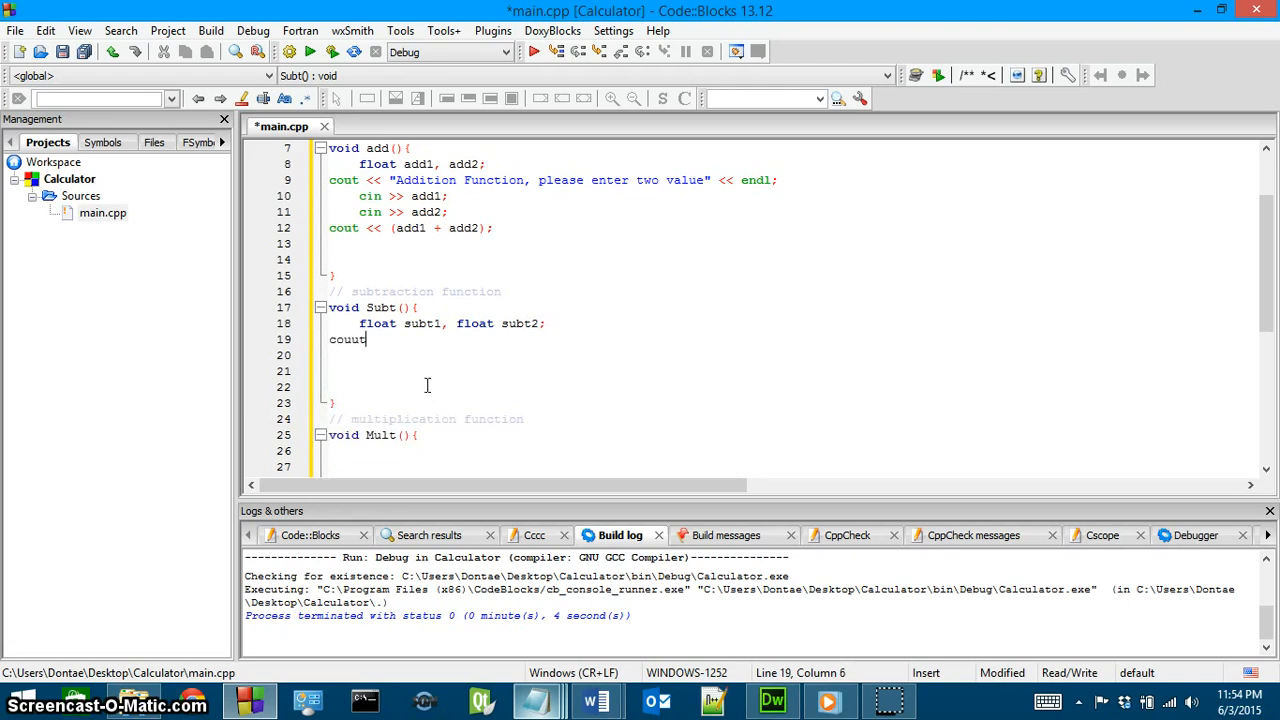
type("<< \"Sub")
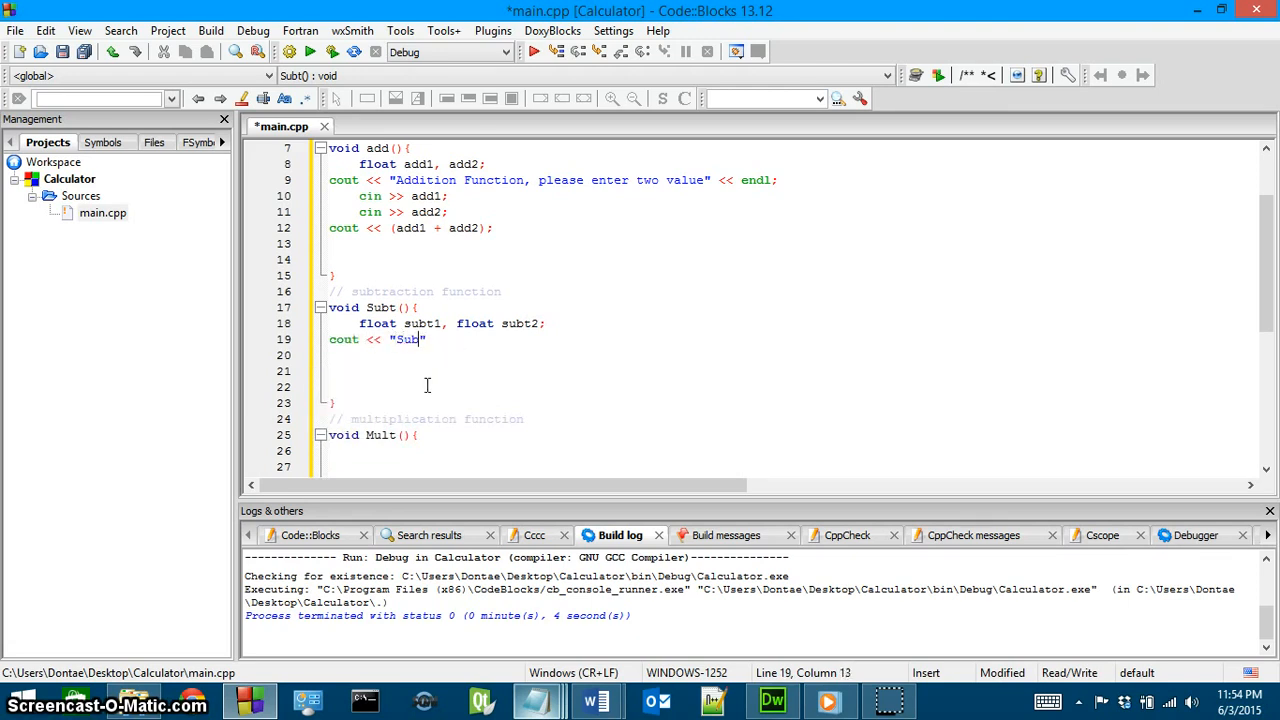
type("traction")
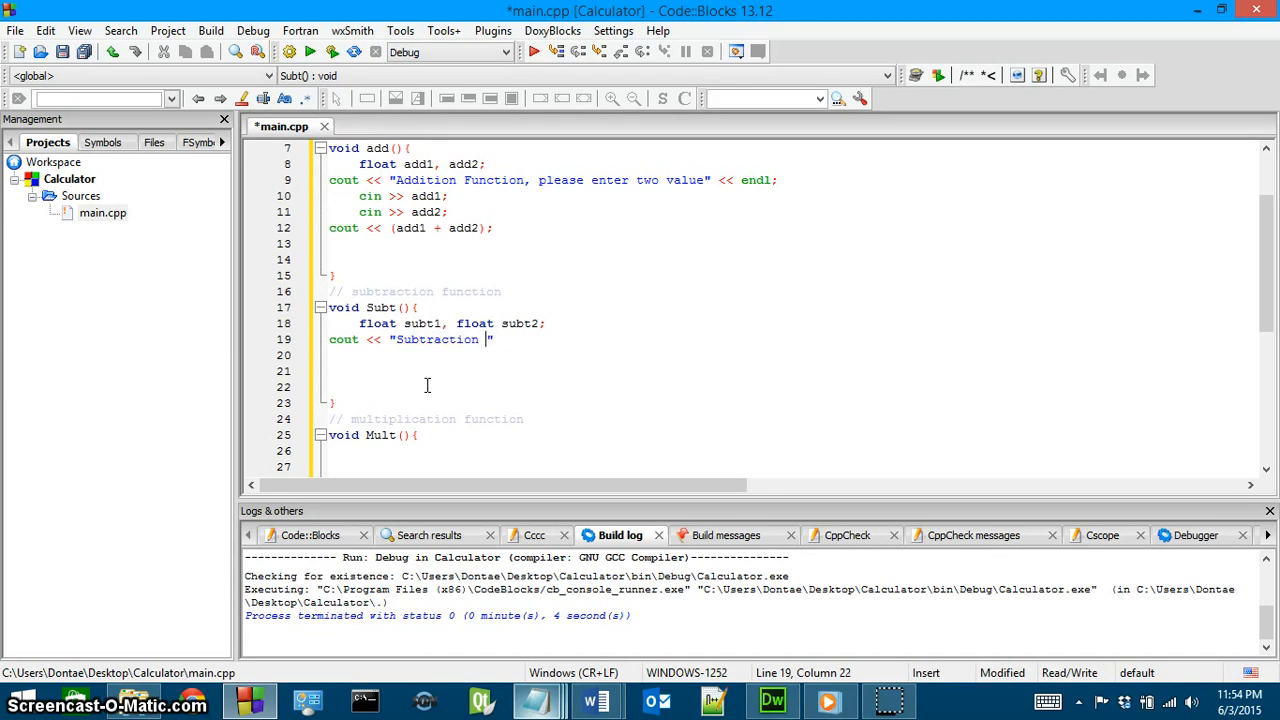
type("F")
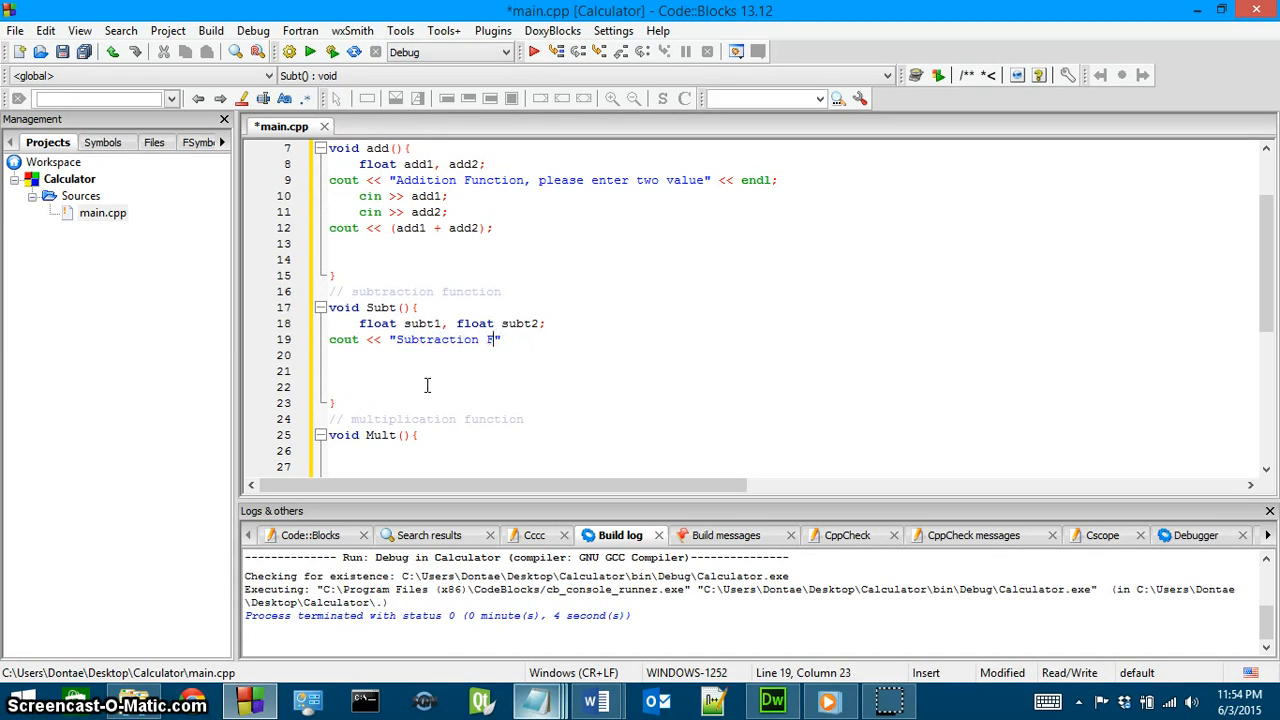
type("function")
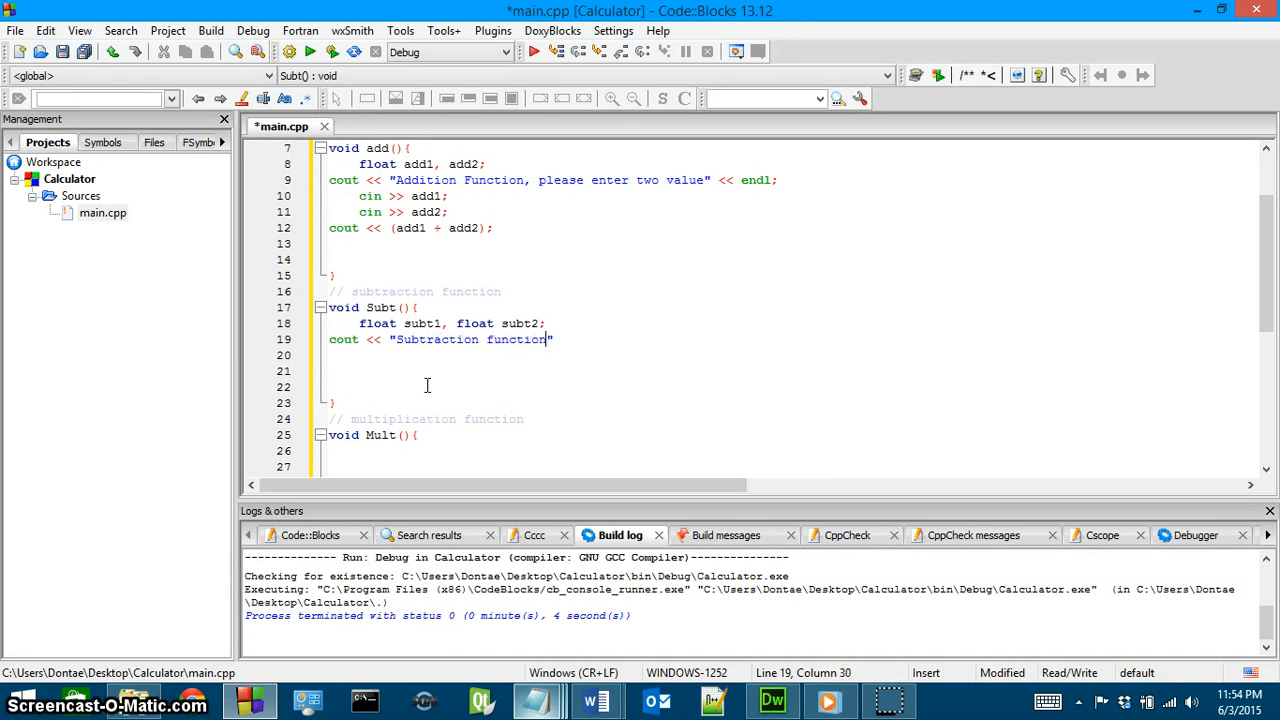
type(", pls")
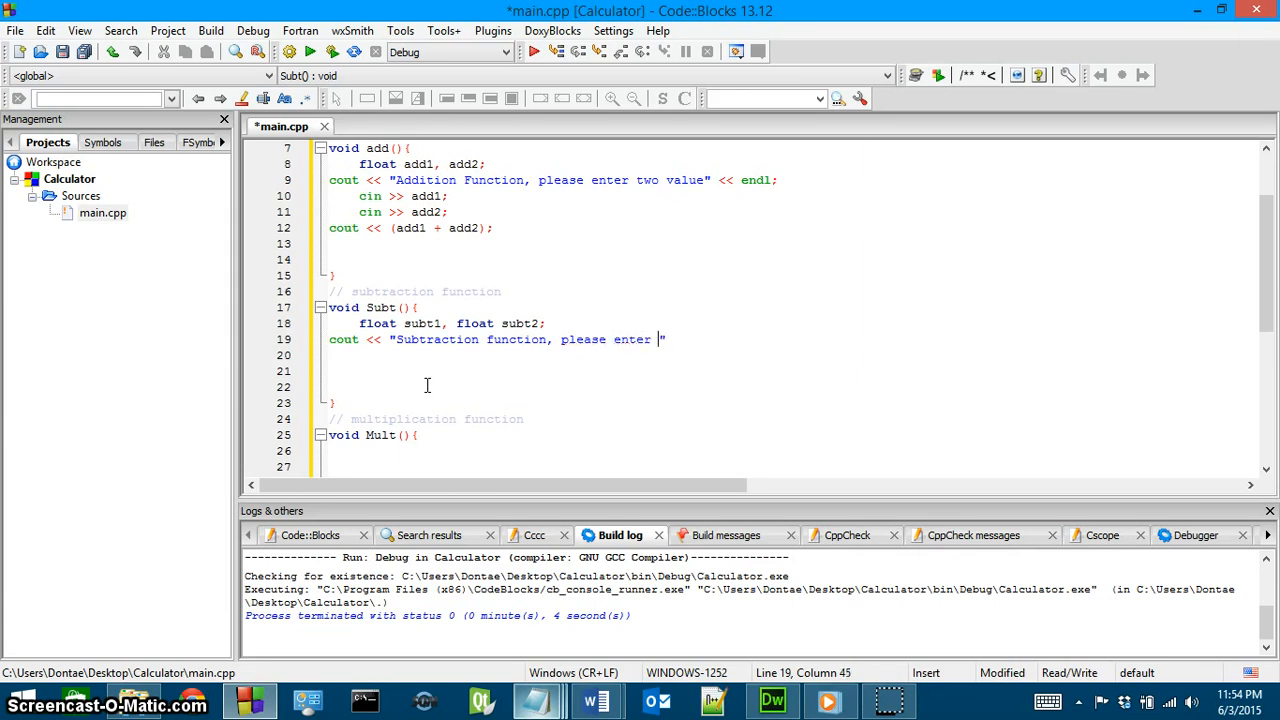
type("two")
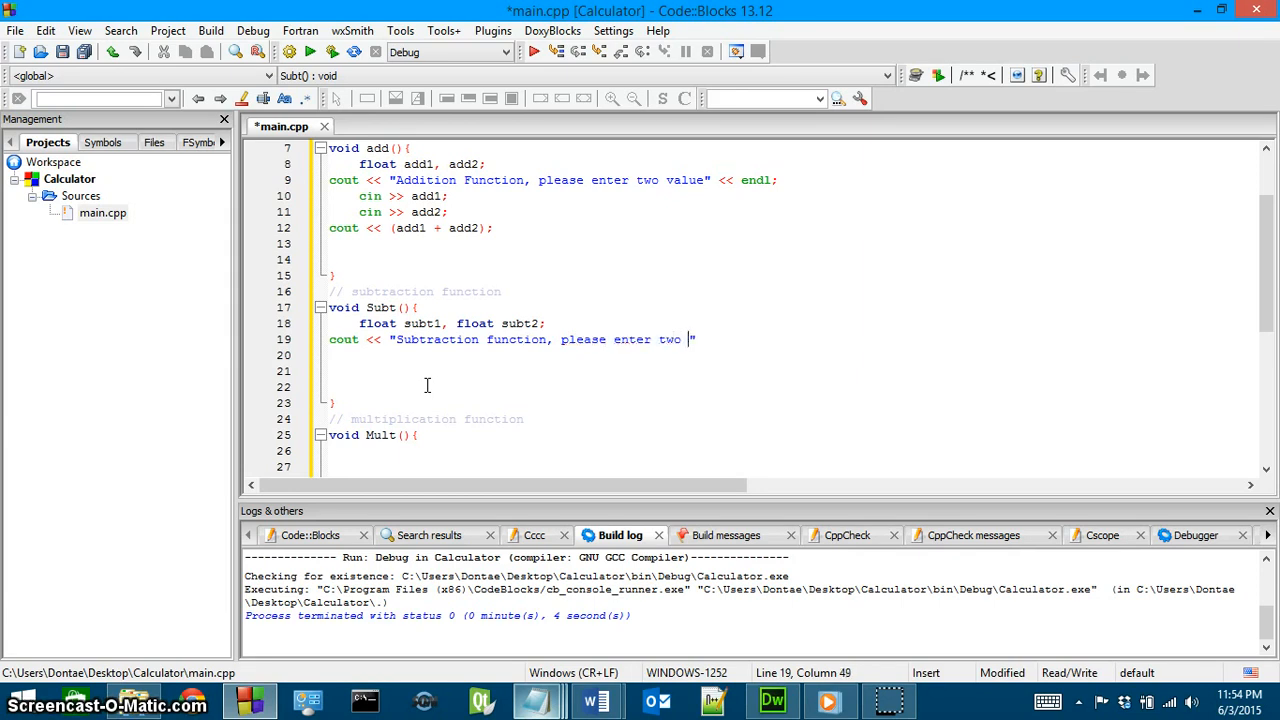
type("values")
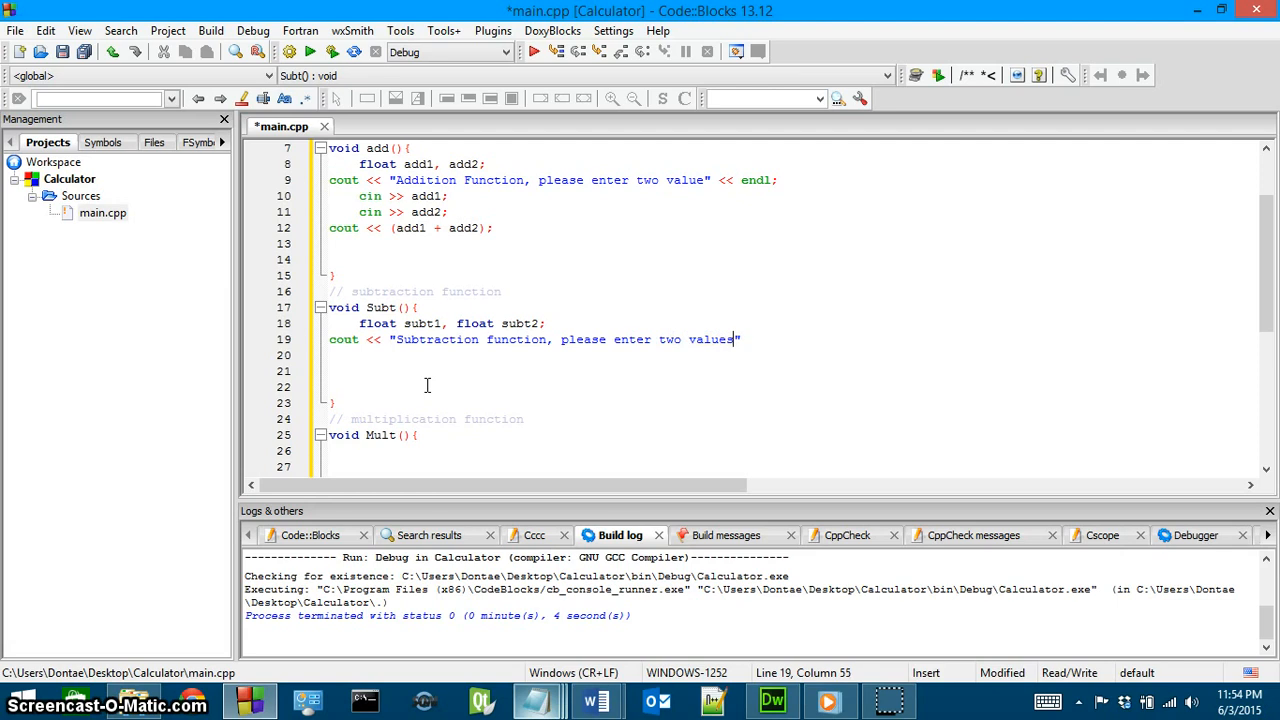
left_click(705, 180)
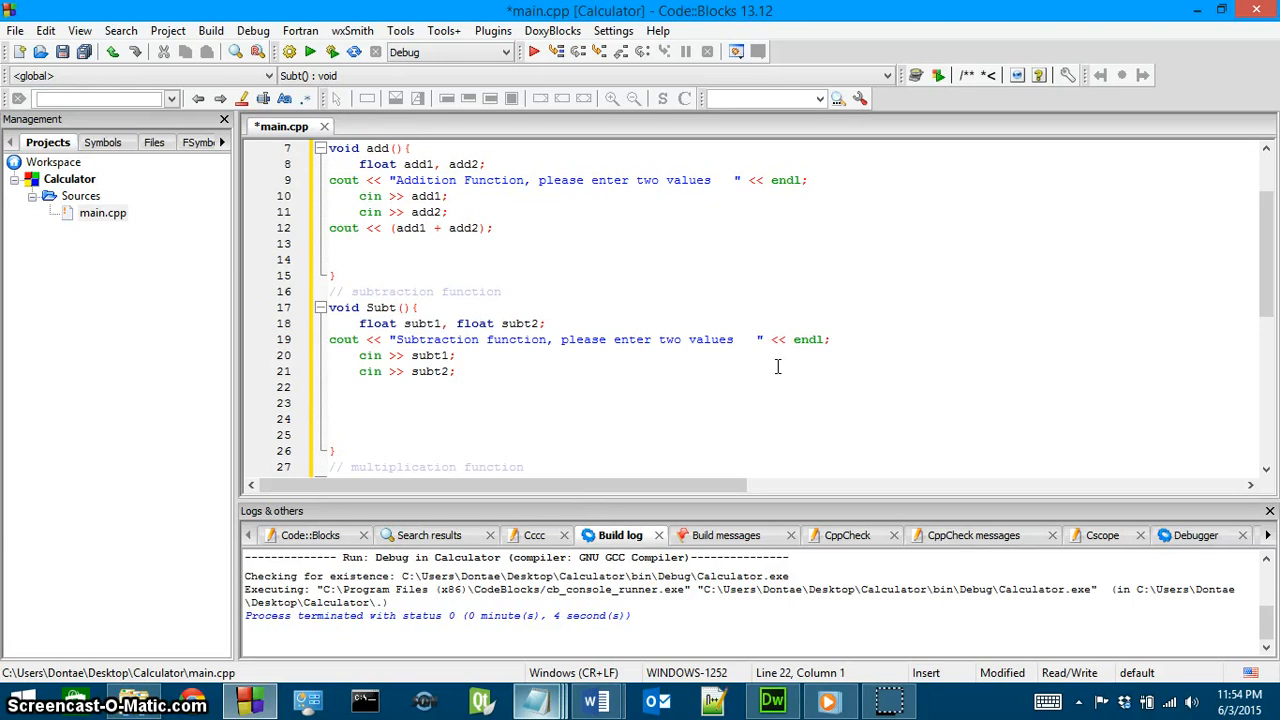
Step: Add reads and an output line printing subt1 minus subt2
type("cout << \"\"")
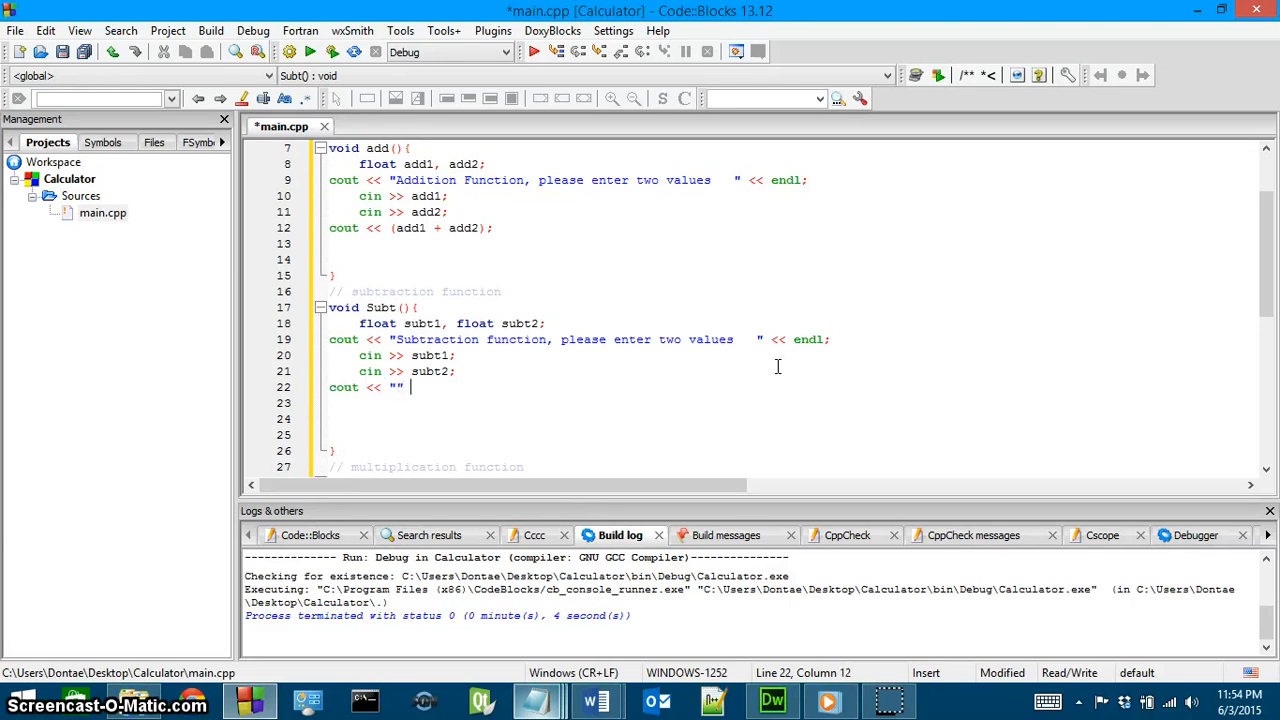
type("()")
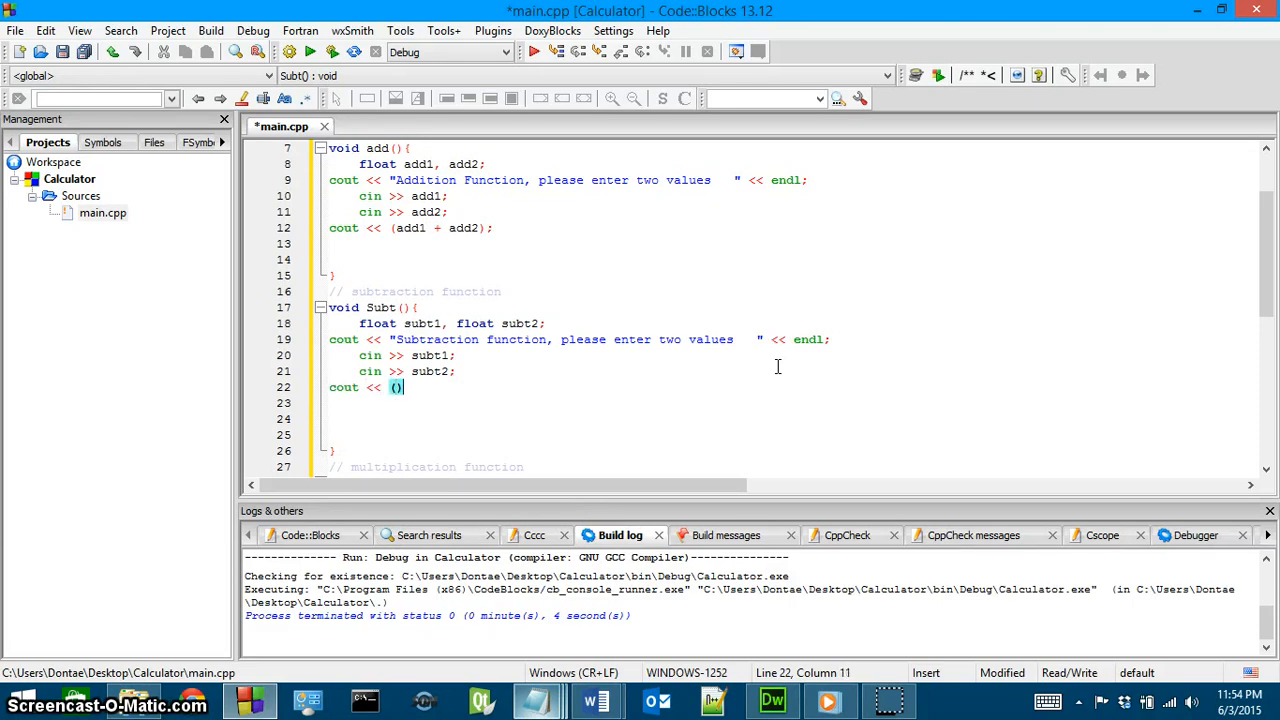
type("subt1 -")
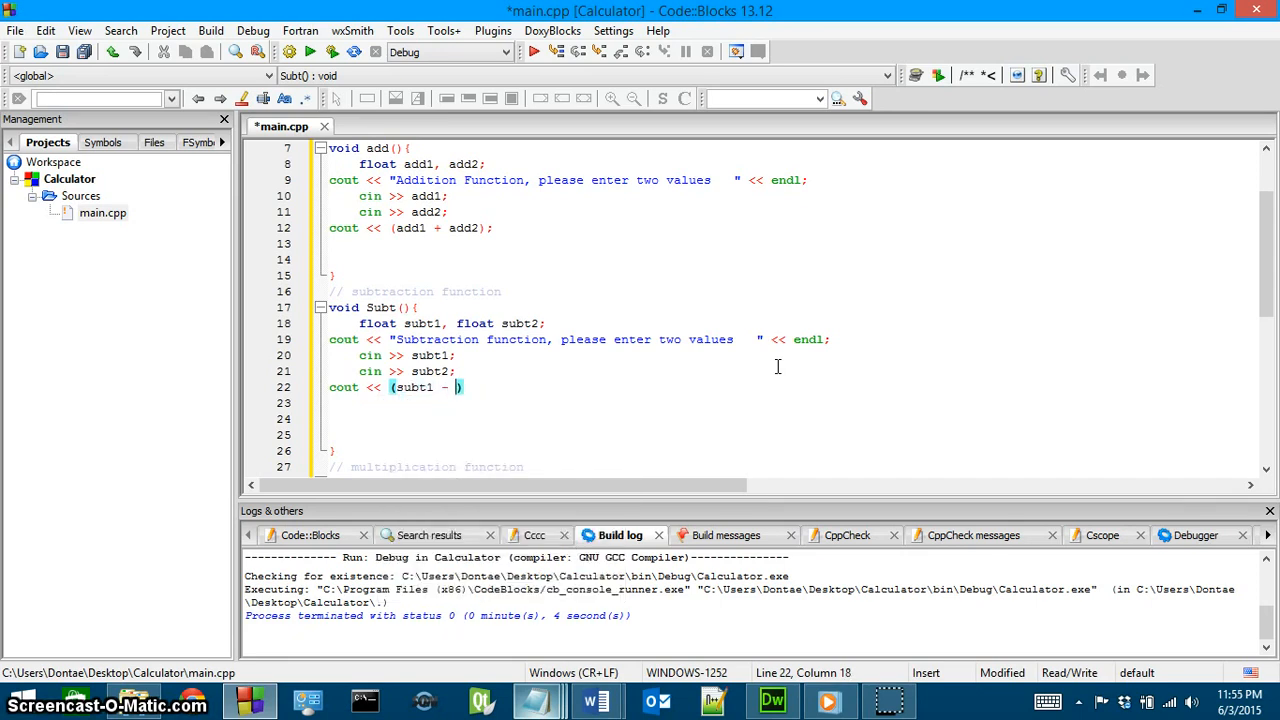
type("subt2")
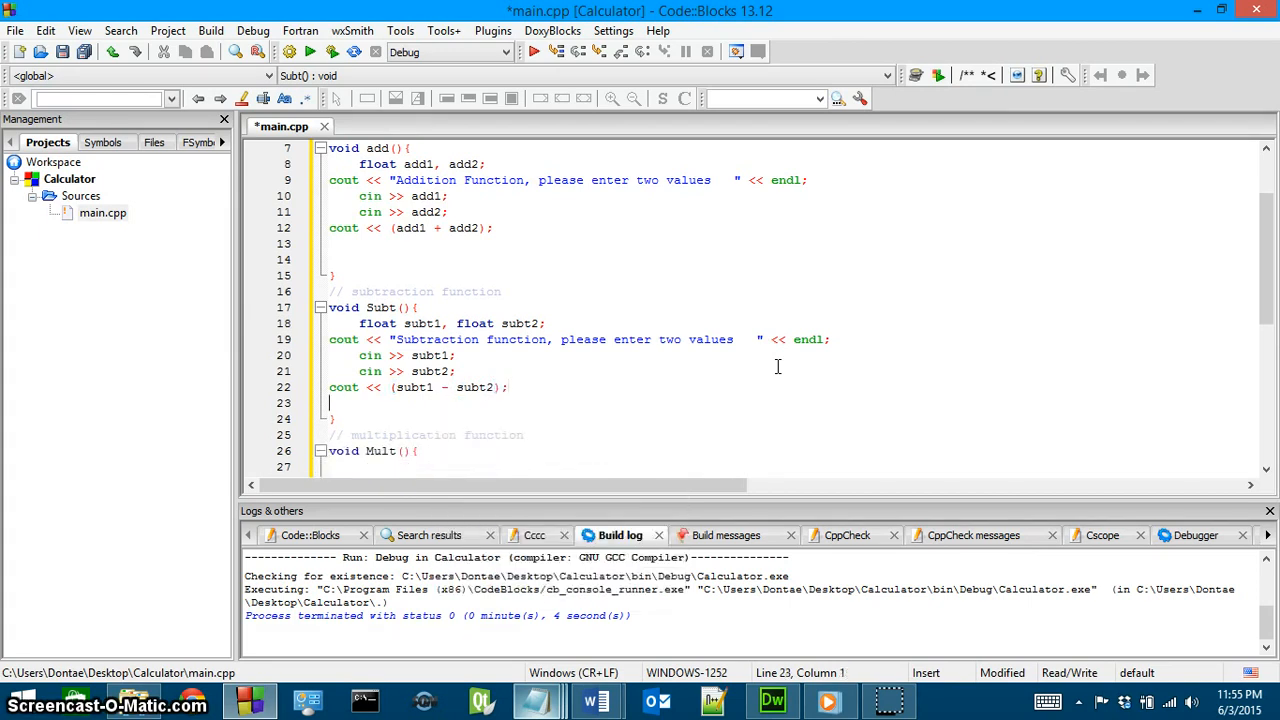
Step: Collapse the finished add() and Subt() bodies with their fold markers
scroll("up", 3)
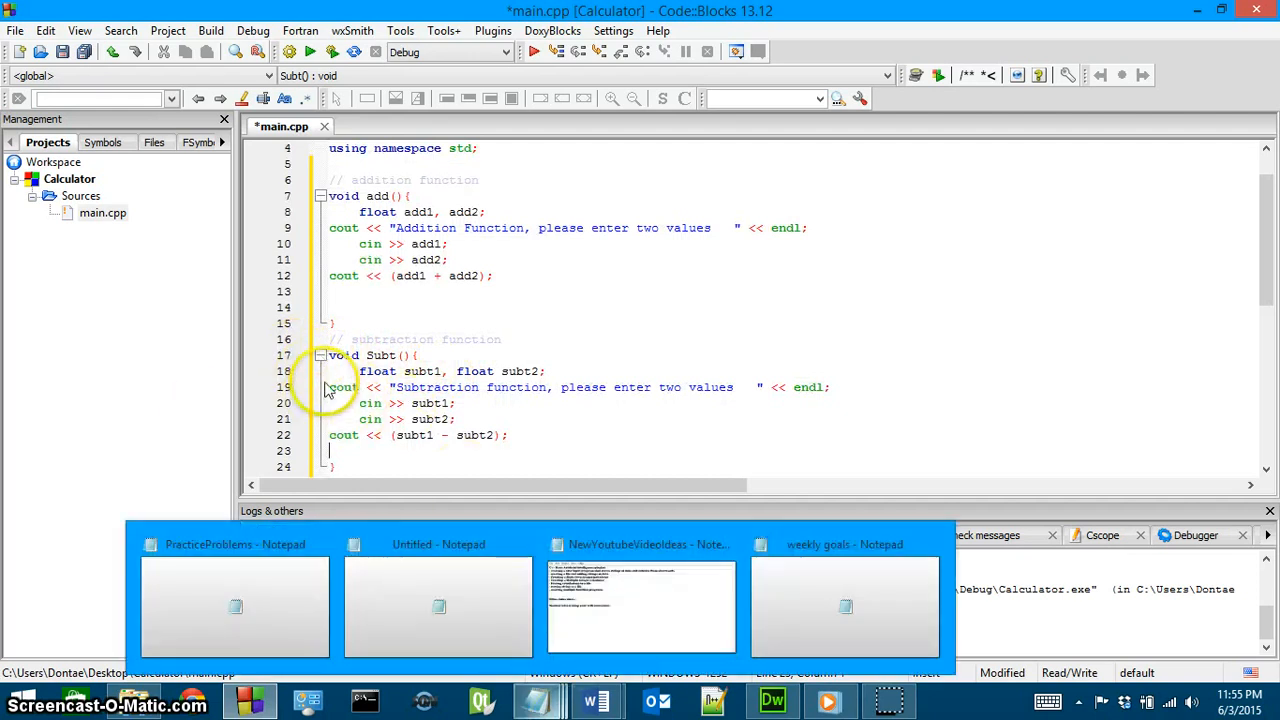
left_click(320, 196)
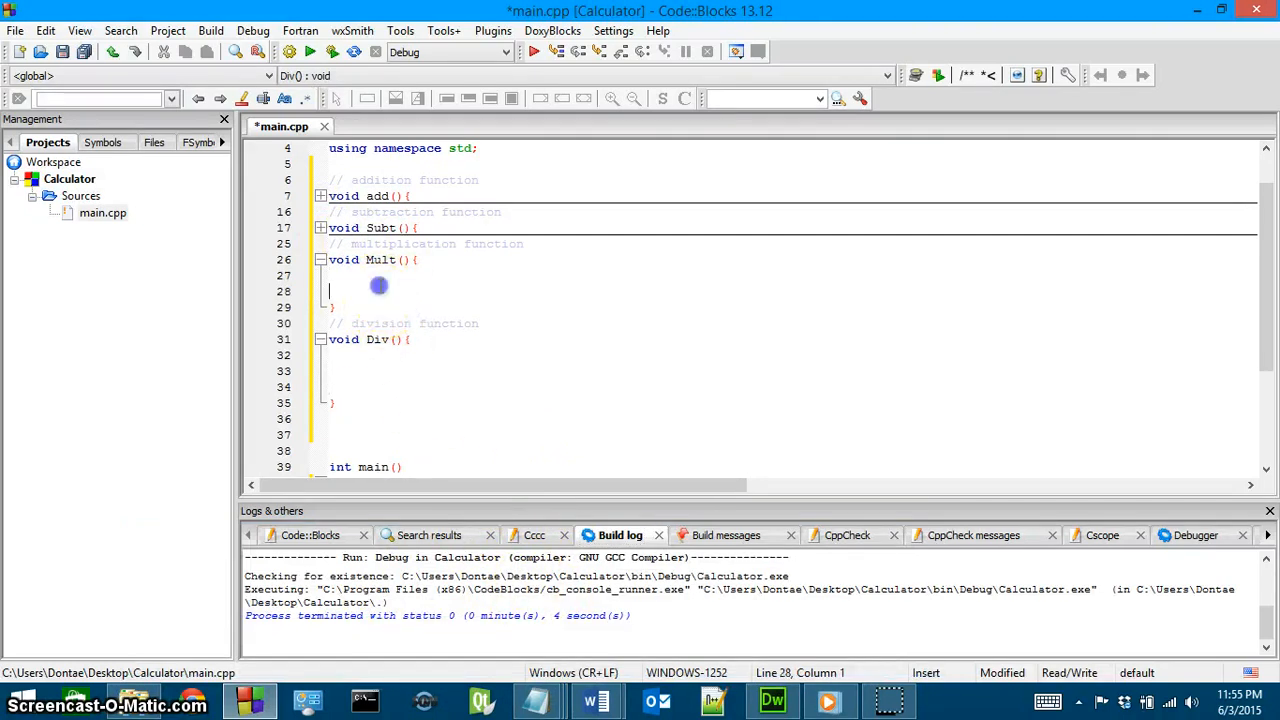
Step: Declare float mult1, mult2; inside the Mult function
type("#")
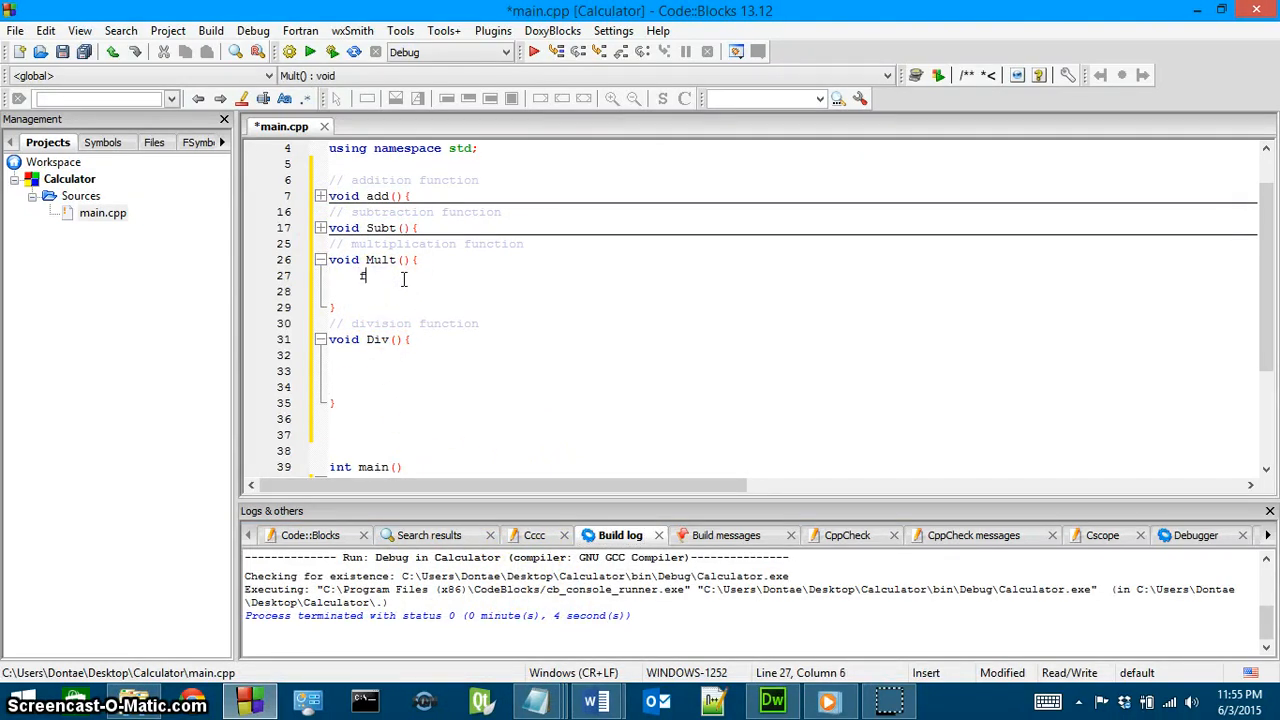
type("float")
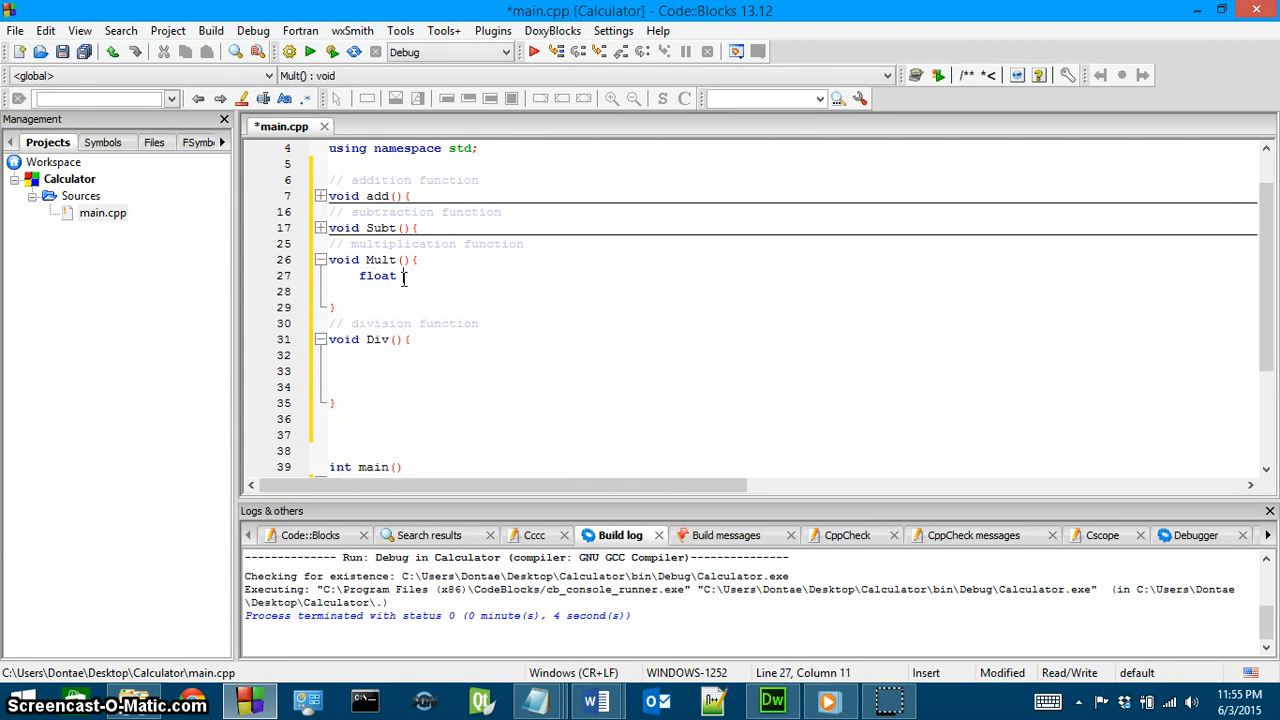
type("f")
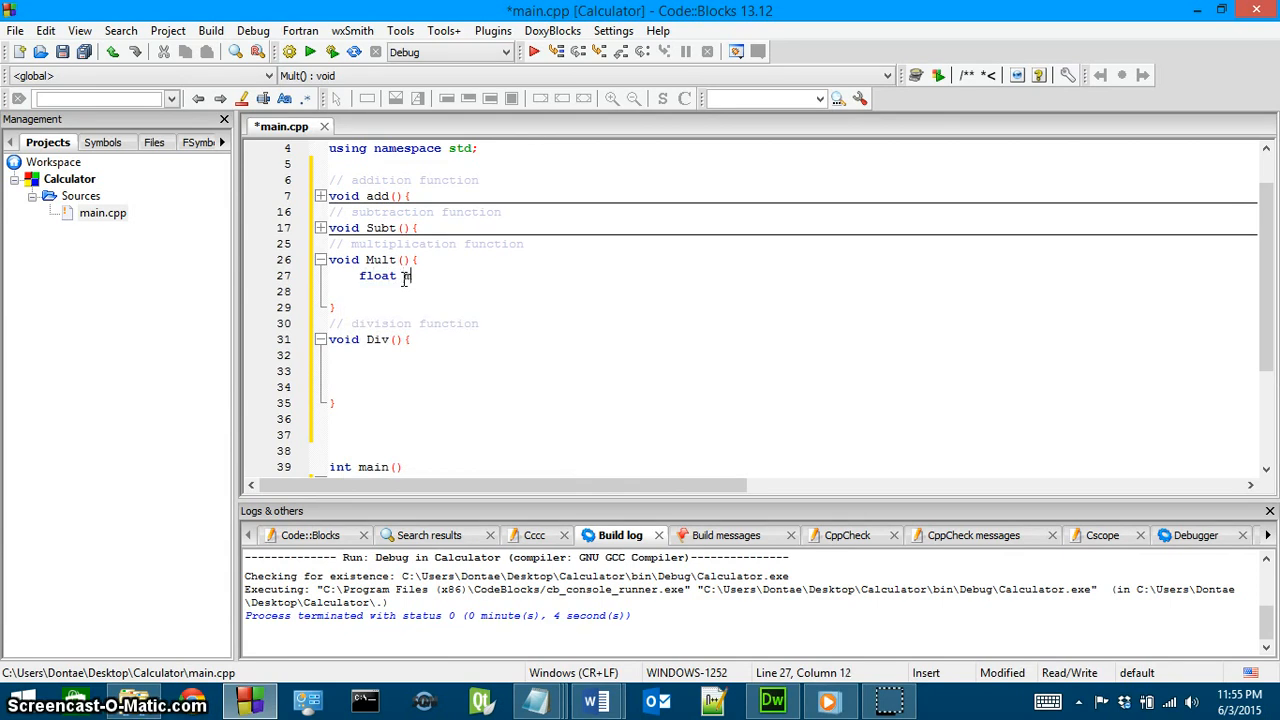
type("mult1")
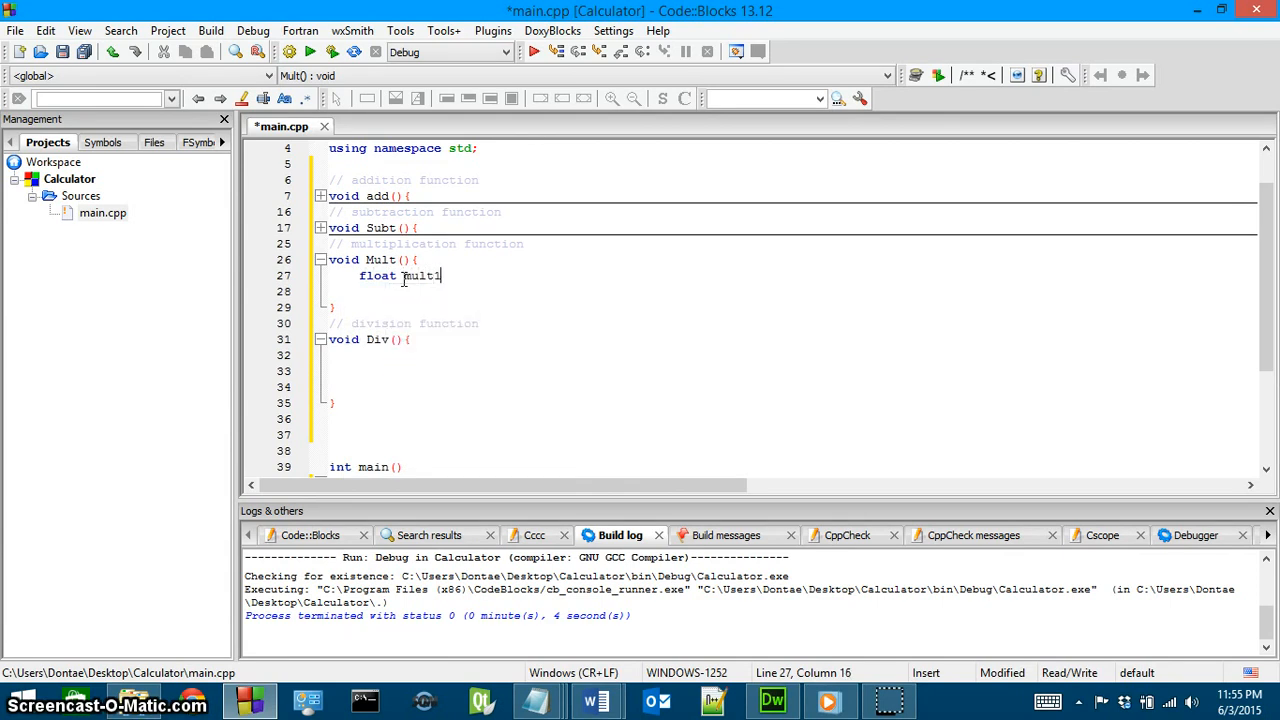
type(", mul")
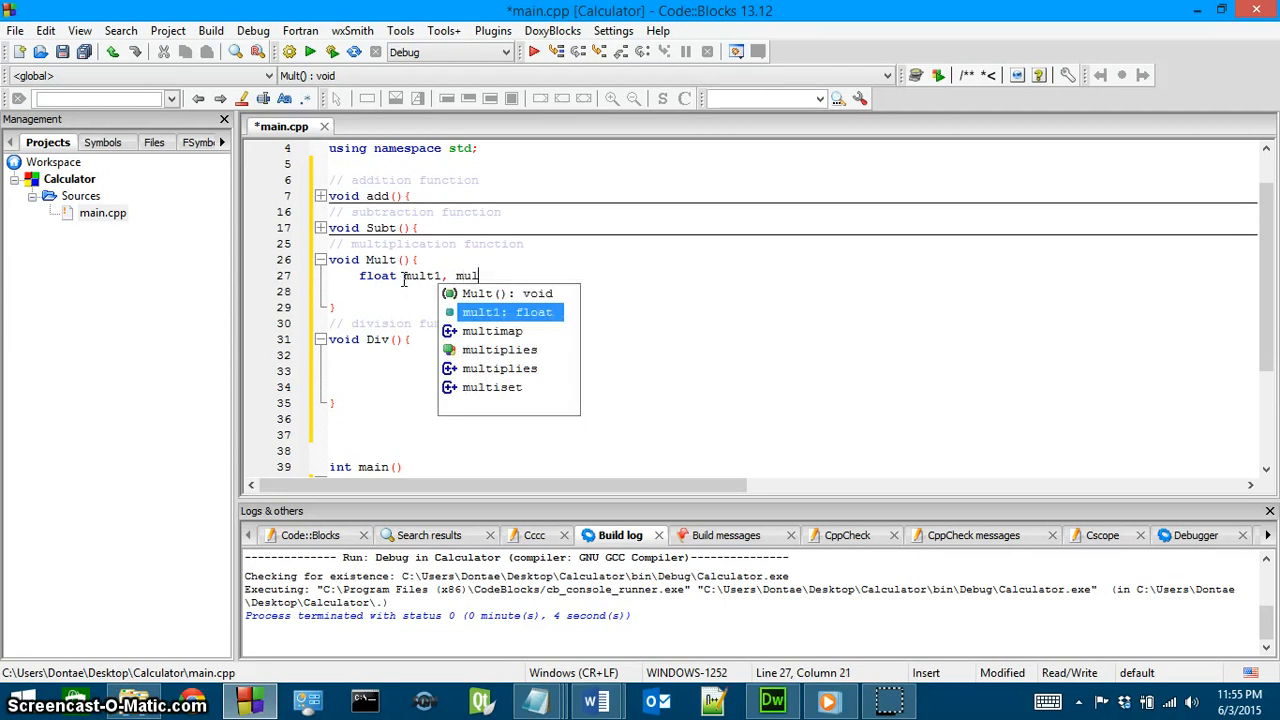
type("t2;")
left_click(793, 291)
type("cout")
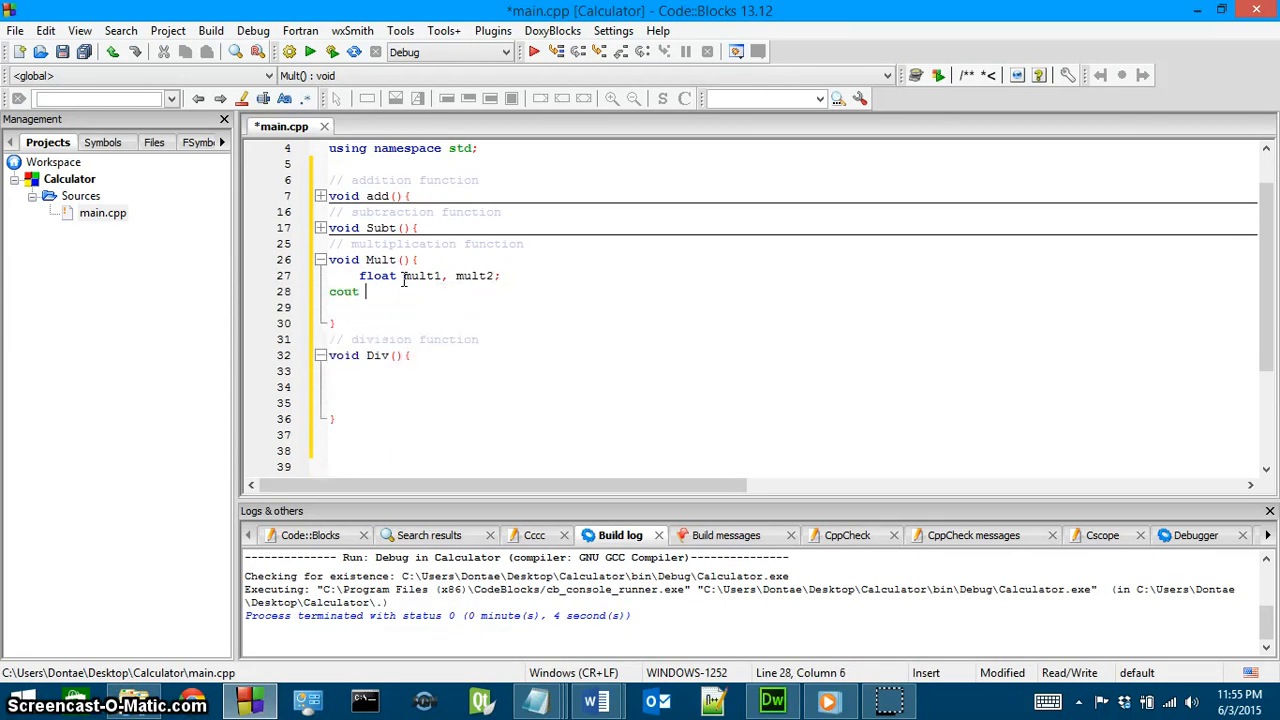
Step: Prompt "Multiply, enter two values" with endl, then cin >> mult1 and cin >> mult2
type("<< \"\"")
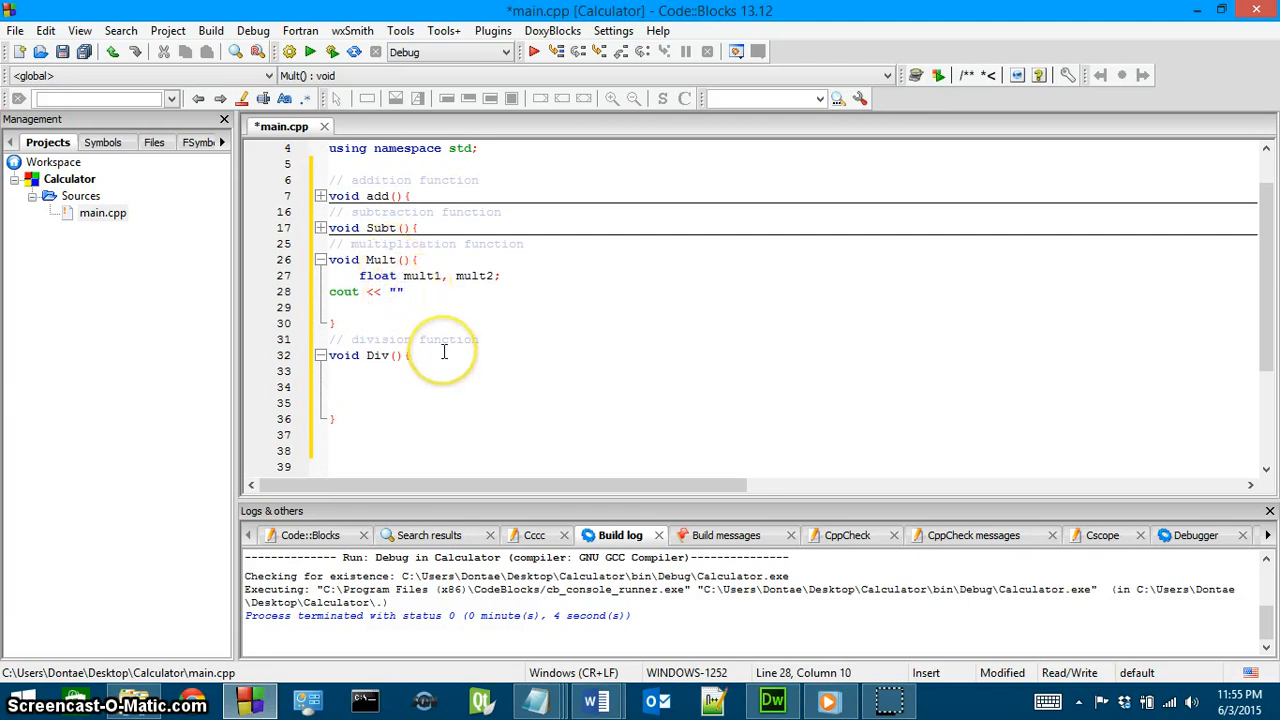
type("Multiply")
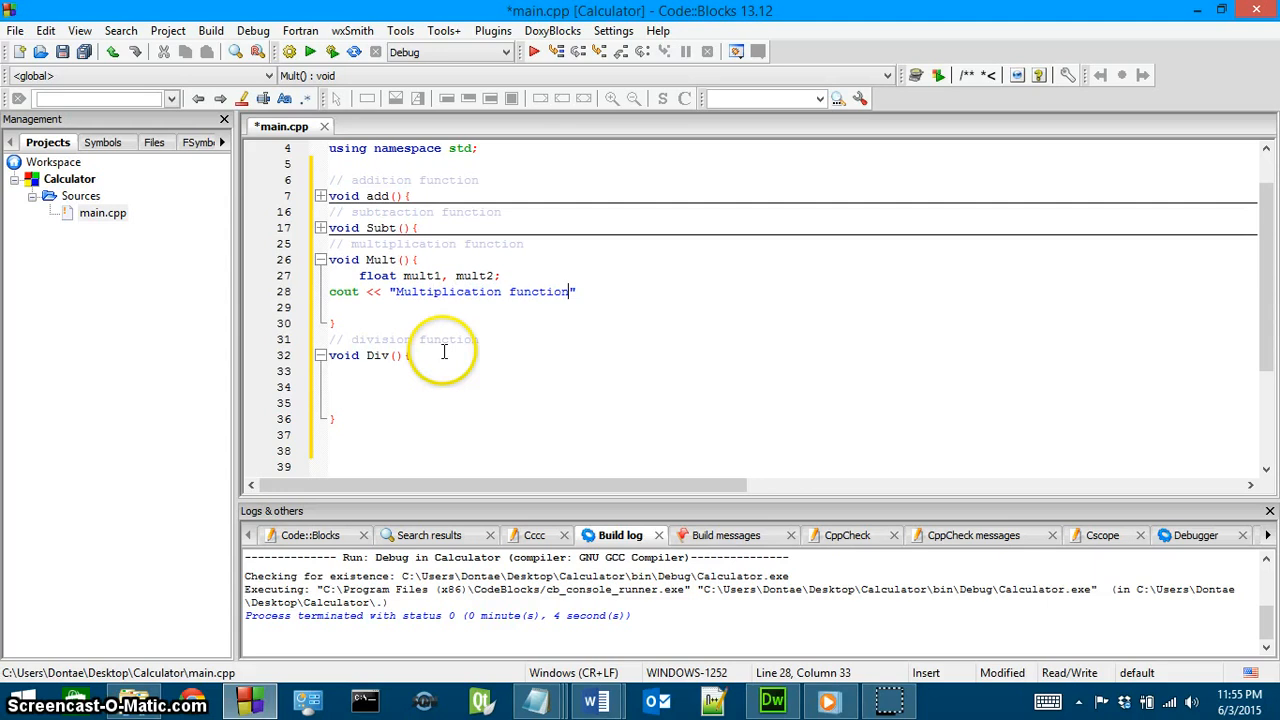
type(", enter t")
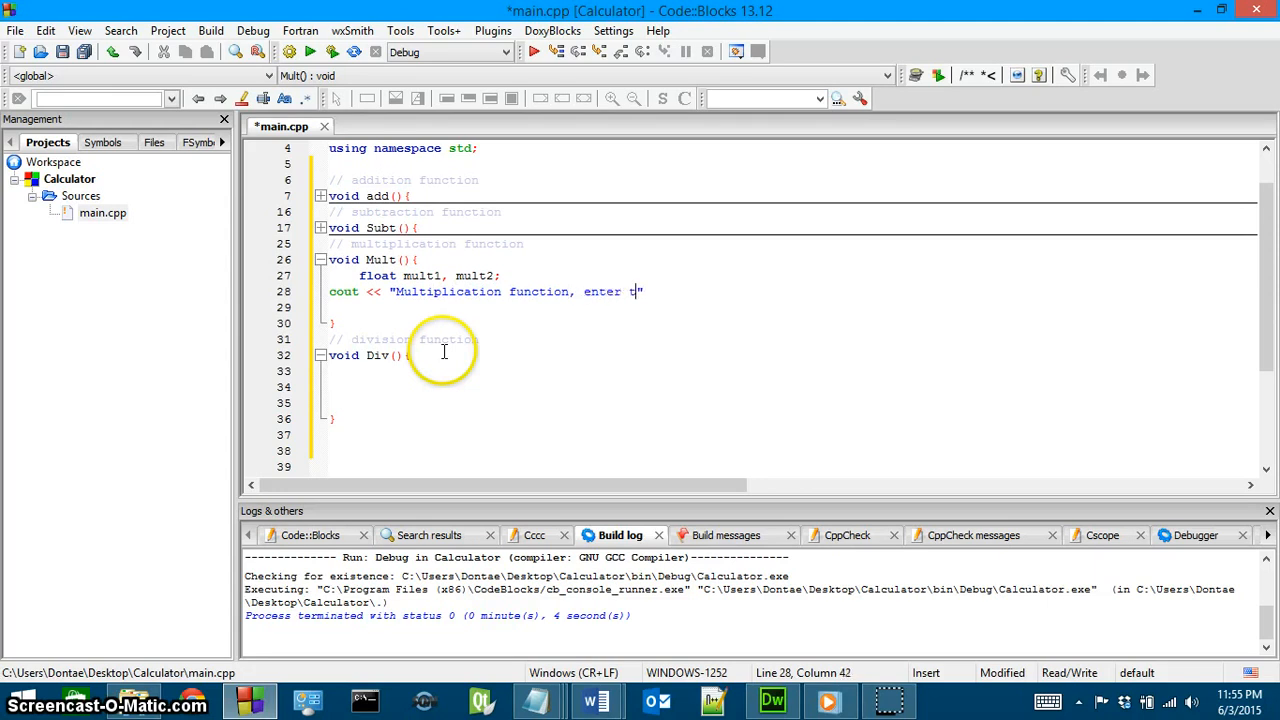
type("wo values")
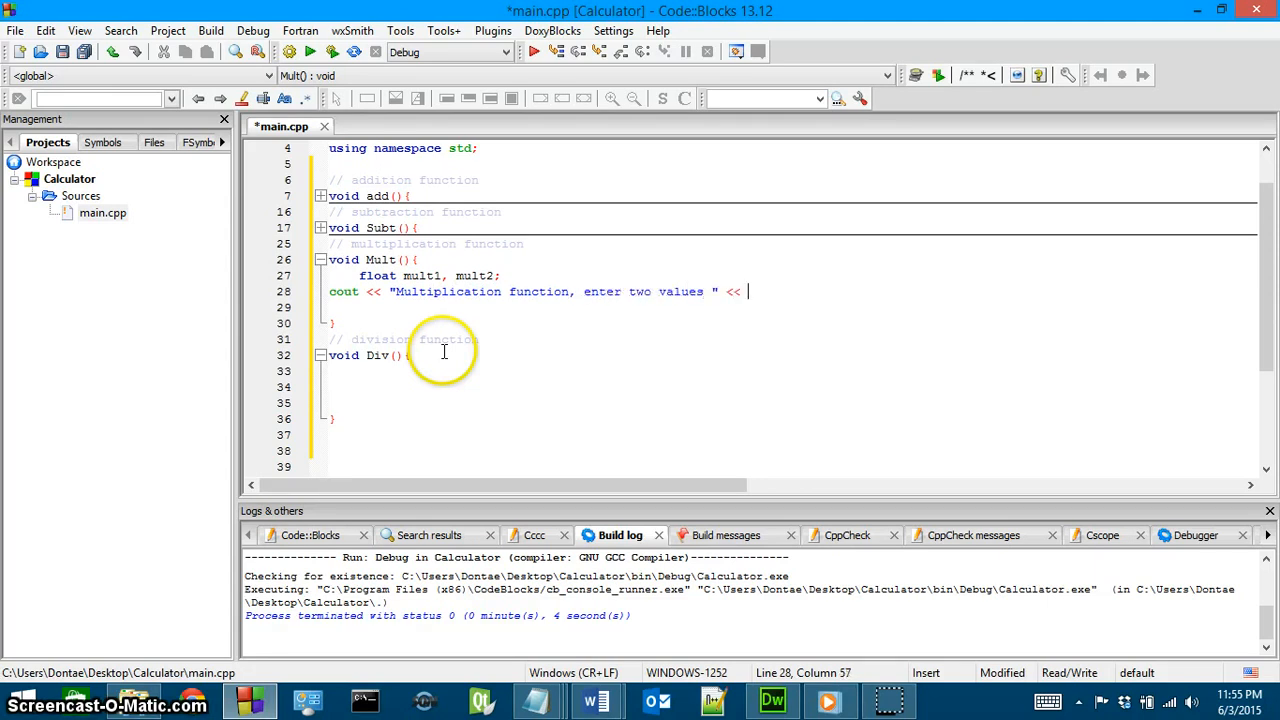
type("e")
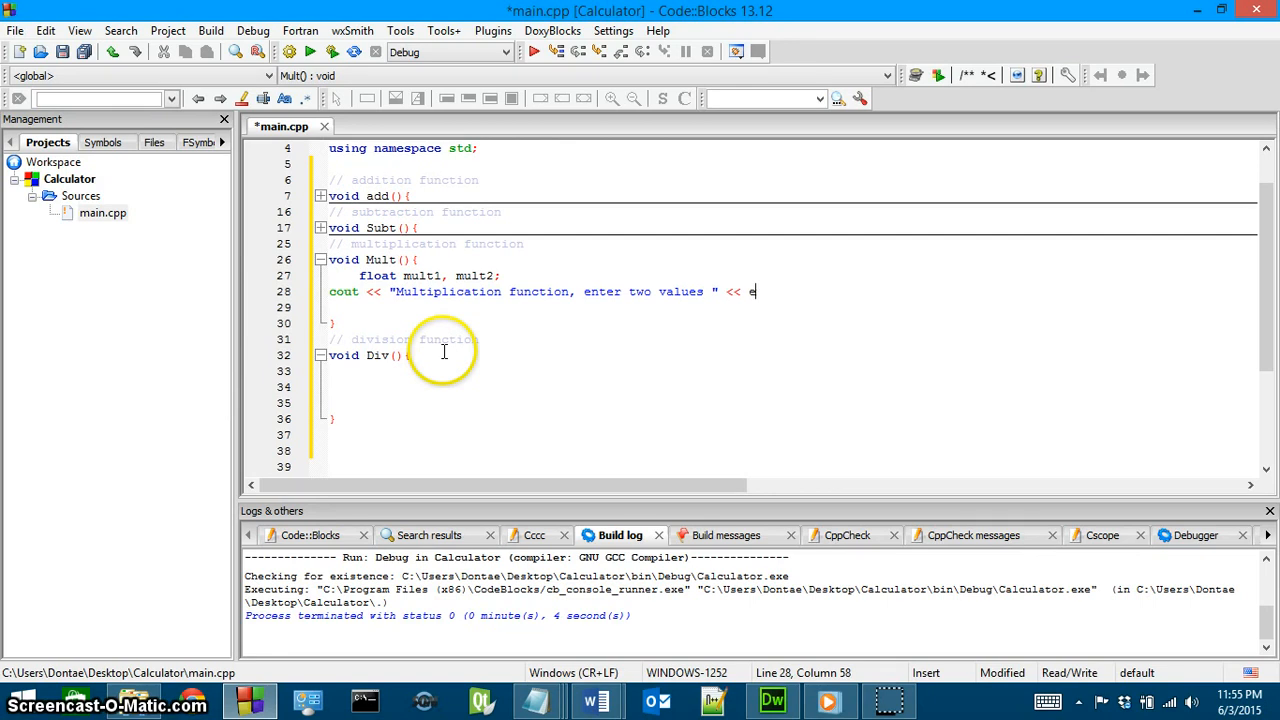
type("ndl;")
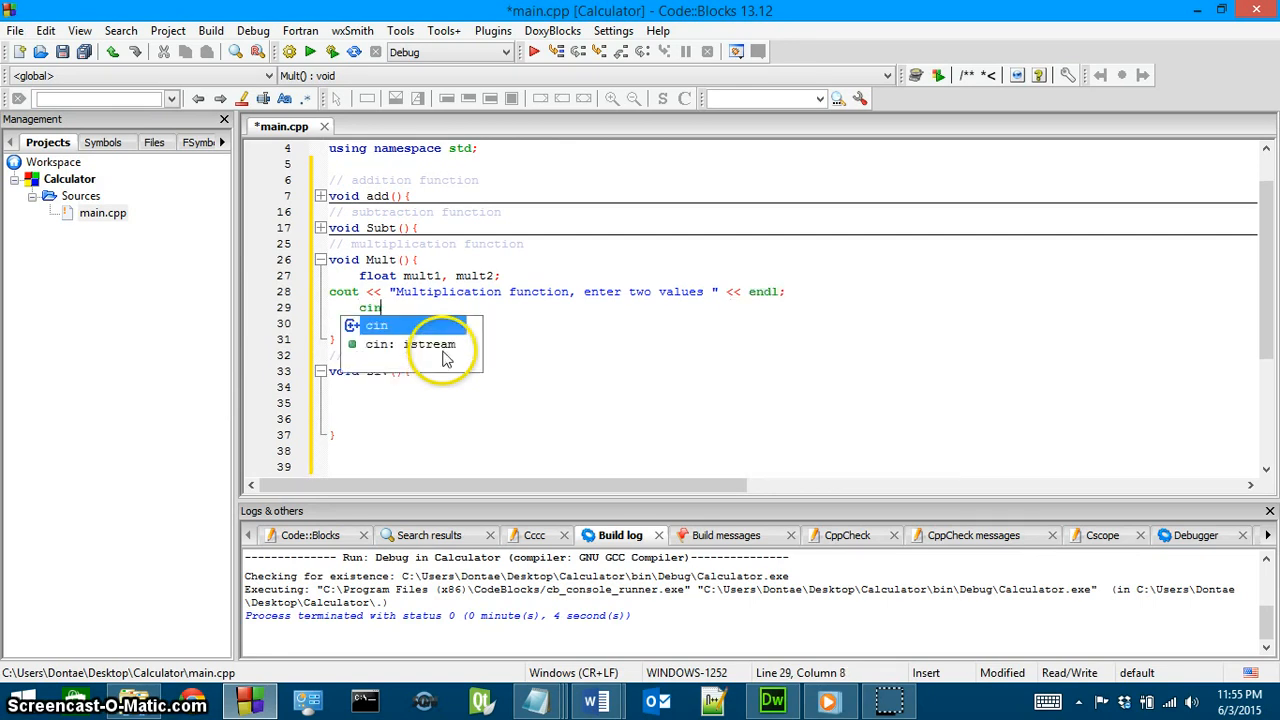
type(">> mult")
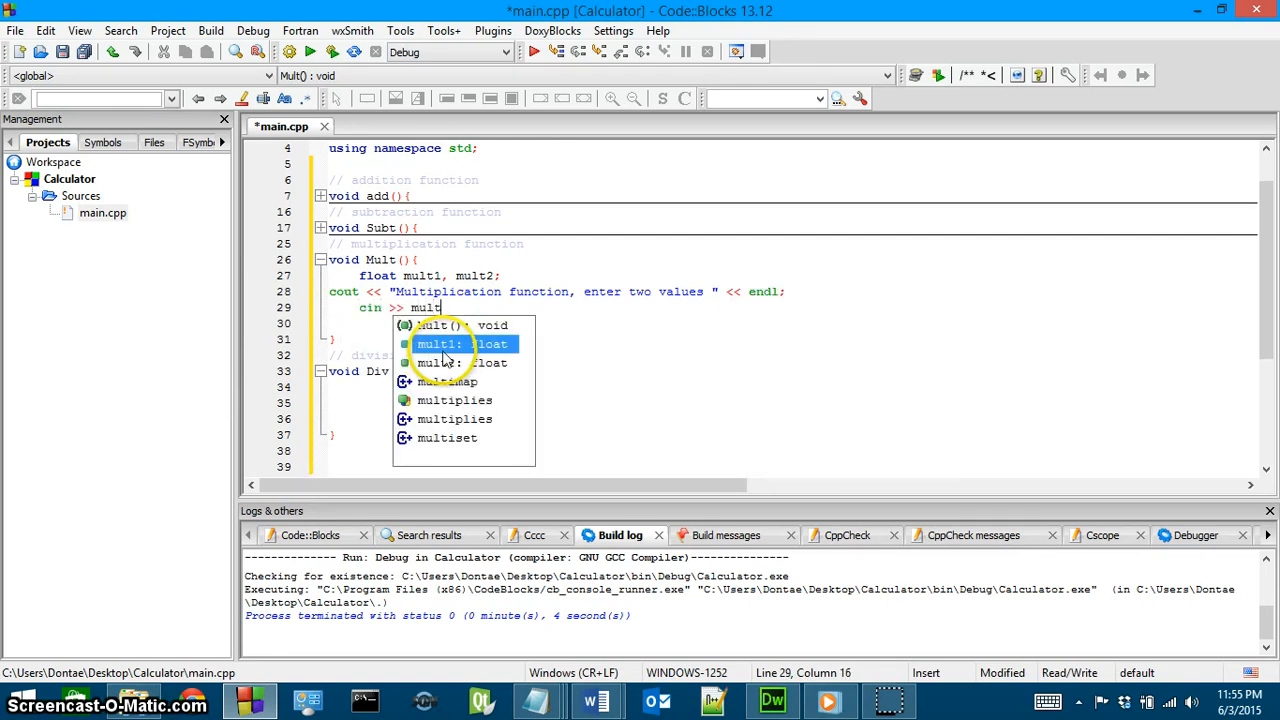
type("1;")
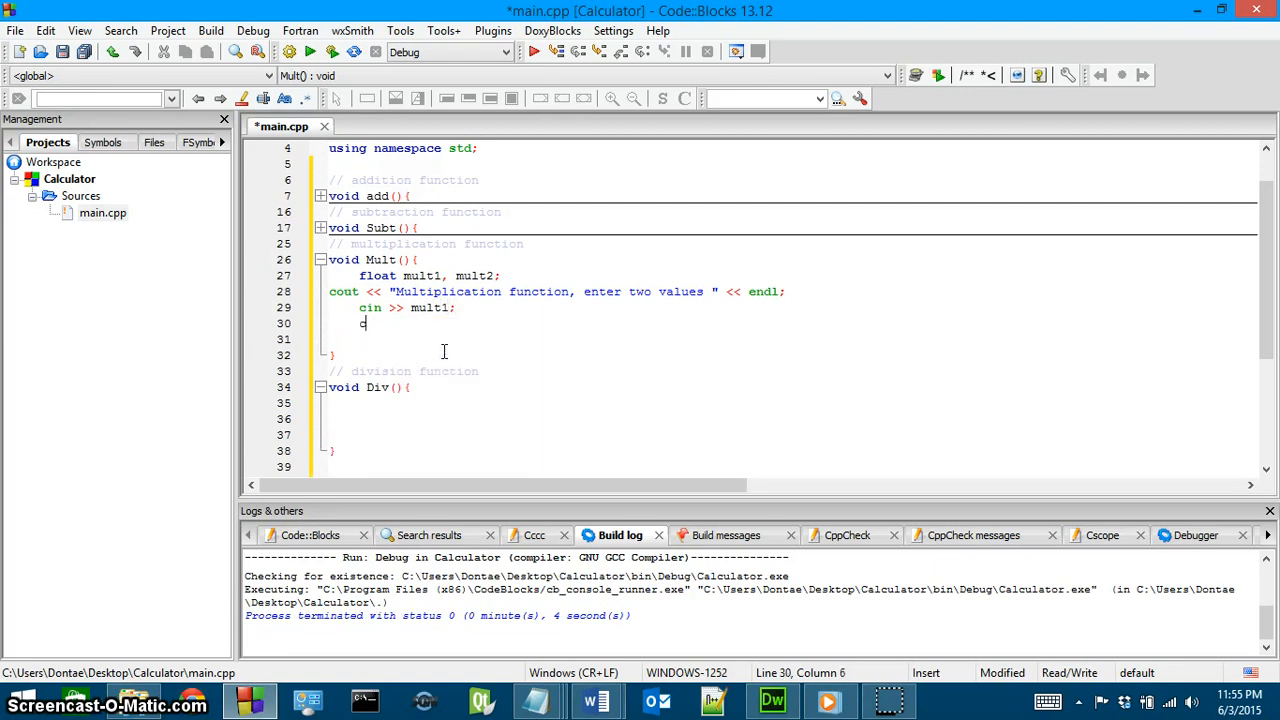
type("cin >> m")
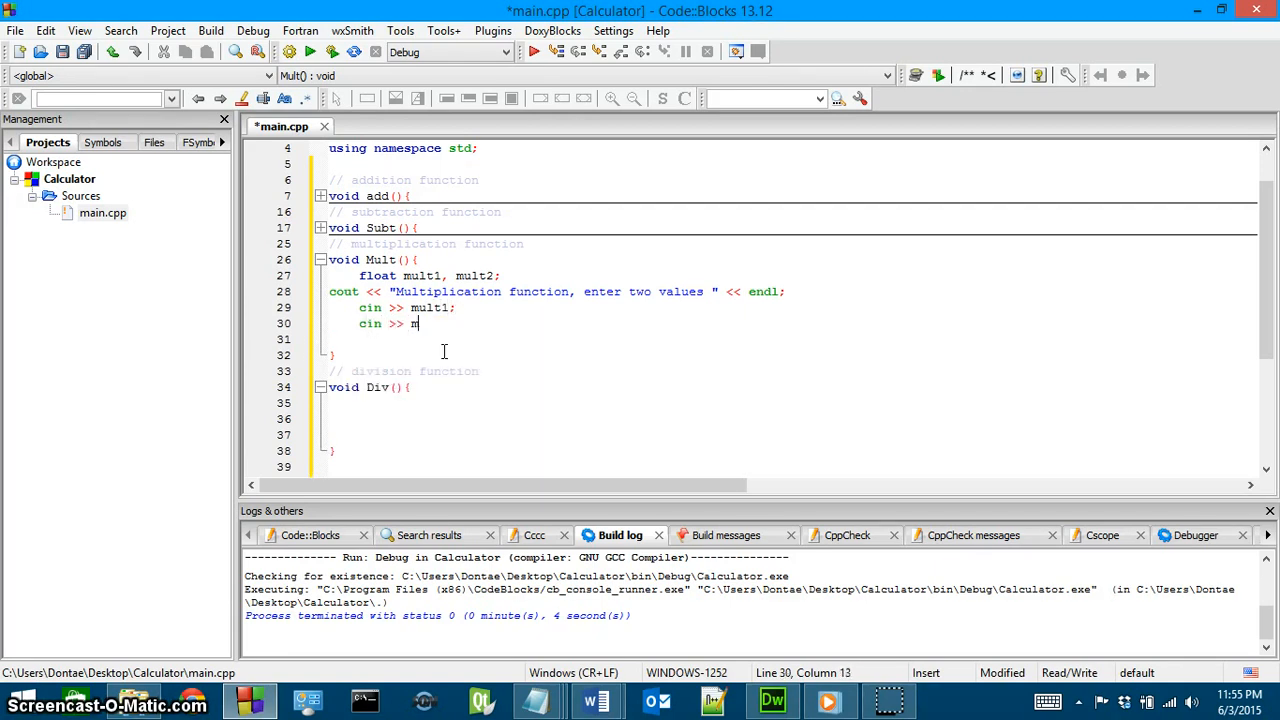
type("ult2;")
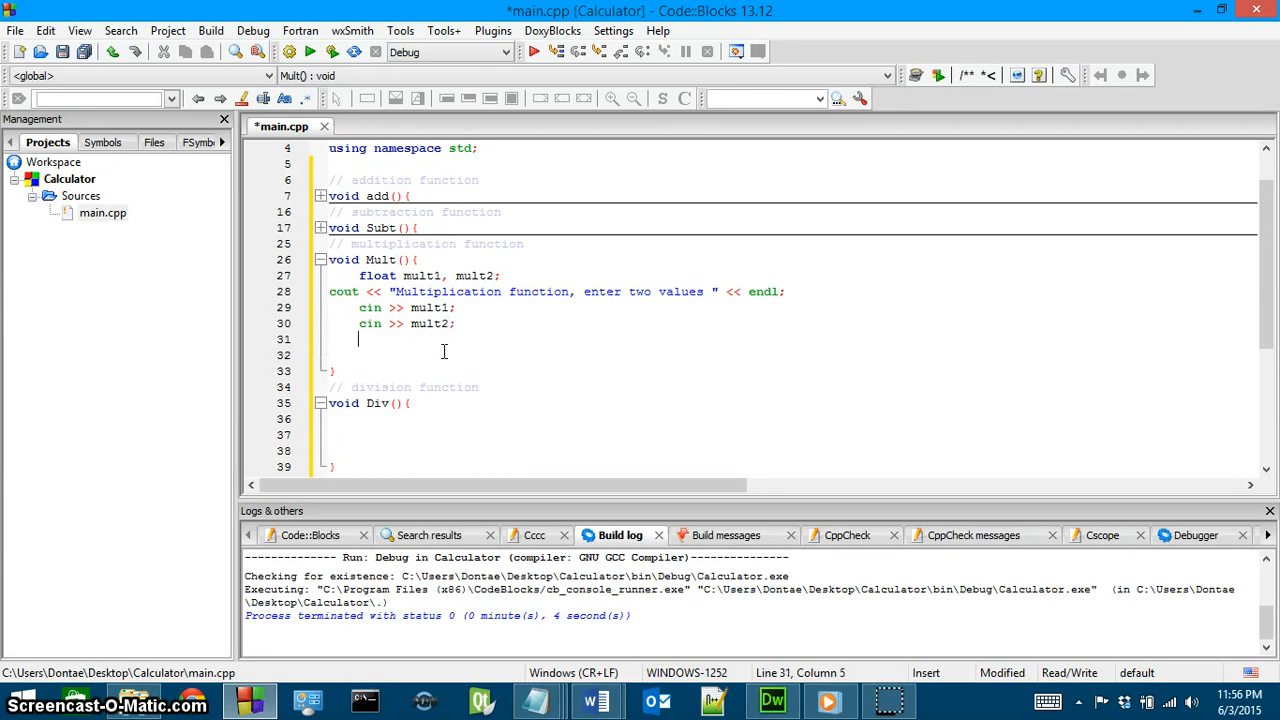
Step: Begin a cout output line ending with << endl for the multiplication result
left_click(330, 338)
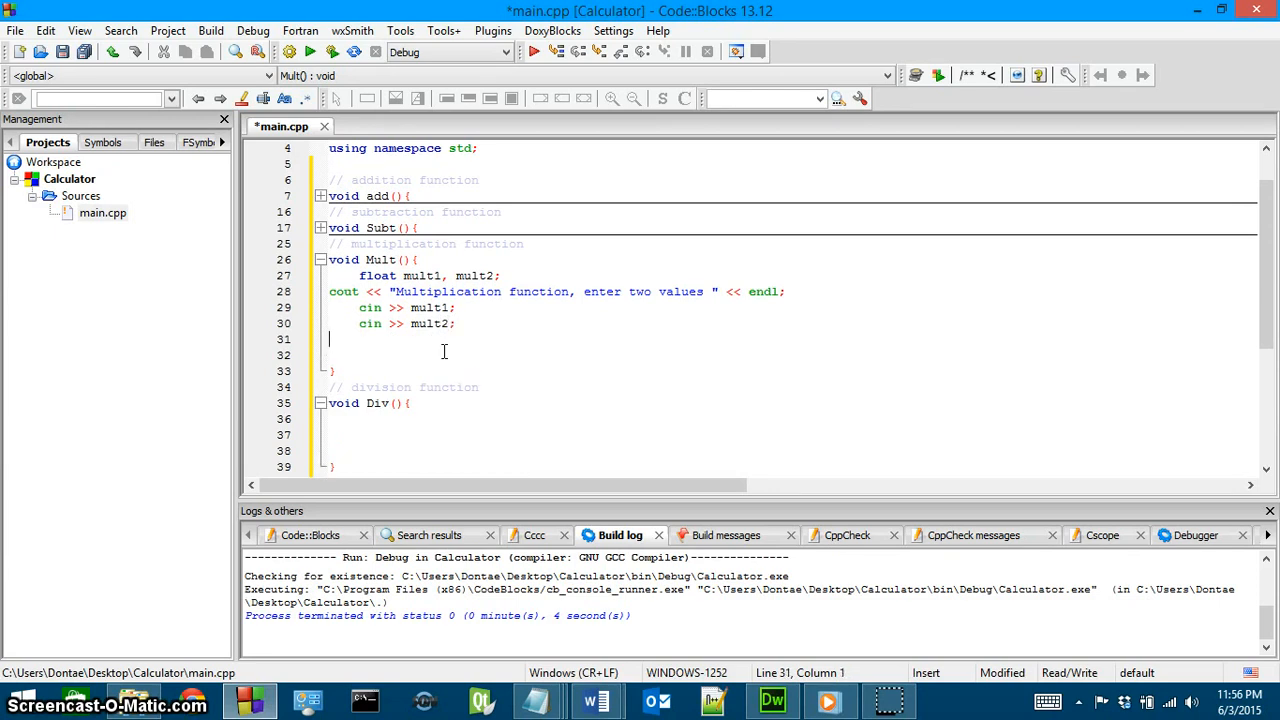
type("cout << \"\"")
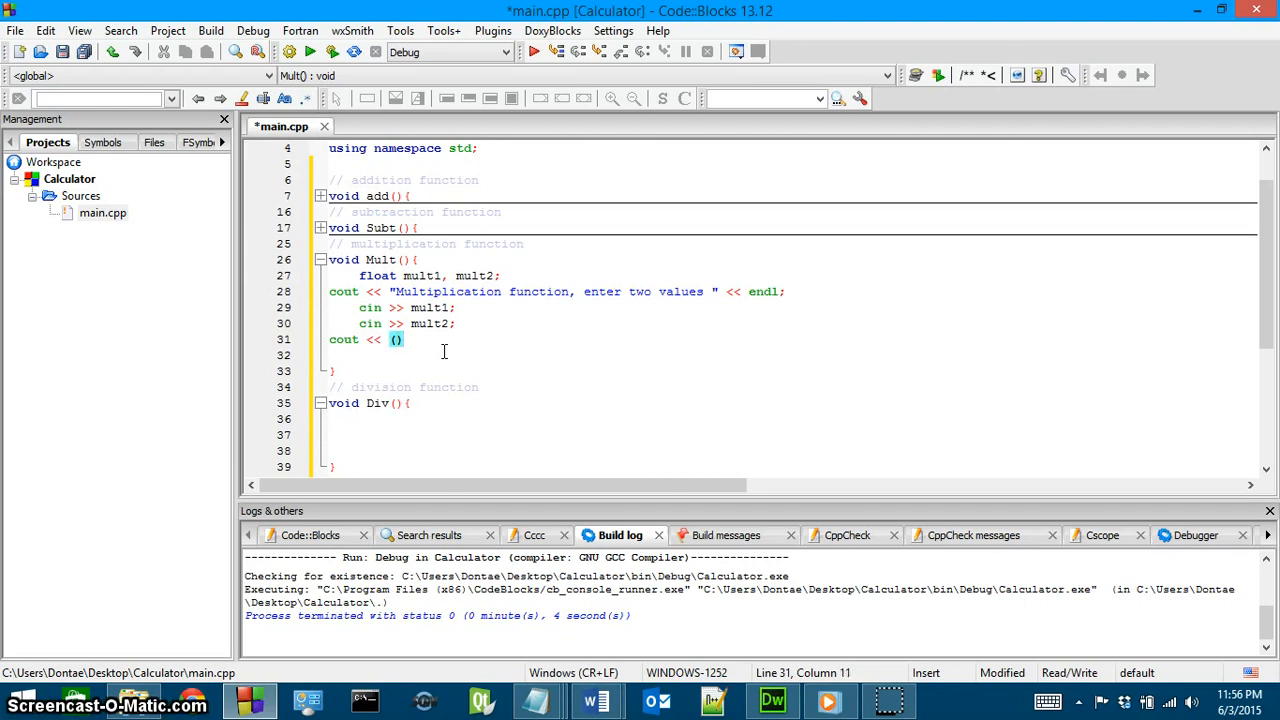
type("<< endl;")
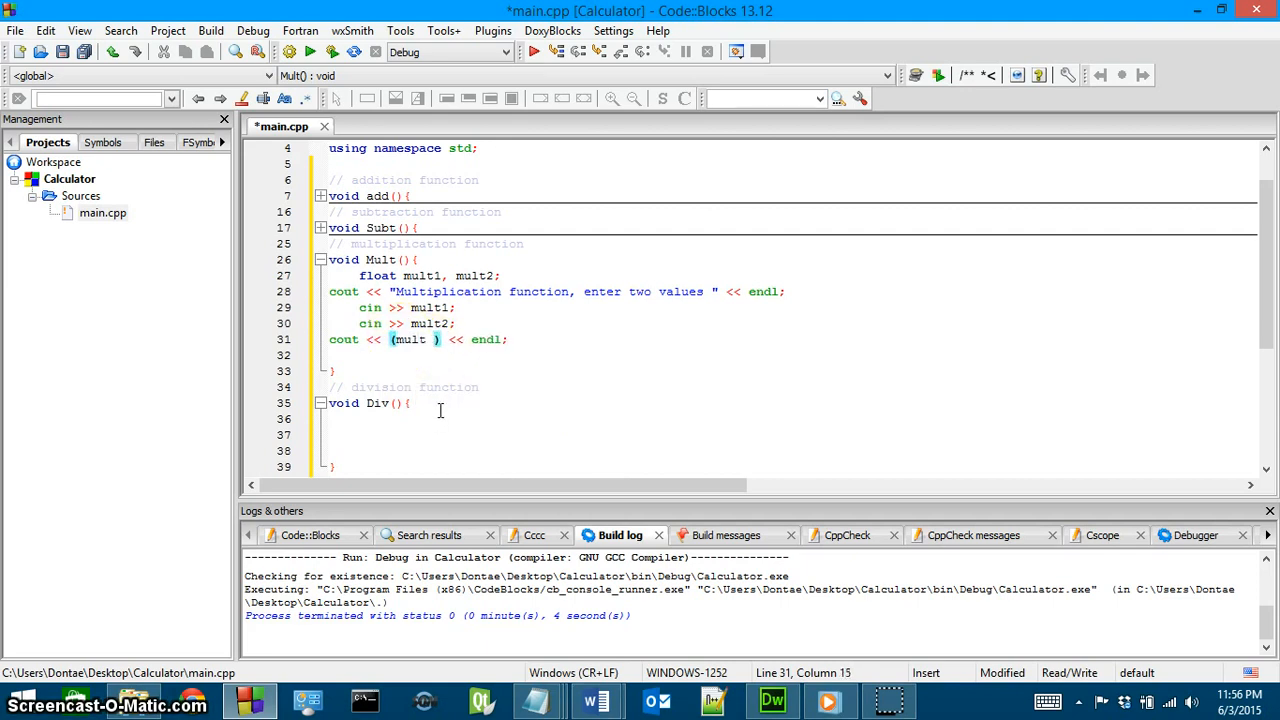
type("1")
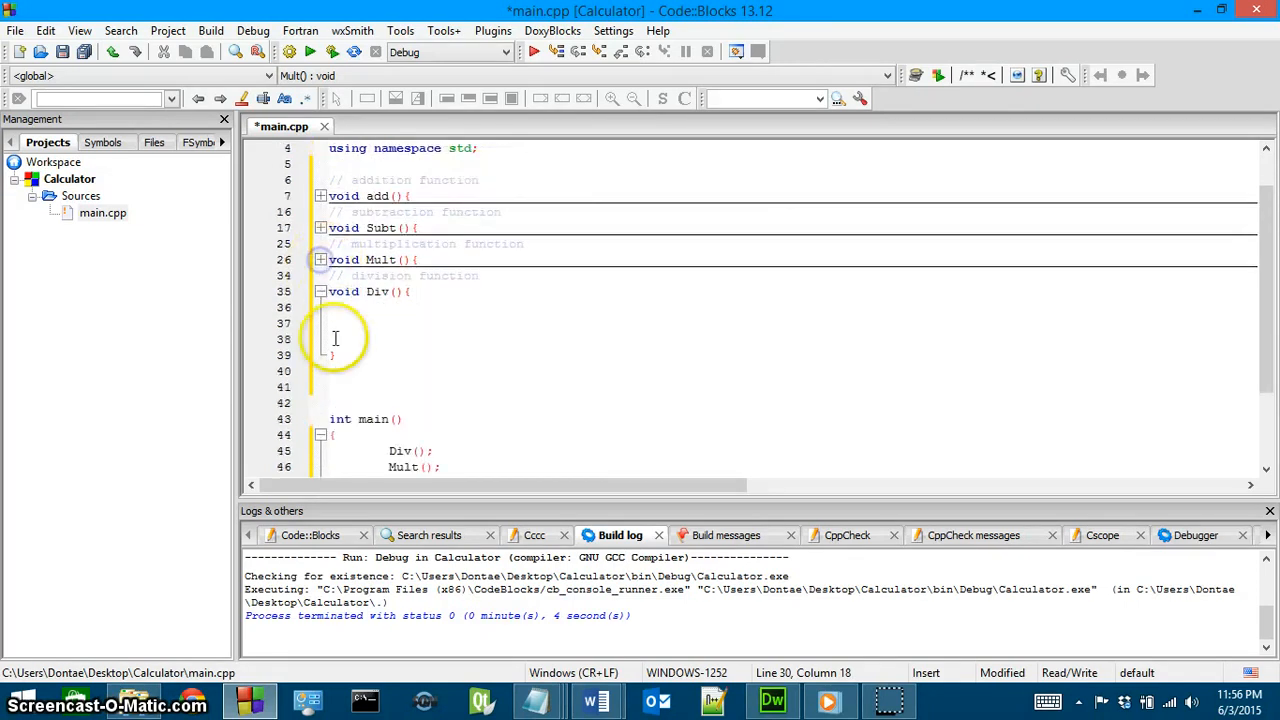
Step: In Div, write cout << "Division function, enter two values" << endl; with autocomplete
type("cout <<")
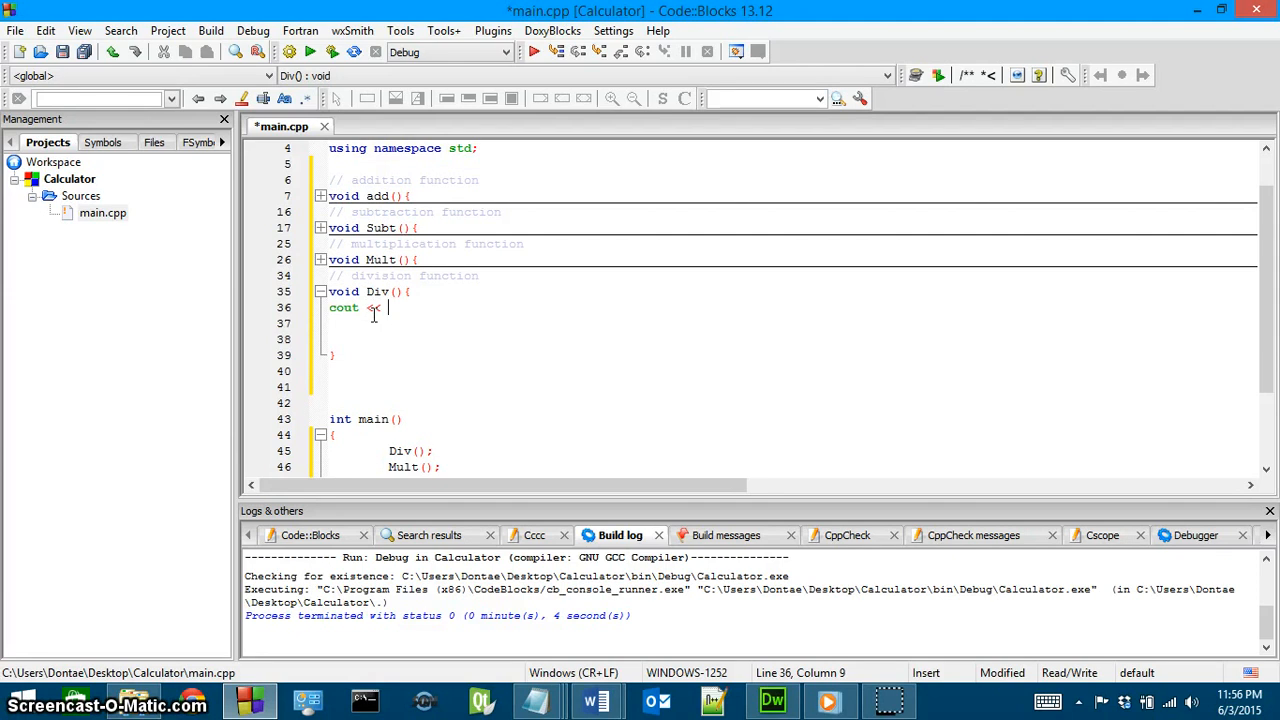
type("\"\"Division func")
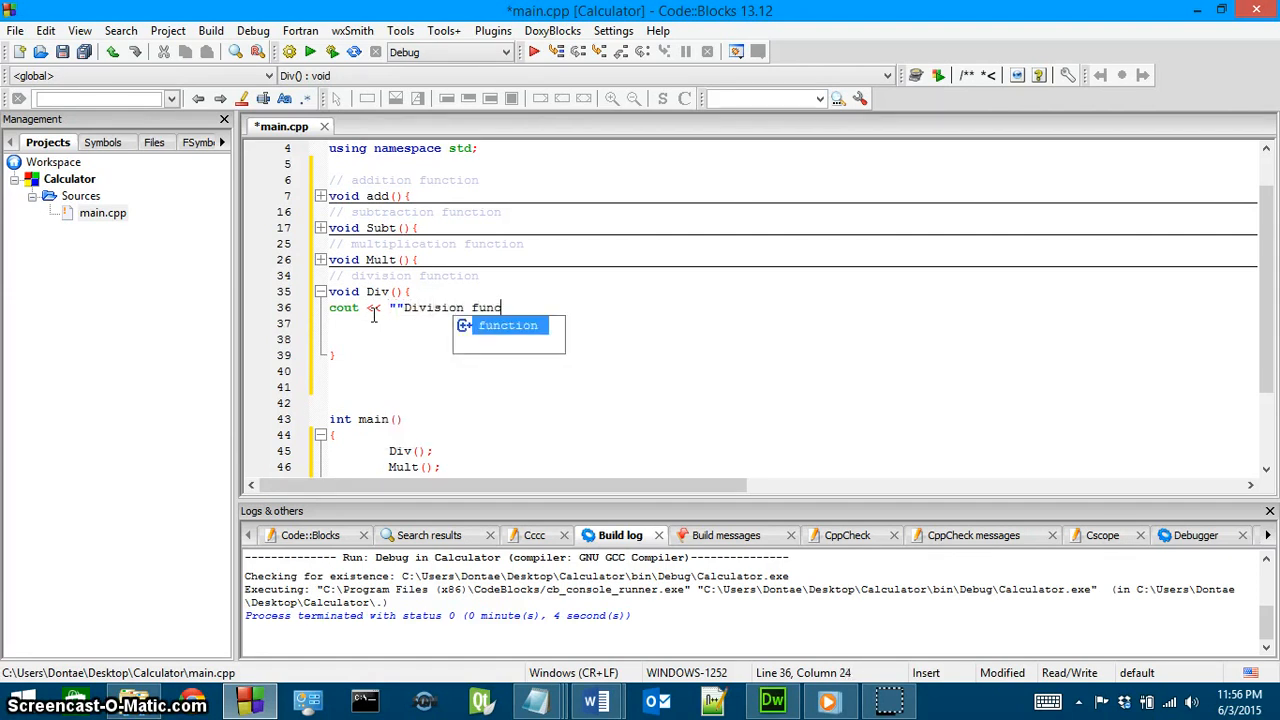
key("BackSpace")
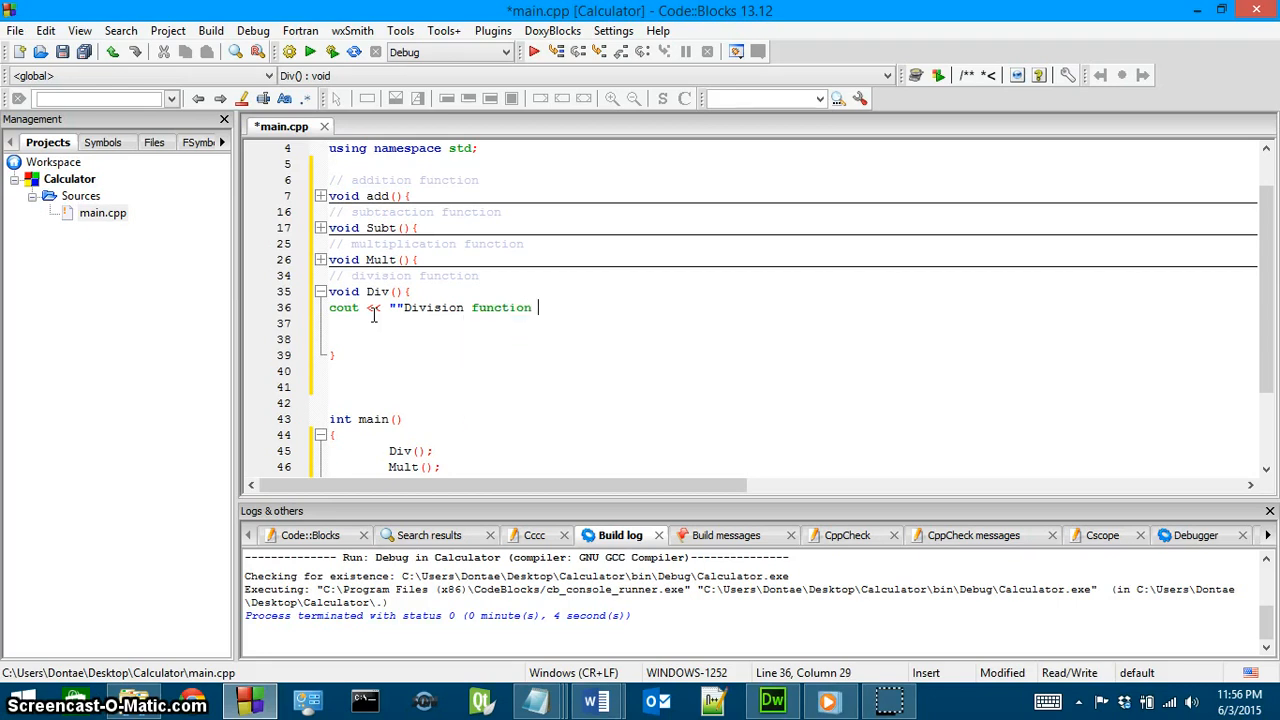
type(", choose")
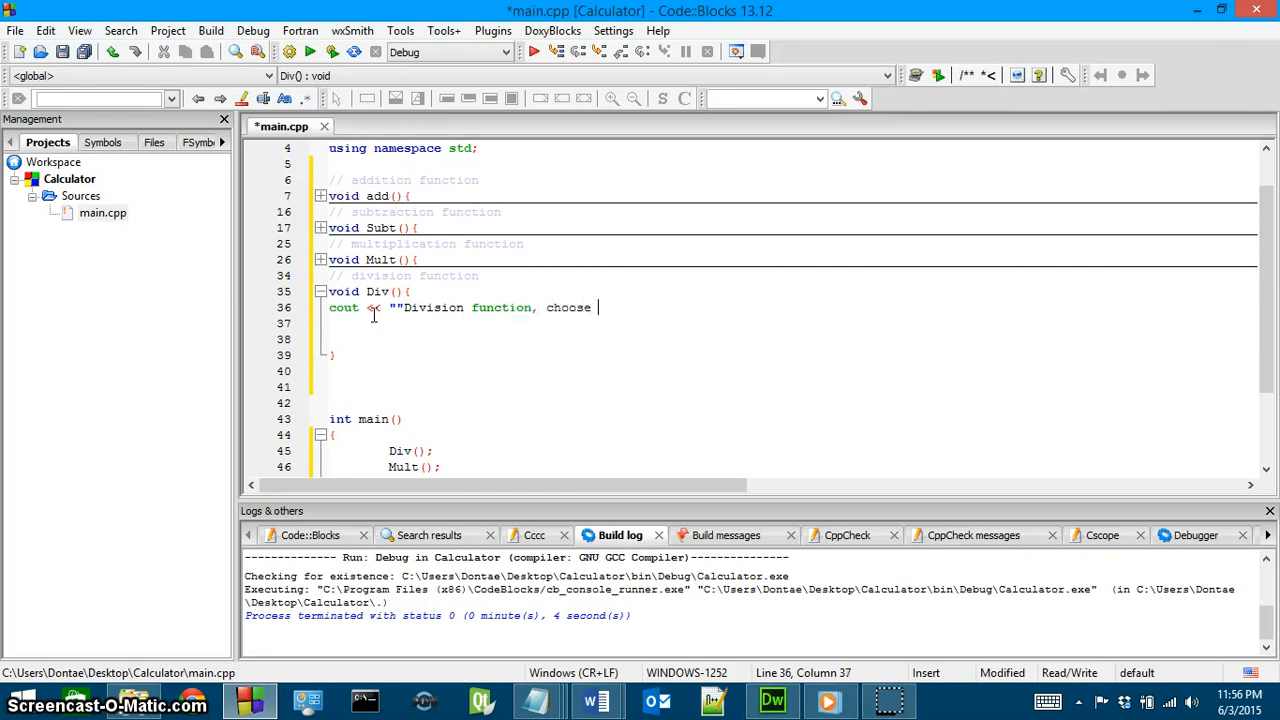
type("two balues")
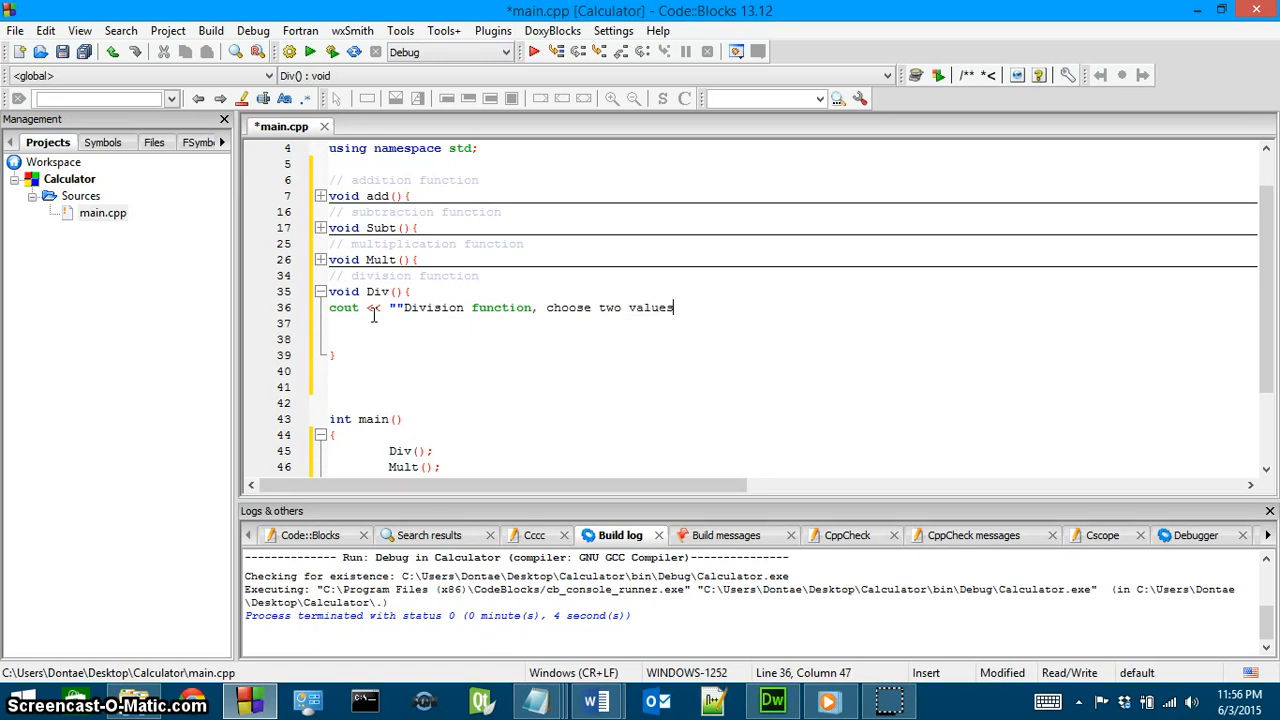
key("BackSpace")
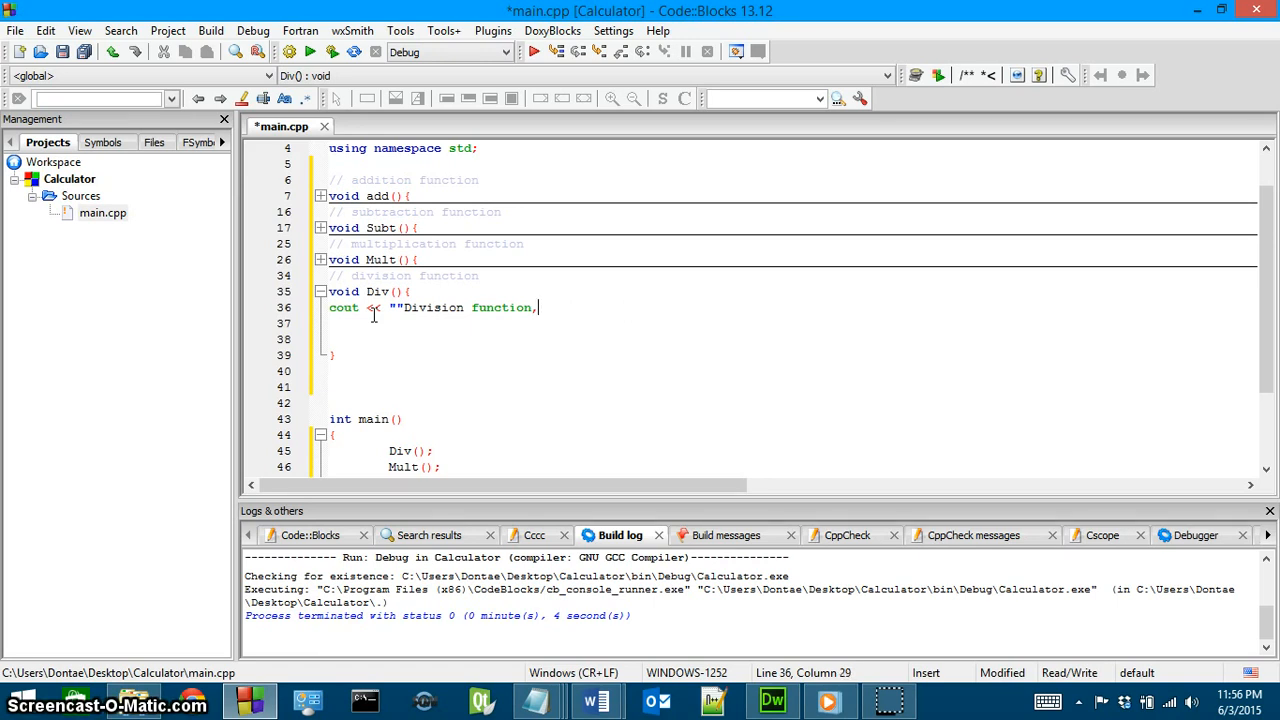
type("enter two values")
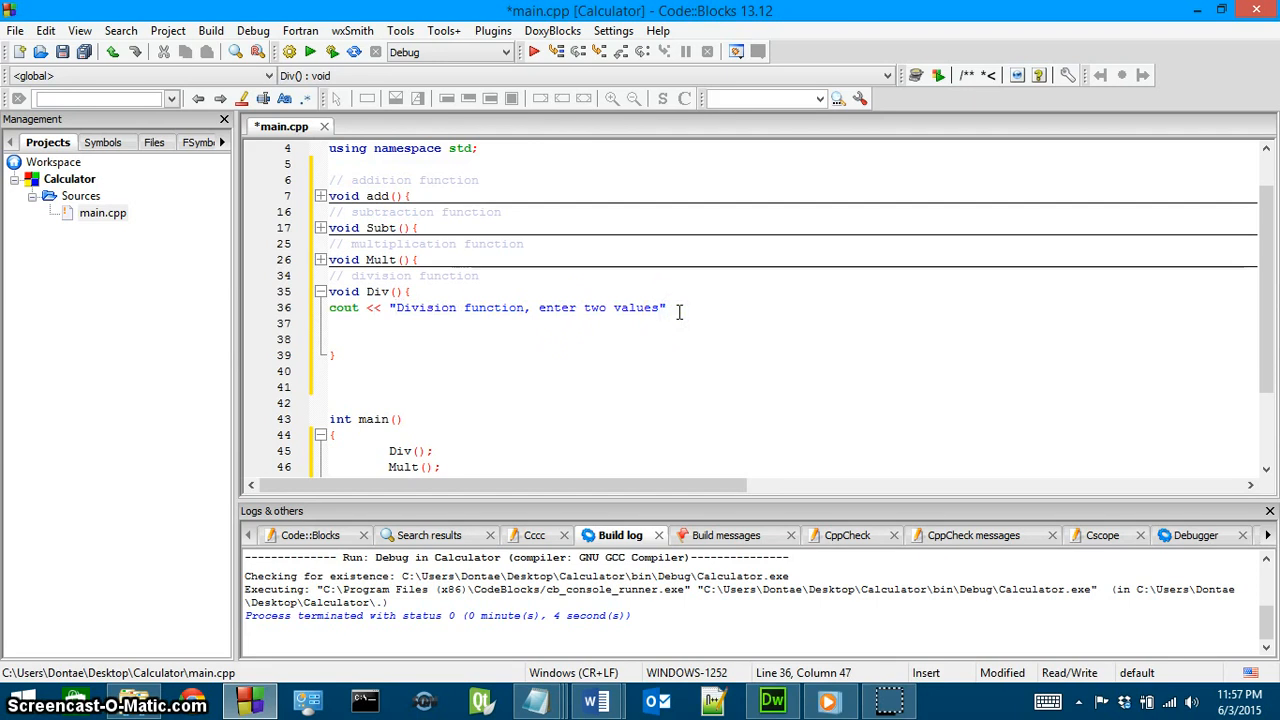
type("\"<<")
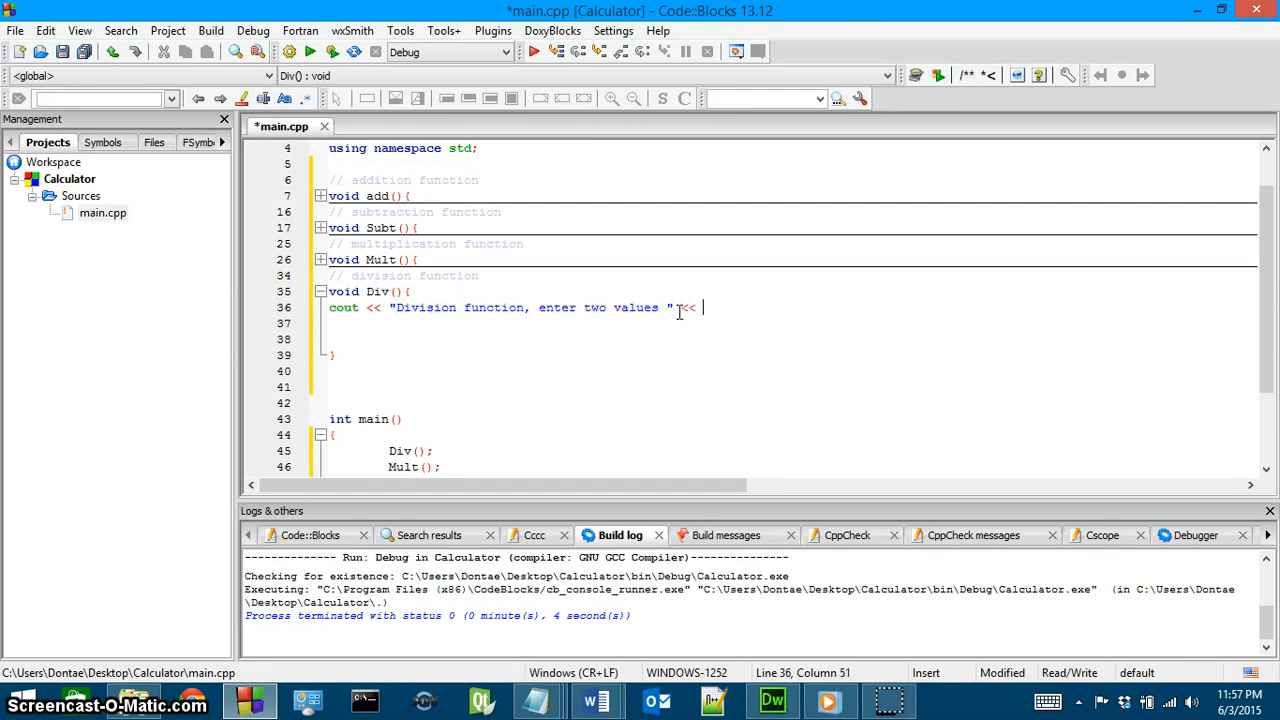
type("endl;")
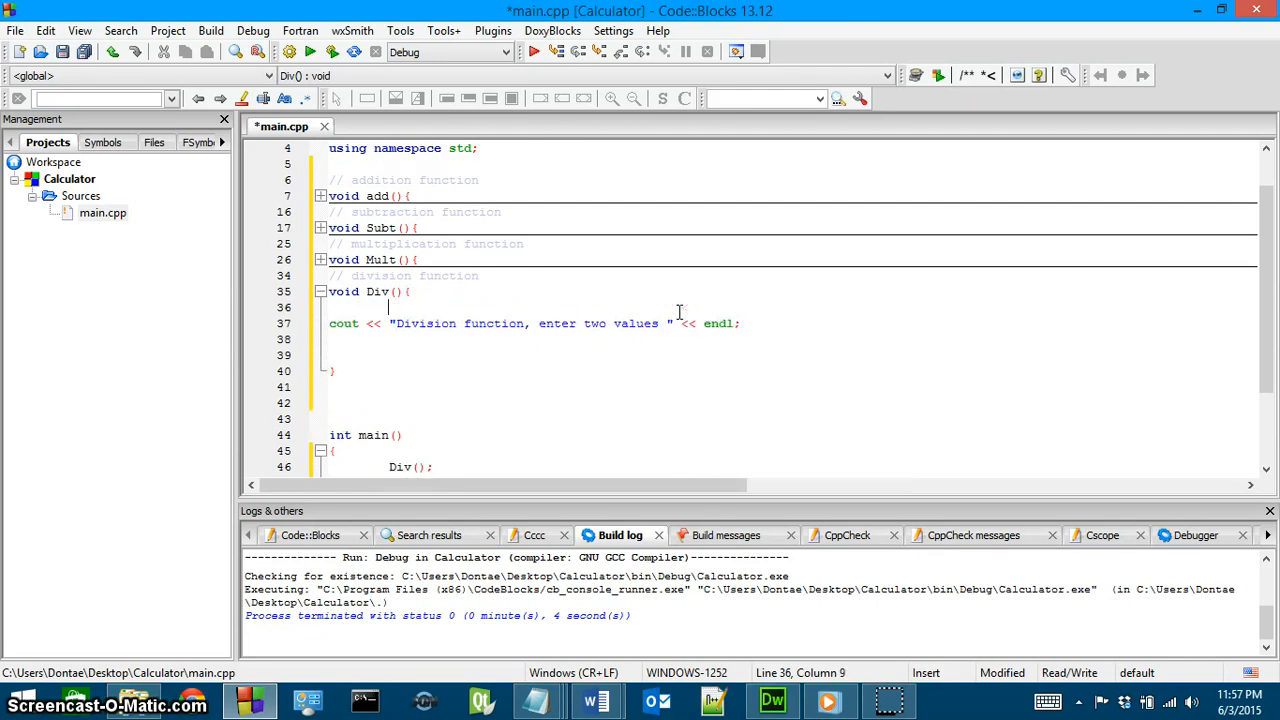
Step: Declare float variables Div1 and Div2 inside Div
type("clc")
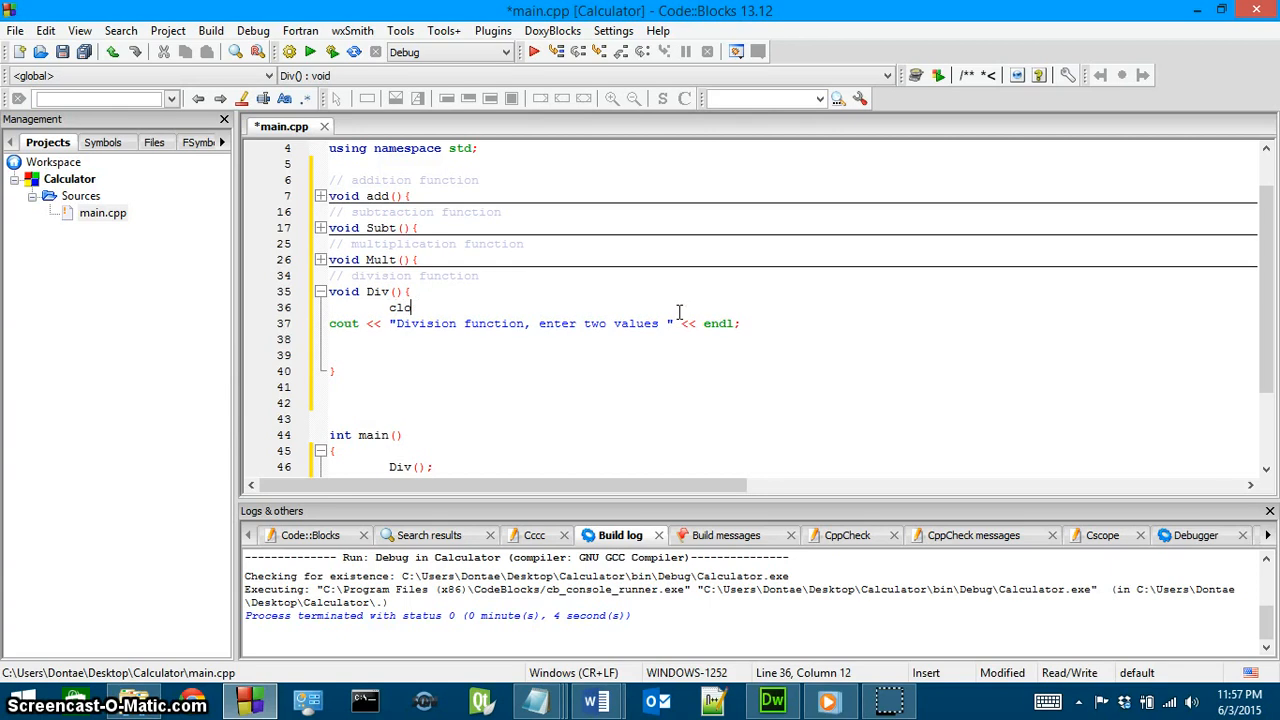
type("float")
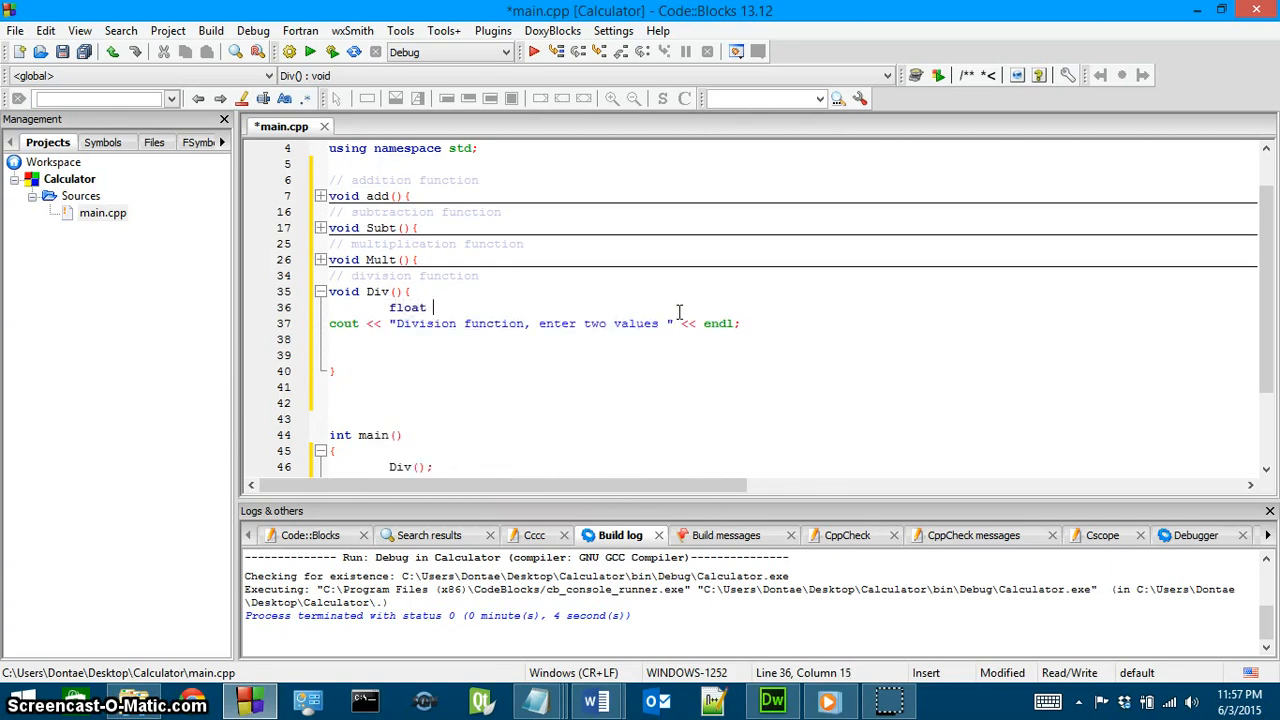
type("Div1;")
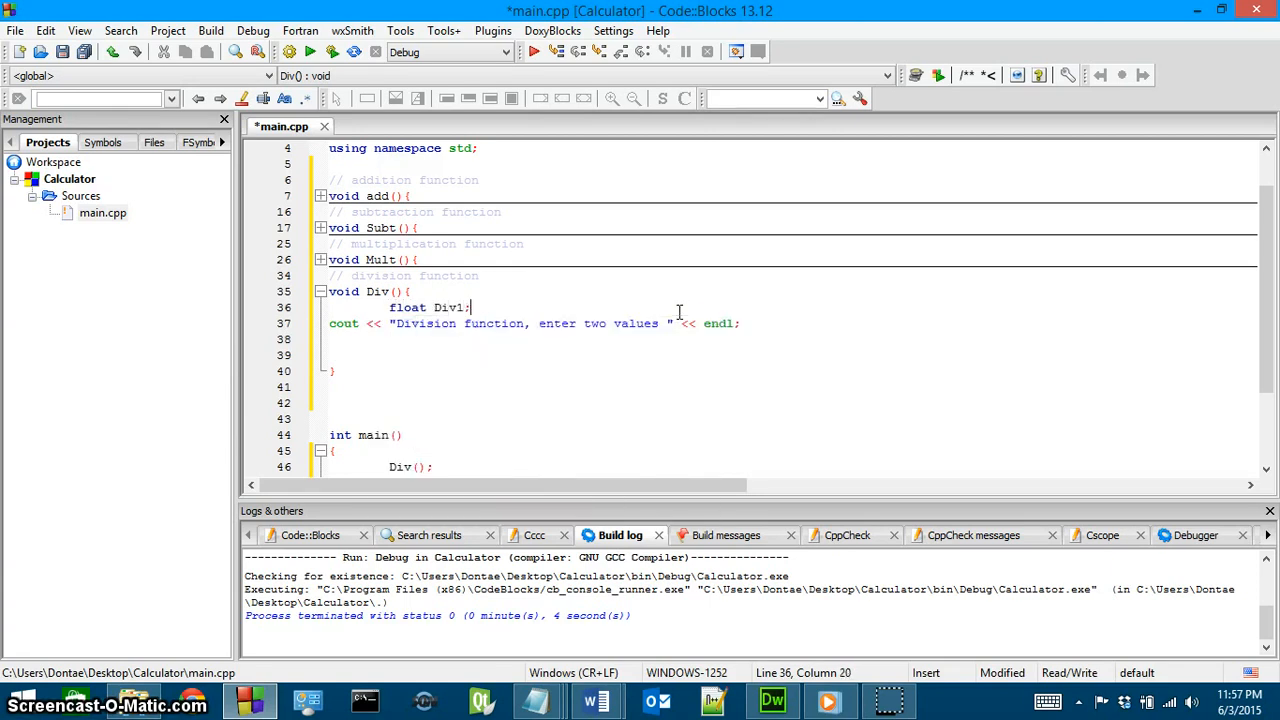
type(", Div")
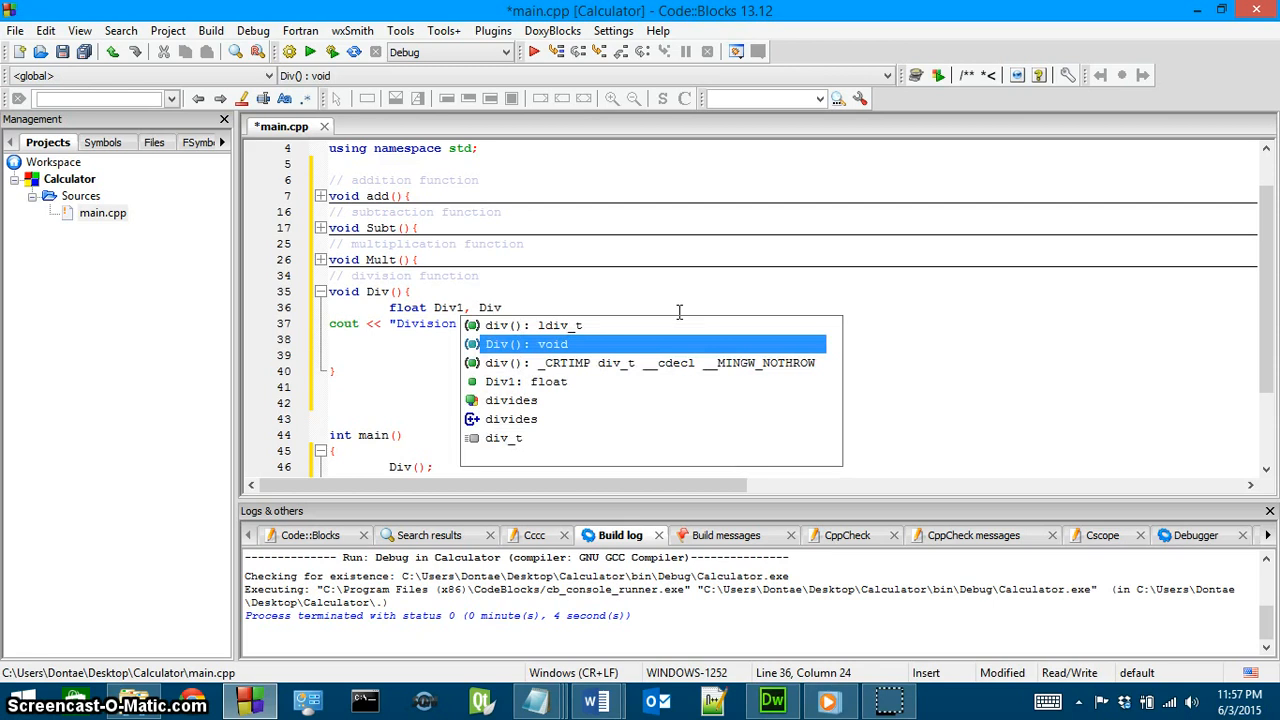
type("2;")
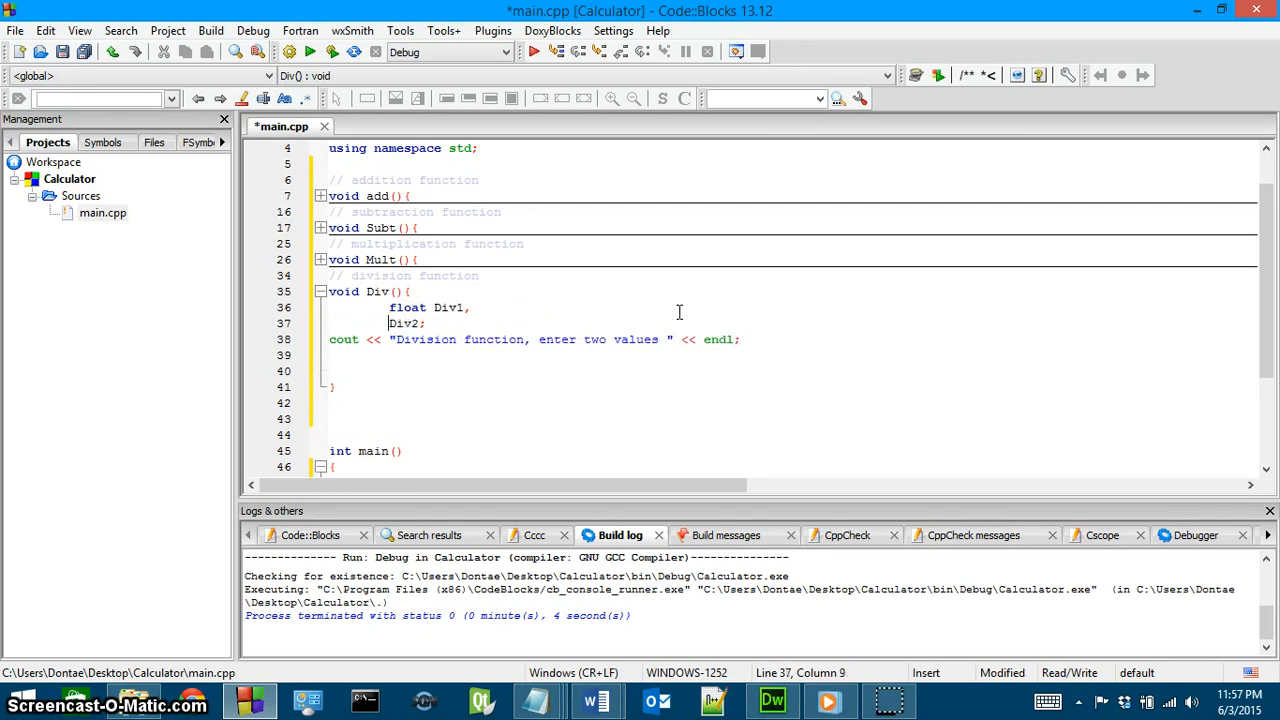
type("float")
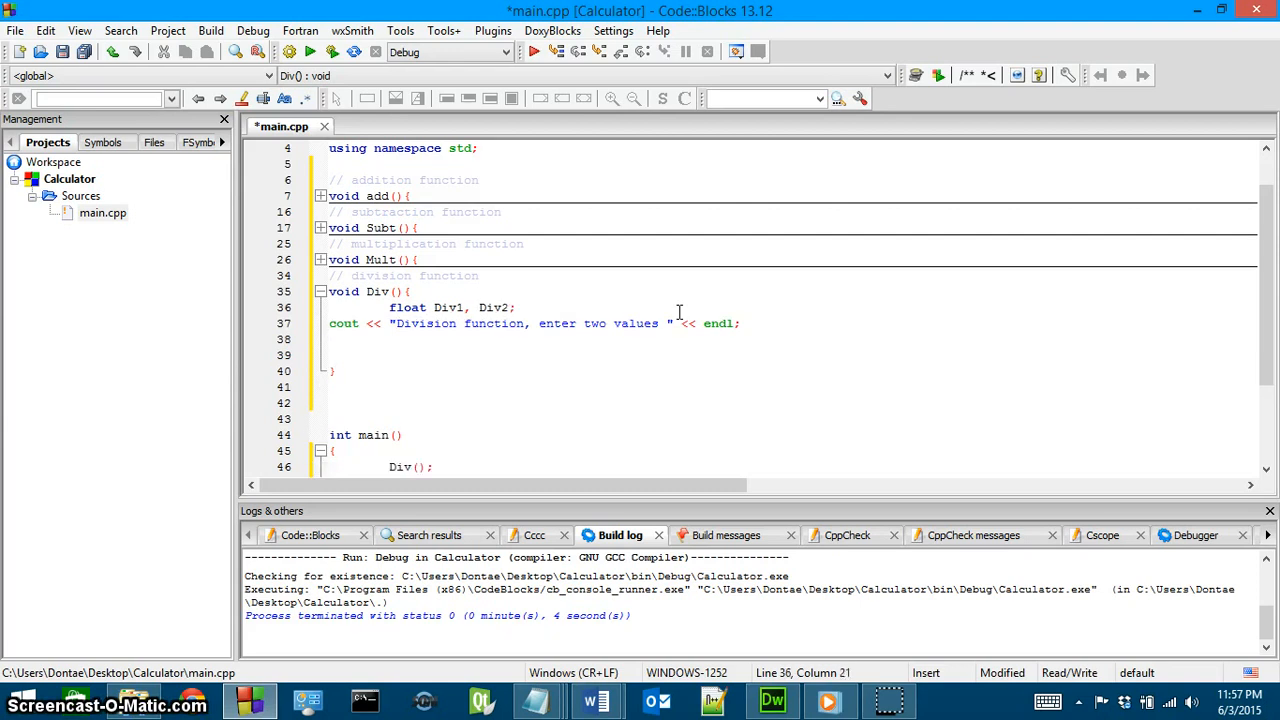
left_click(477, 307)
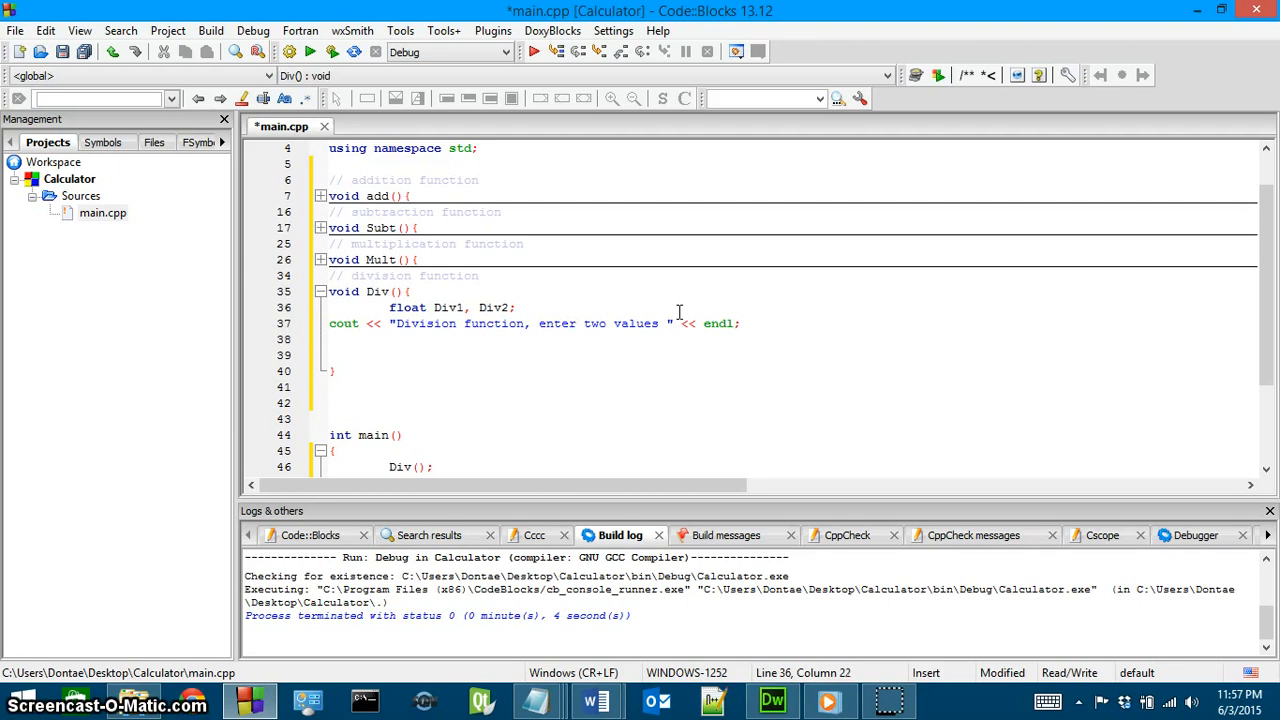
Step: Read Div1 and Div2 from the user with cin >> statements
type("cin")
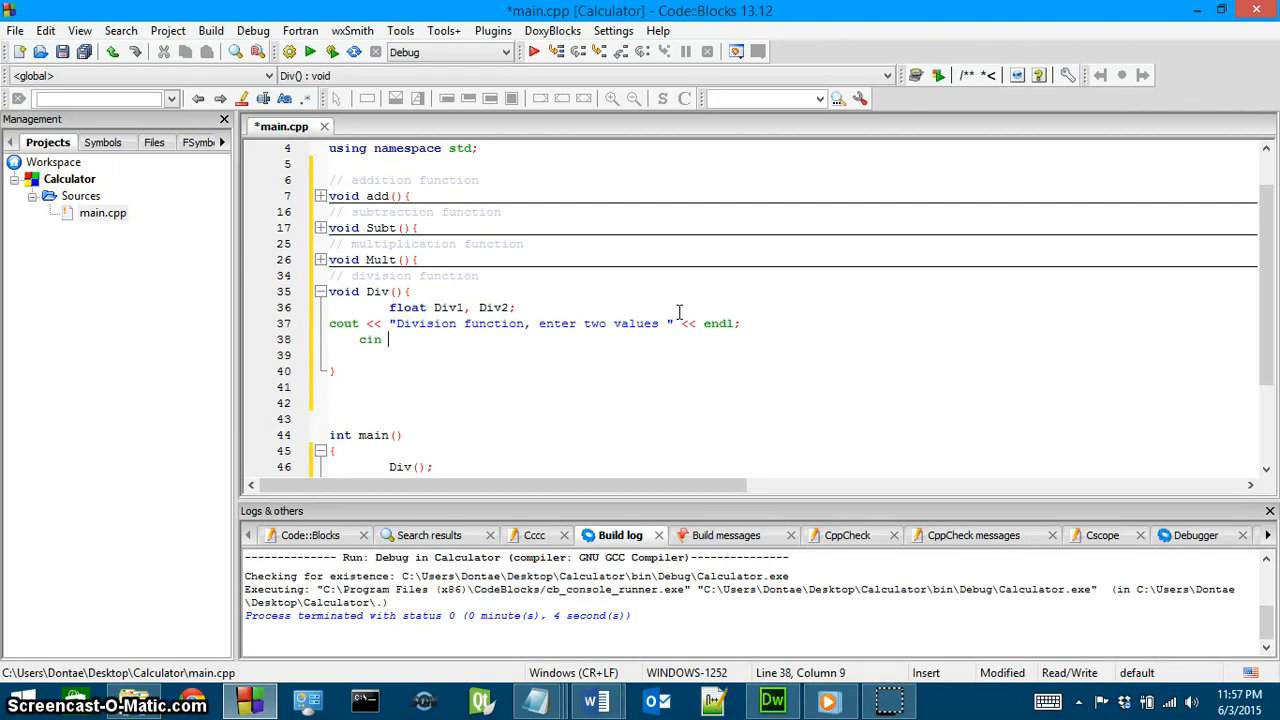
type(">> float")
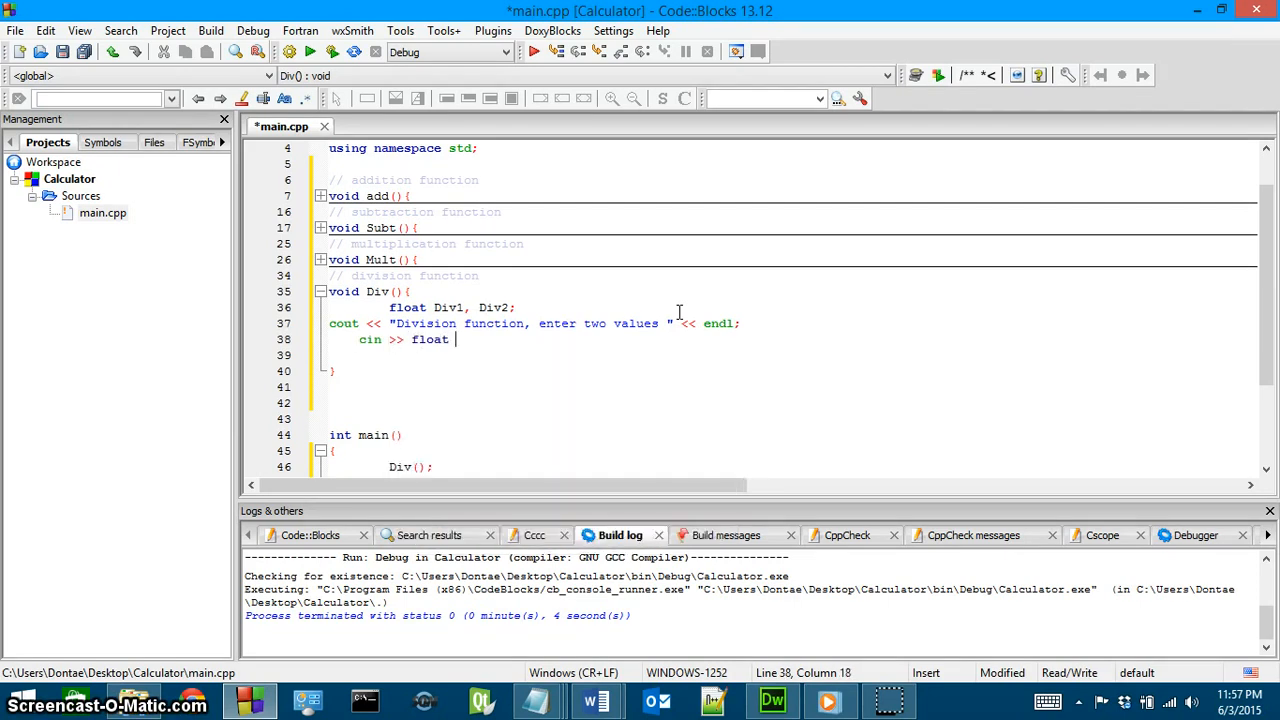
type("Div")
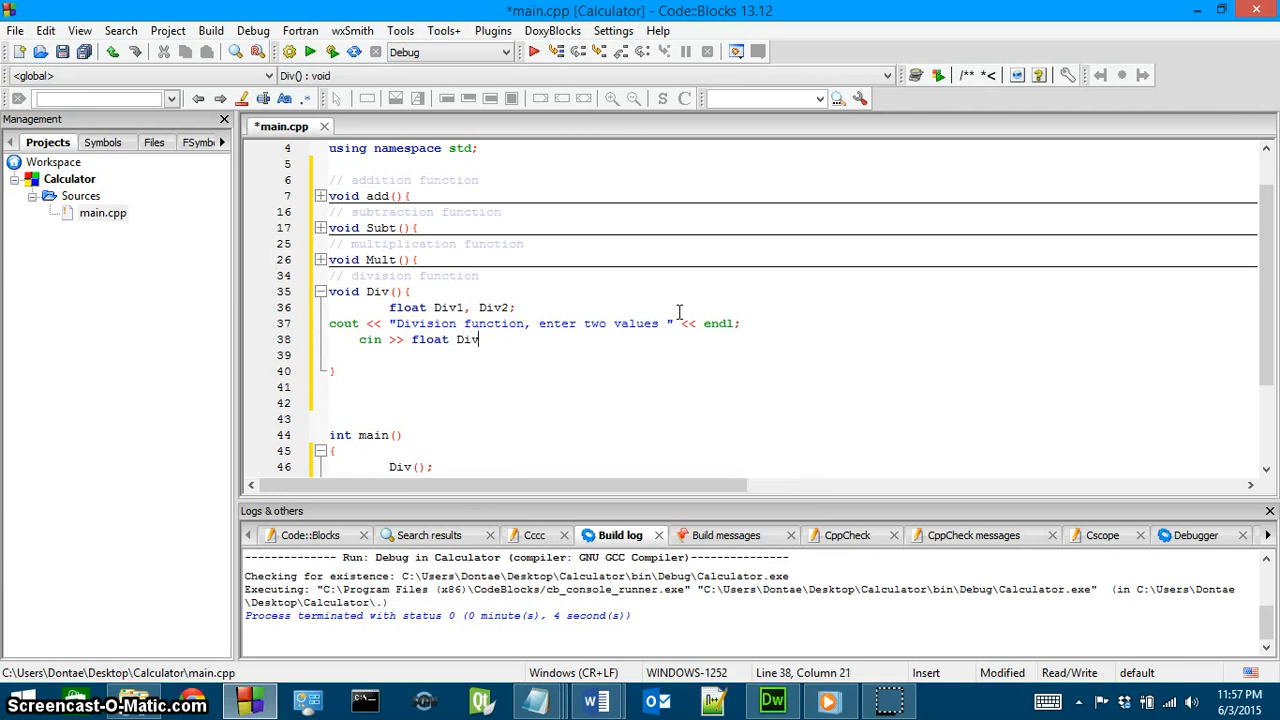
type("1")
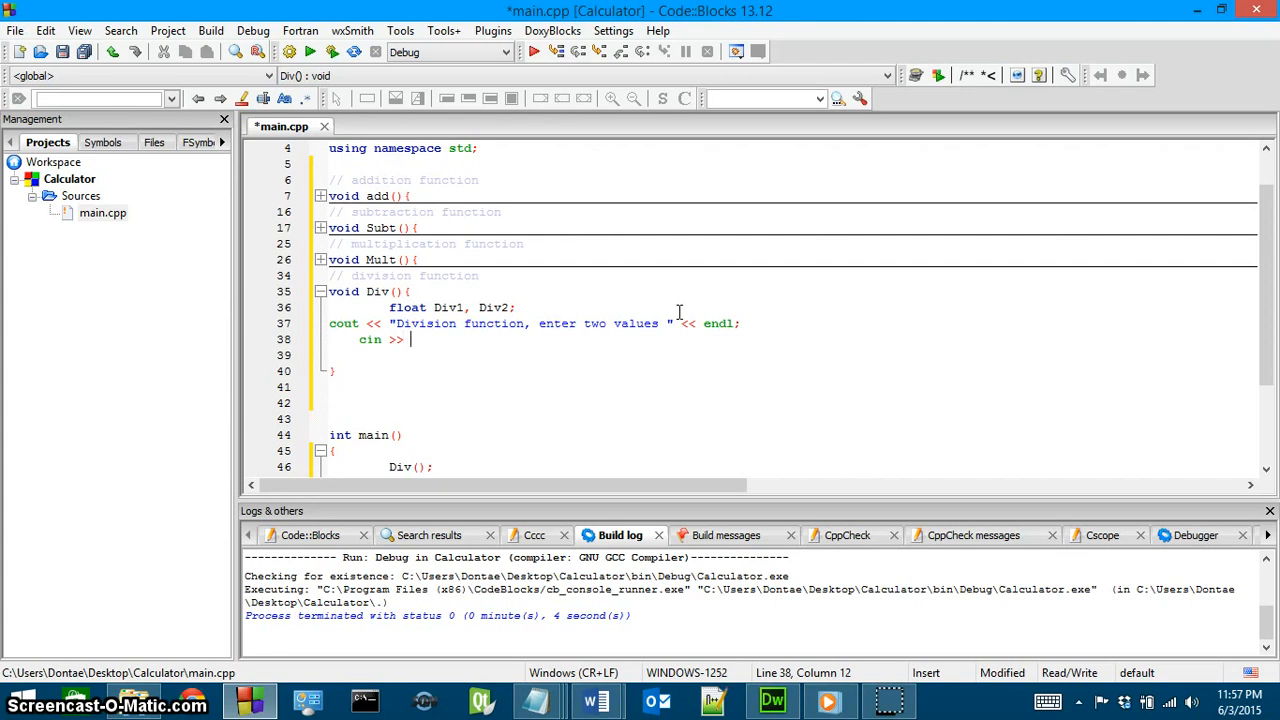
type("Div1;")
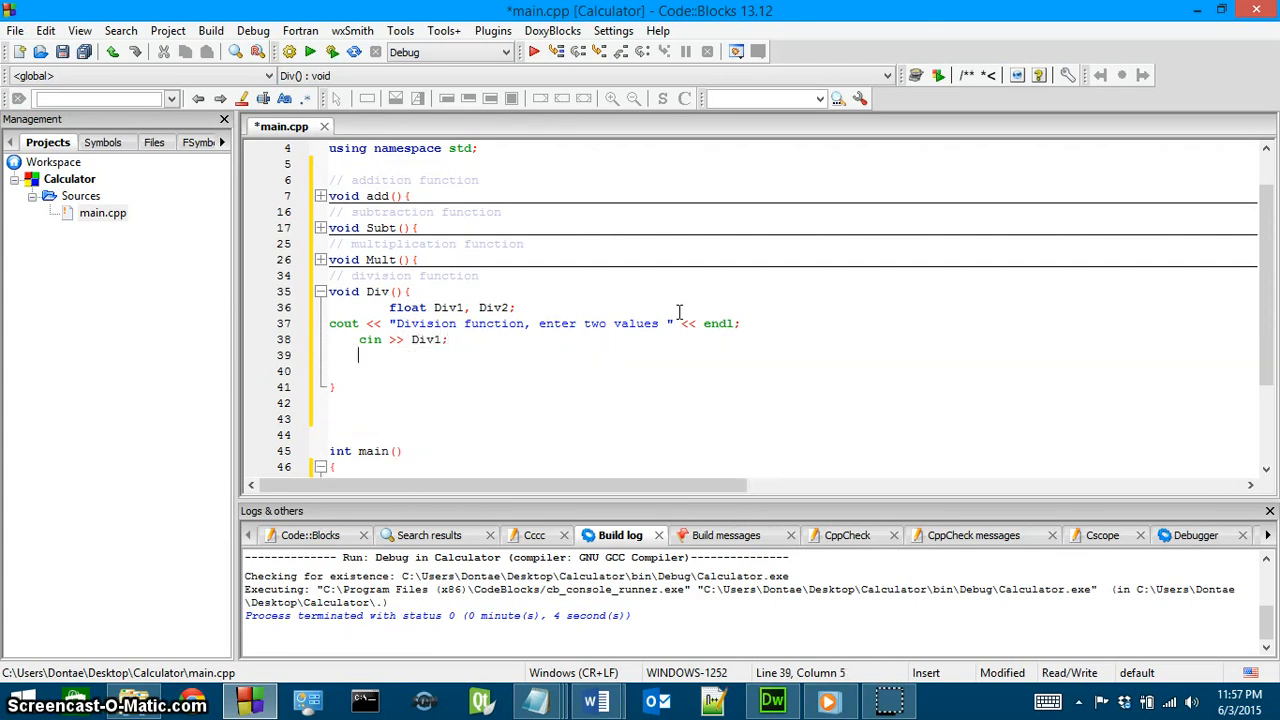
type("cin >>")
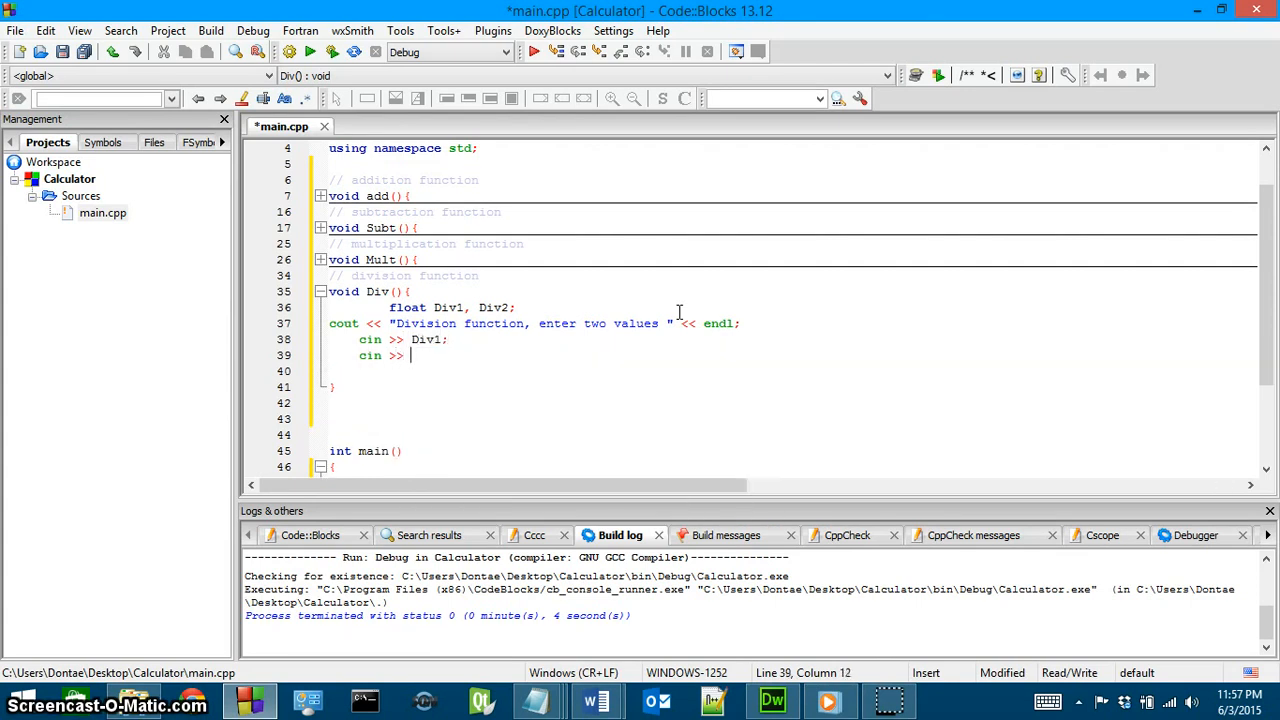
type("Div2;")
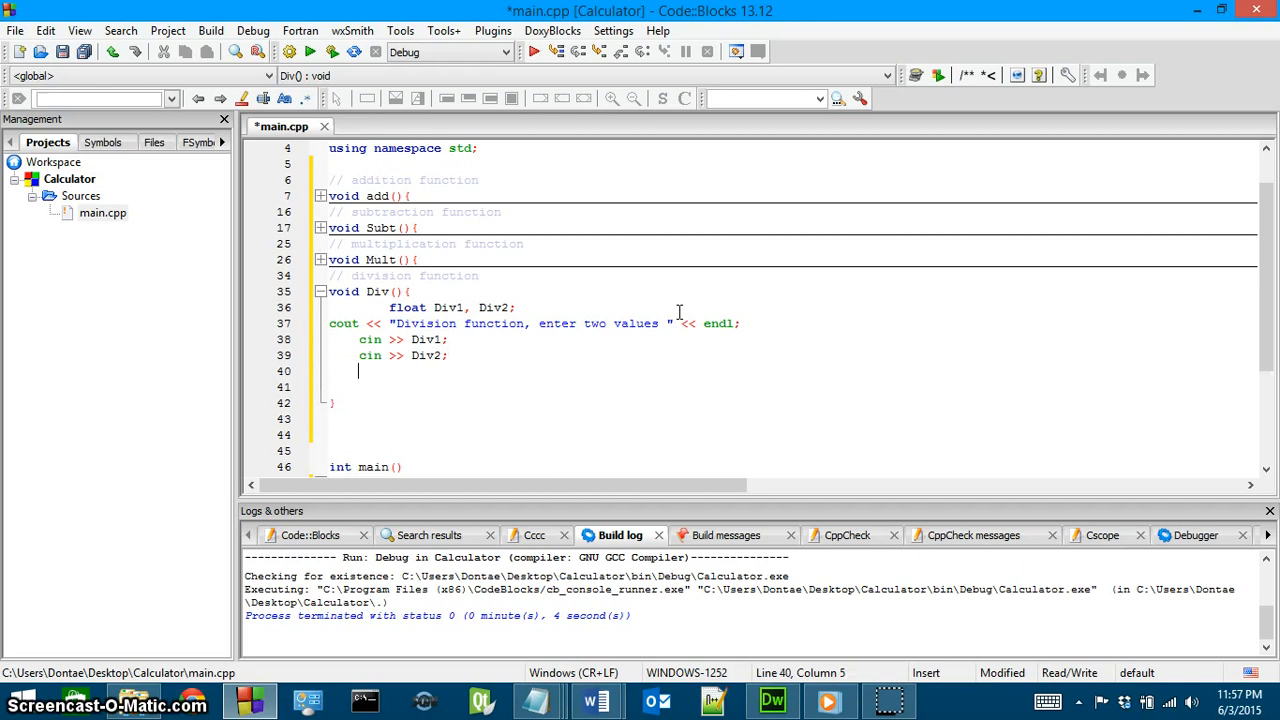
Step: Write cout << (Div1 / Div2) to print the quotient
type("c")
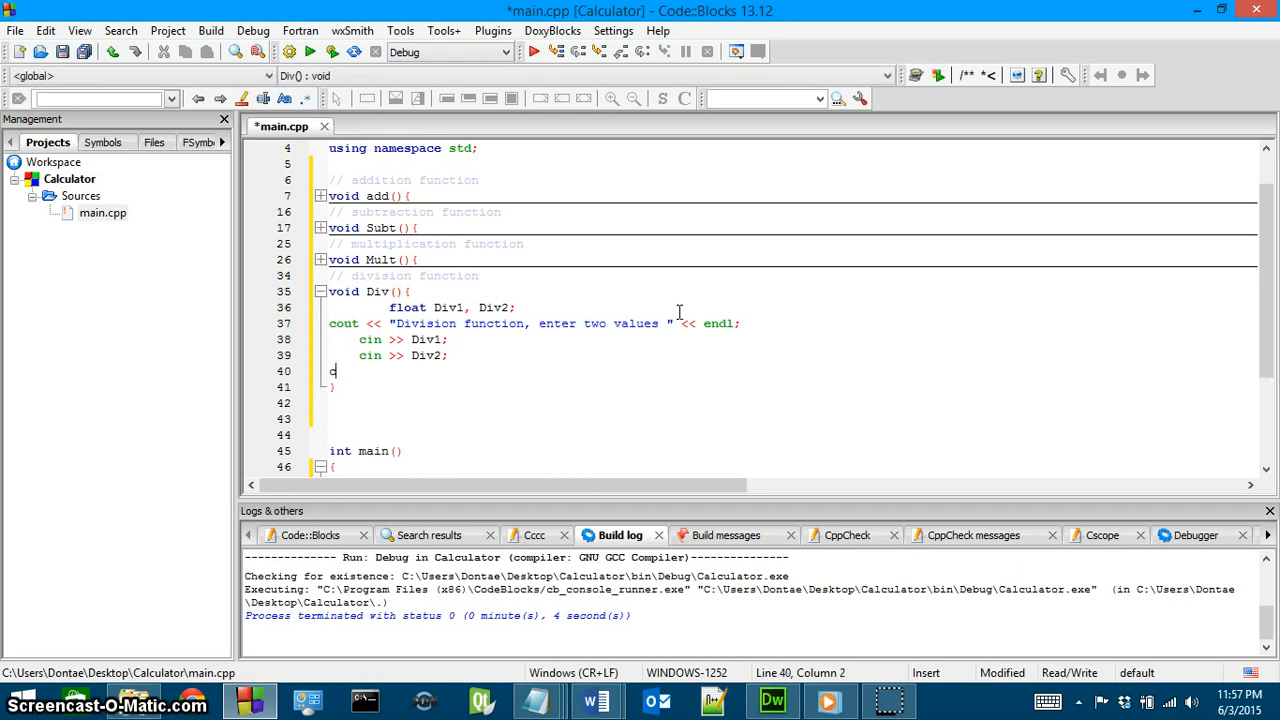
type("out <<")
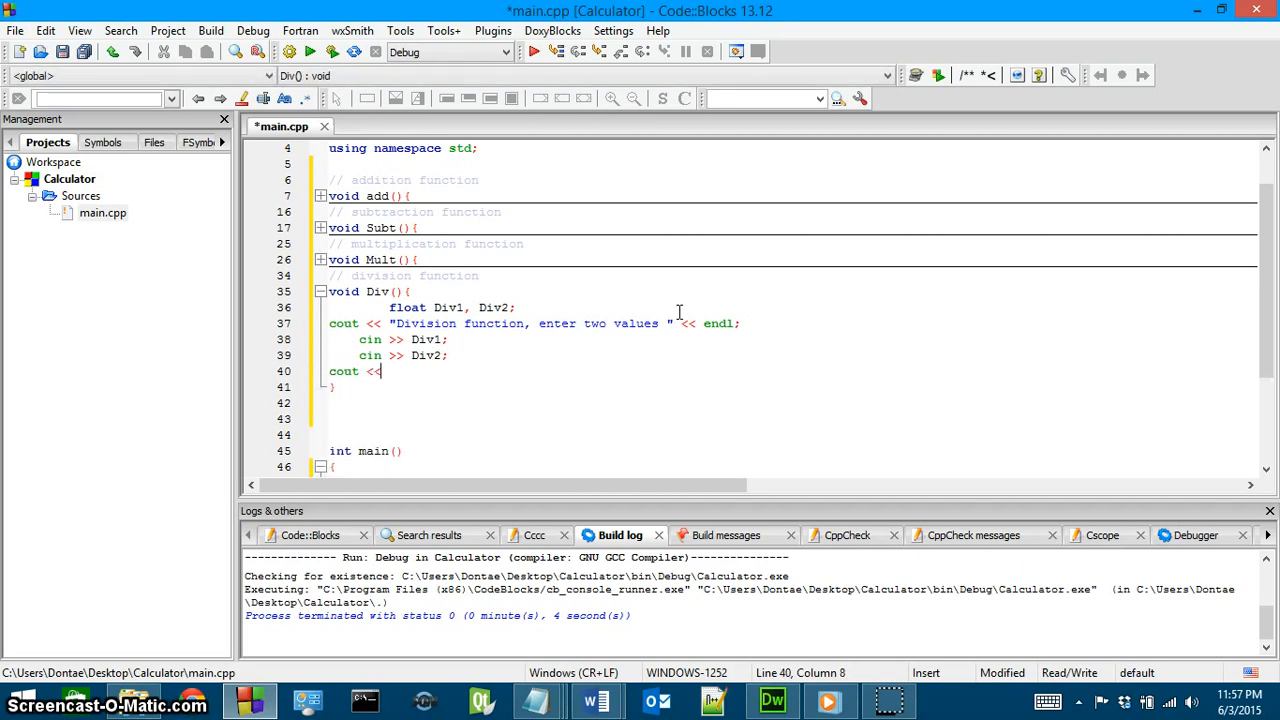
type("()")
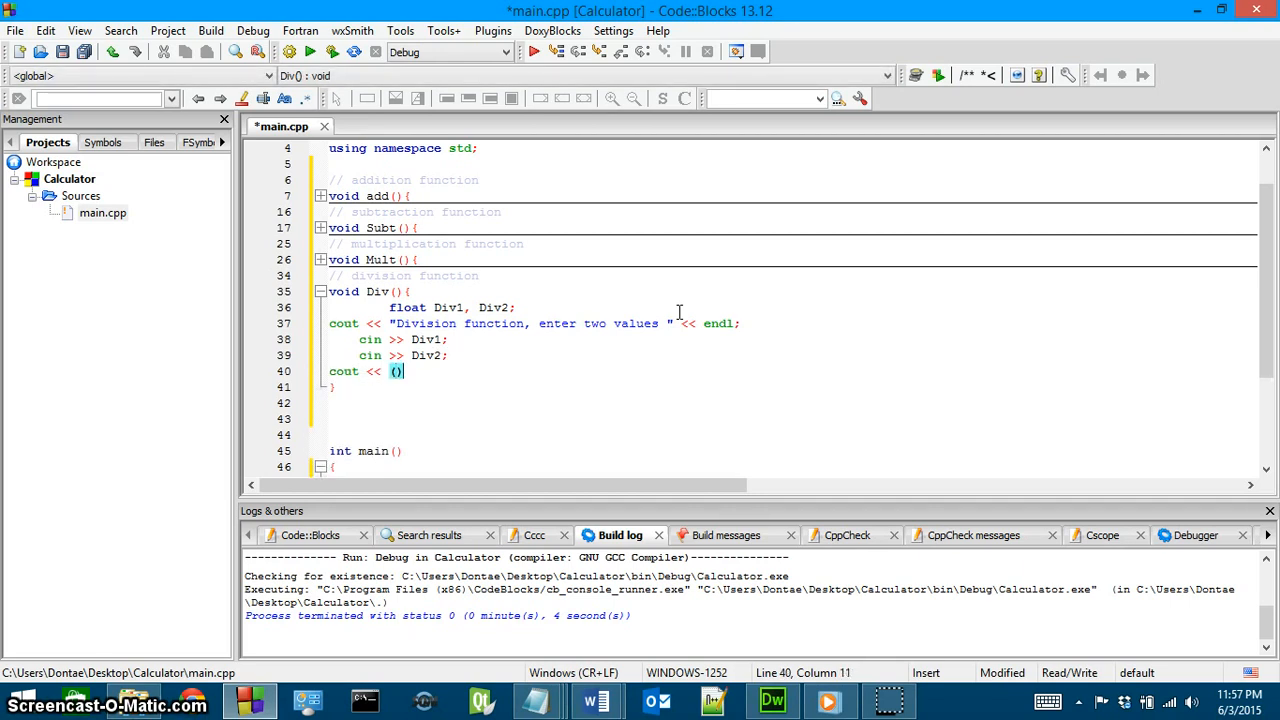
type("Div1")
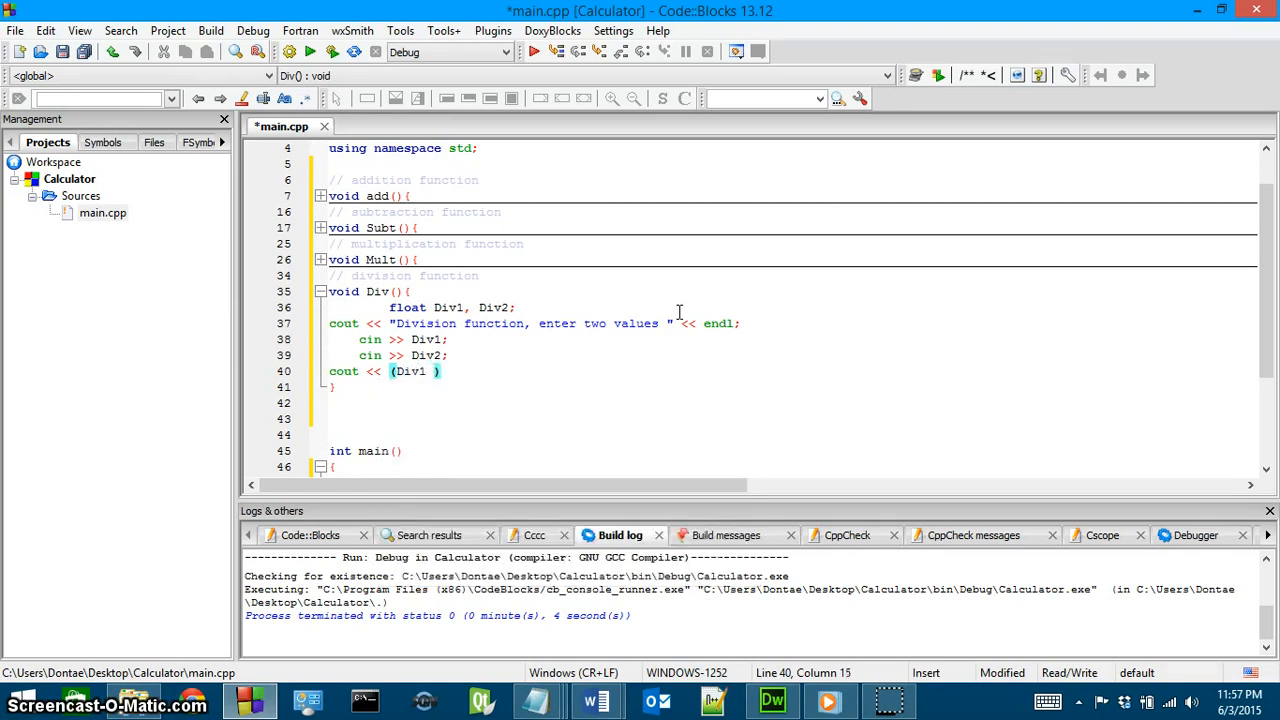
type("/")
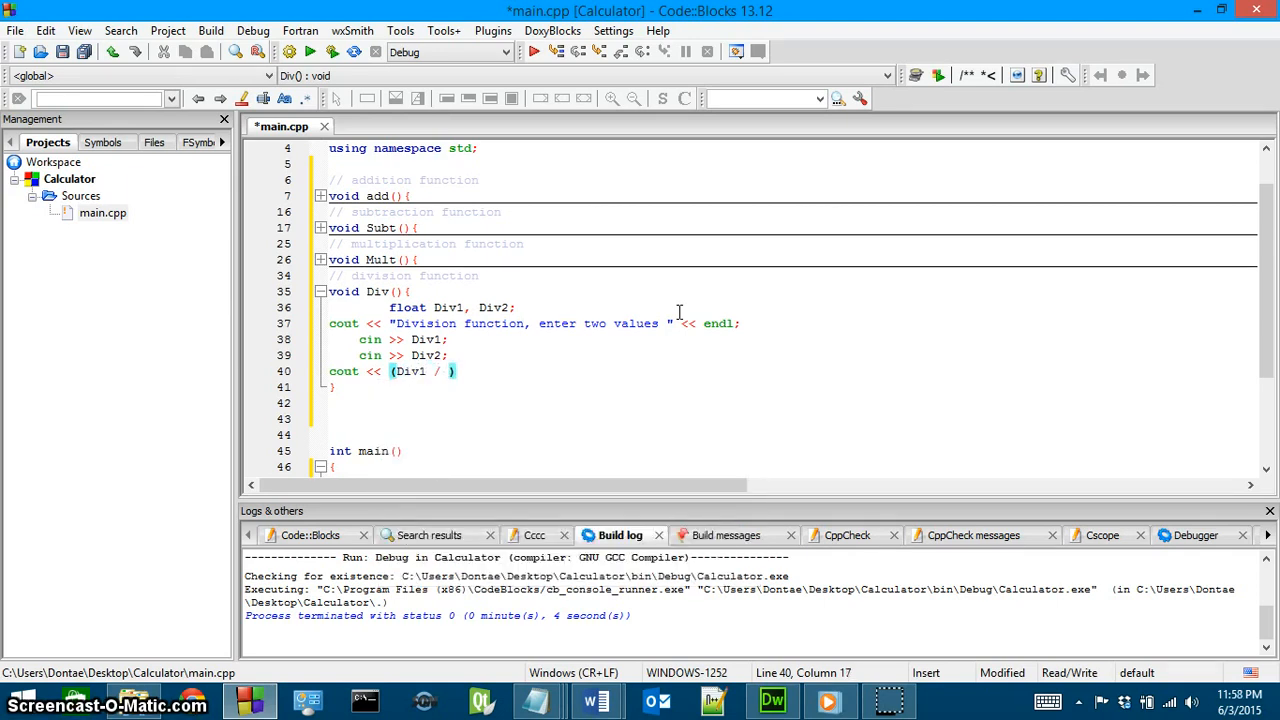
type("Div2")
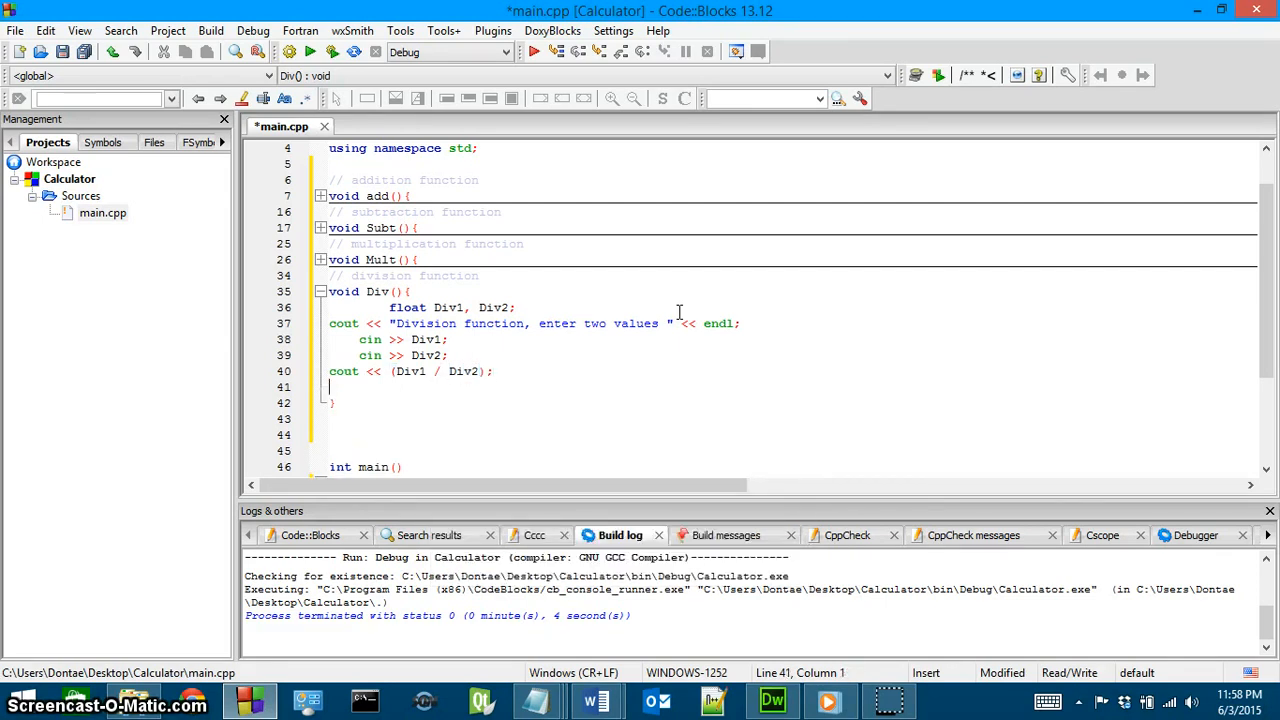
left_click(321, 291)
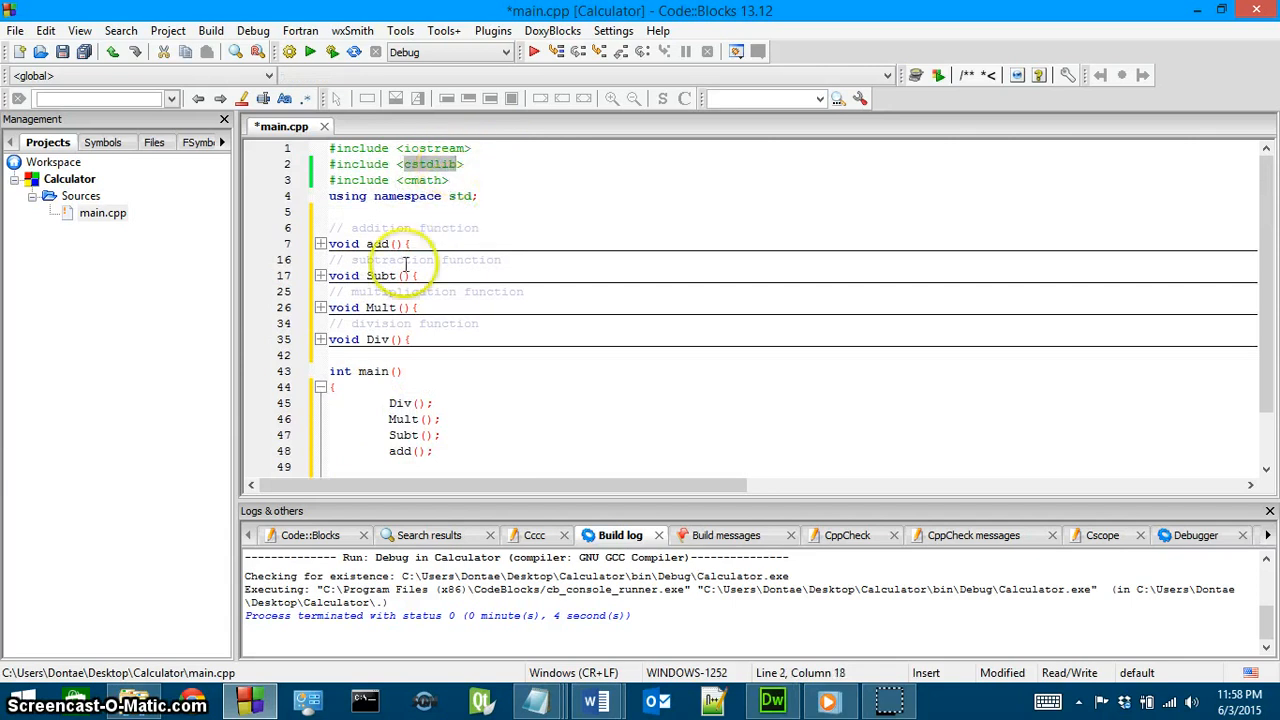
Step: Replace the calls in main with a single add() call
left_click(320, 339)
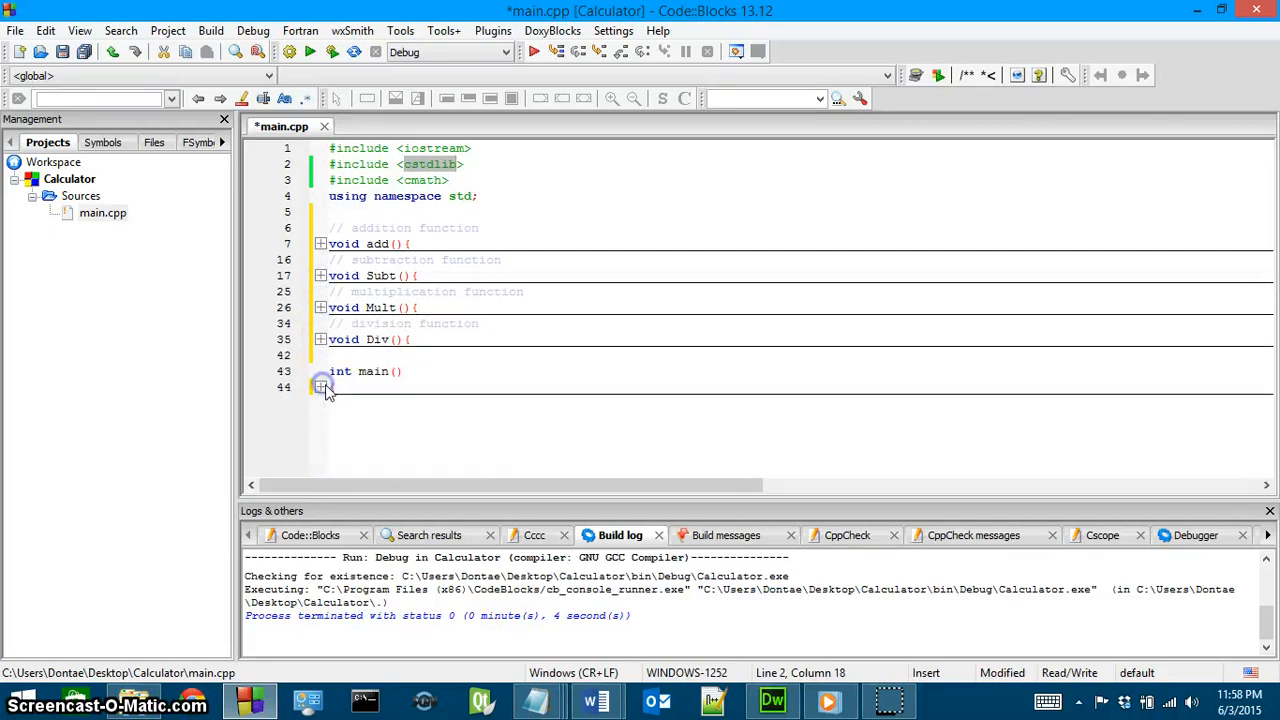
left_click(320, 386)
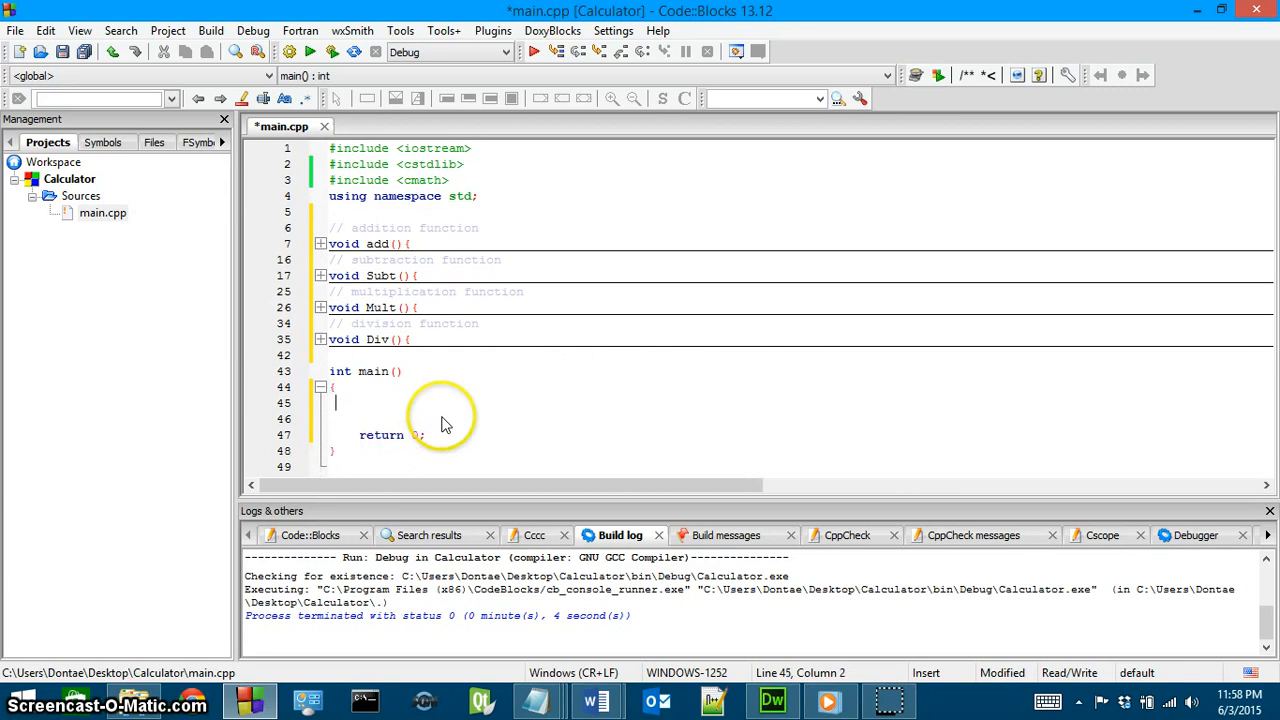
type("add();")
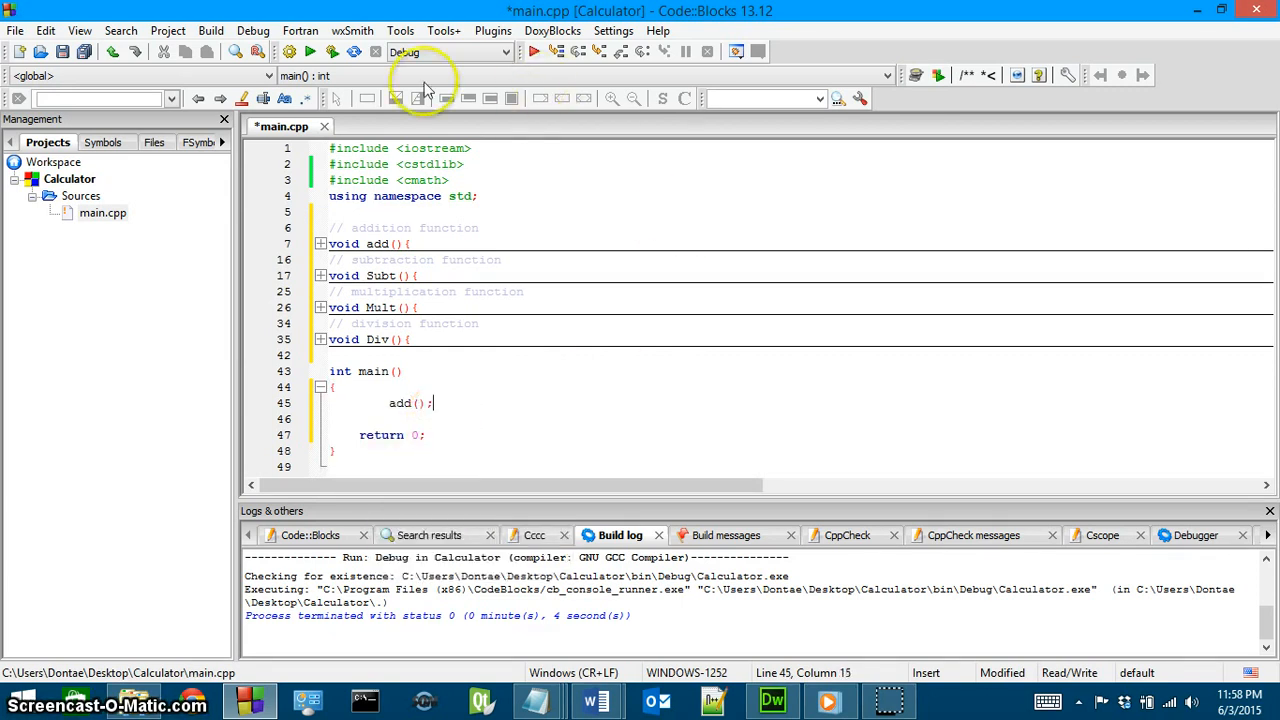
Step: Build, fix the faulty declaration on line 18 of Subt, and rebuild
left_click(331, 52)
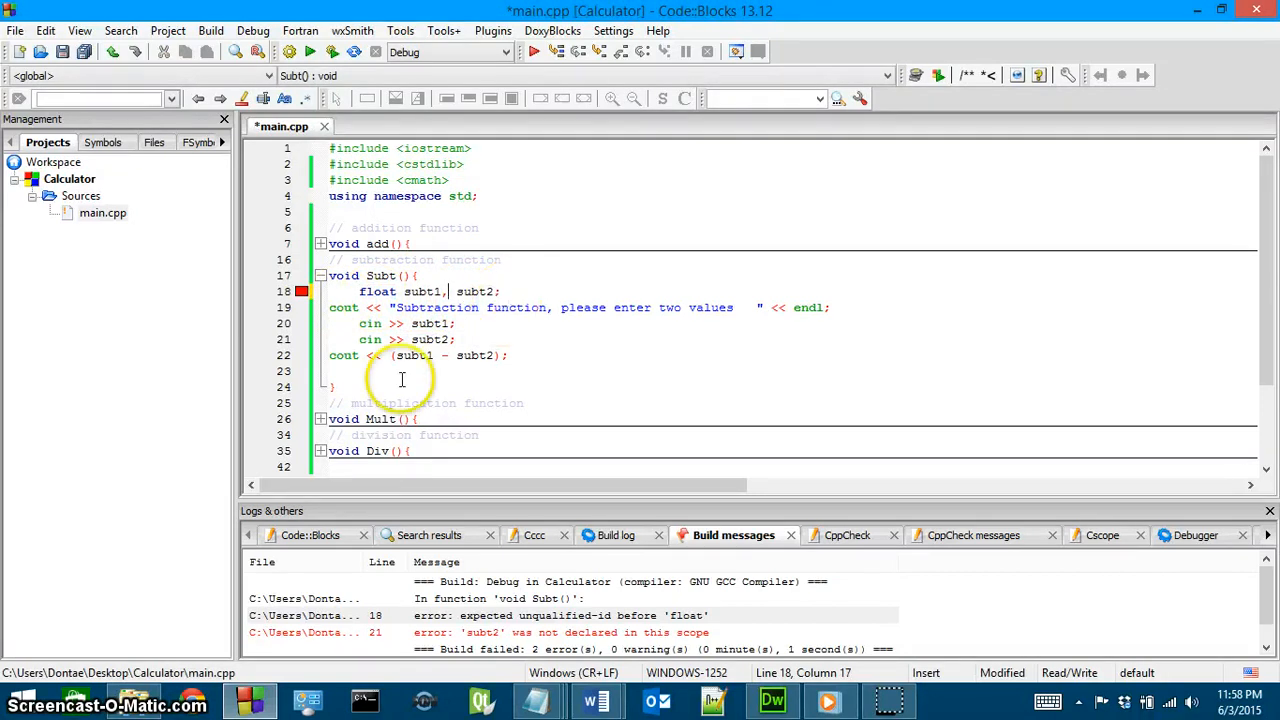
left_click(320, 243)
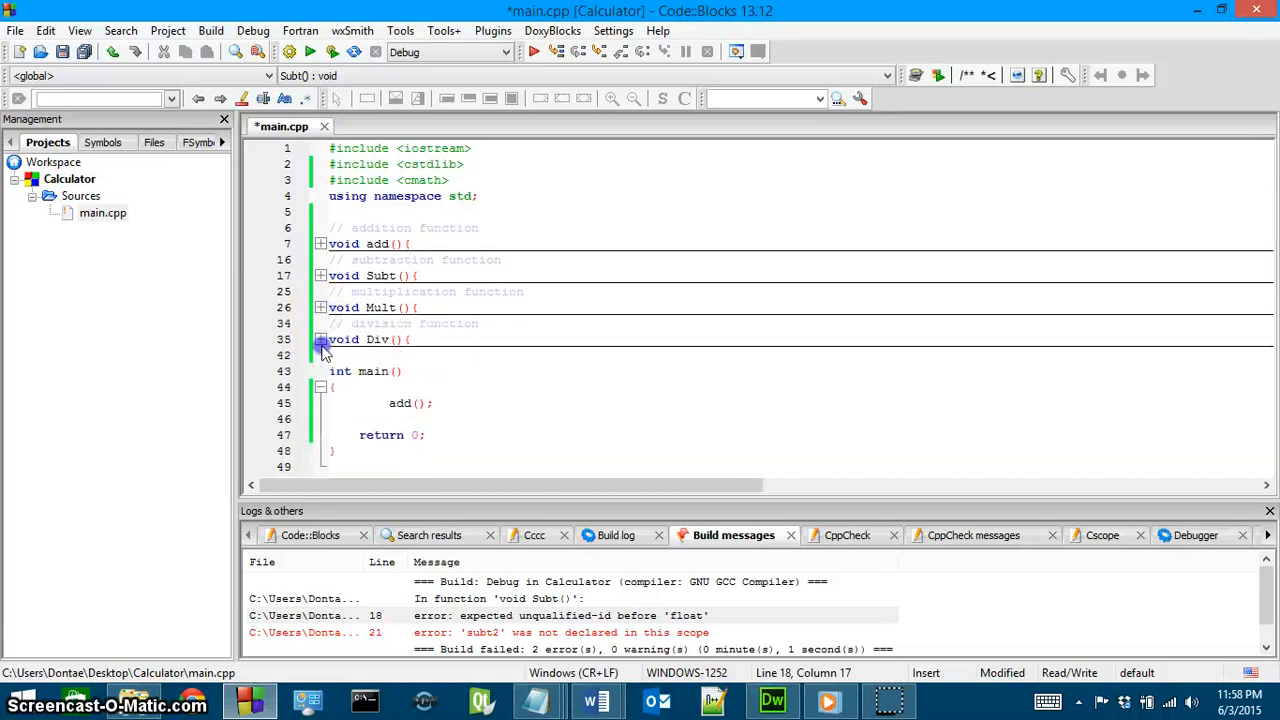
left_click(289, 52)
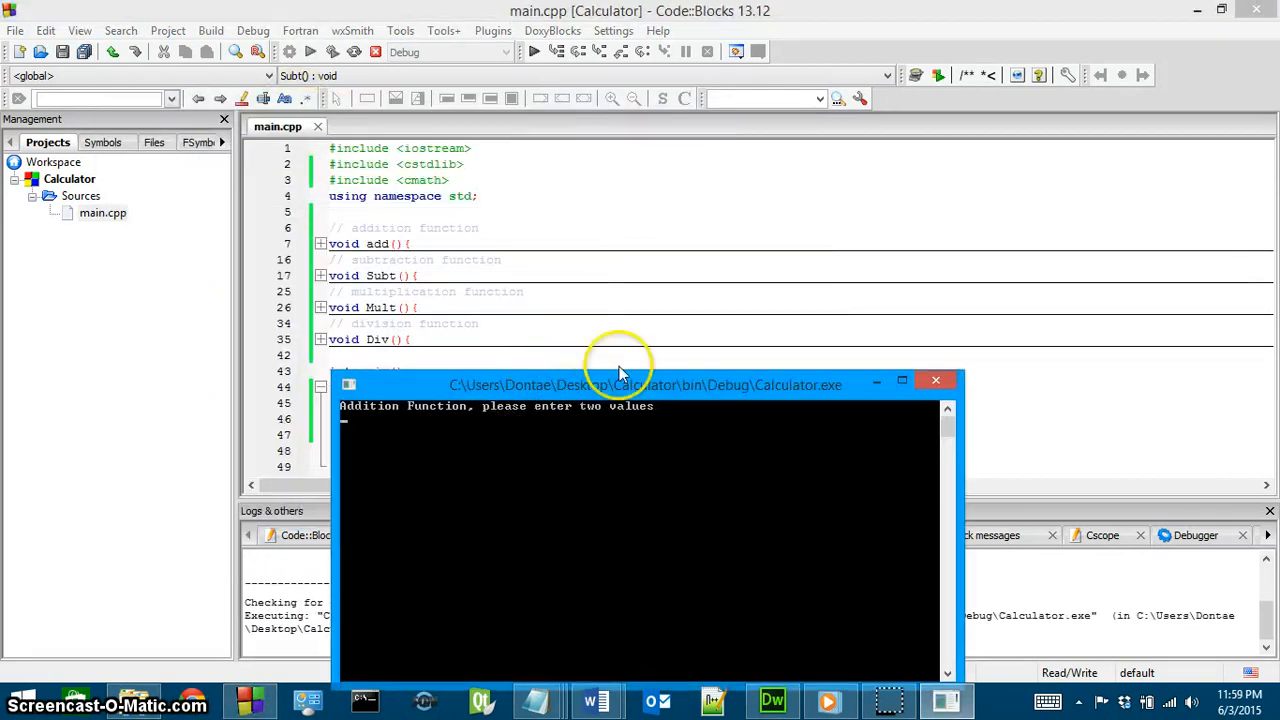
Step: Move the console window up and enter 50 and 499, getting 549
left_click_drag(645, 385, 775, 261)
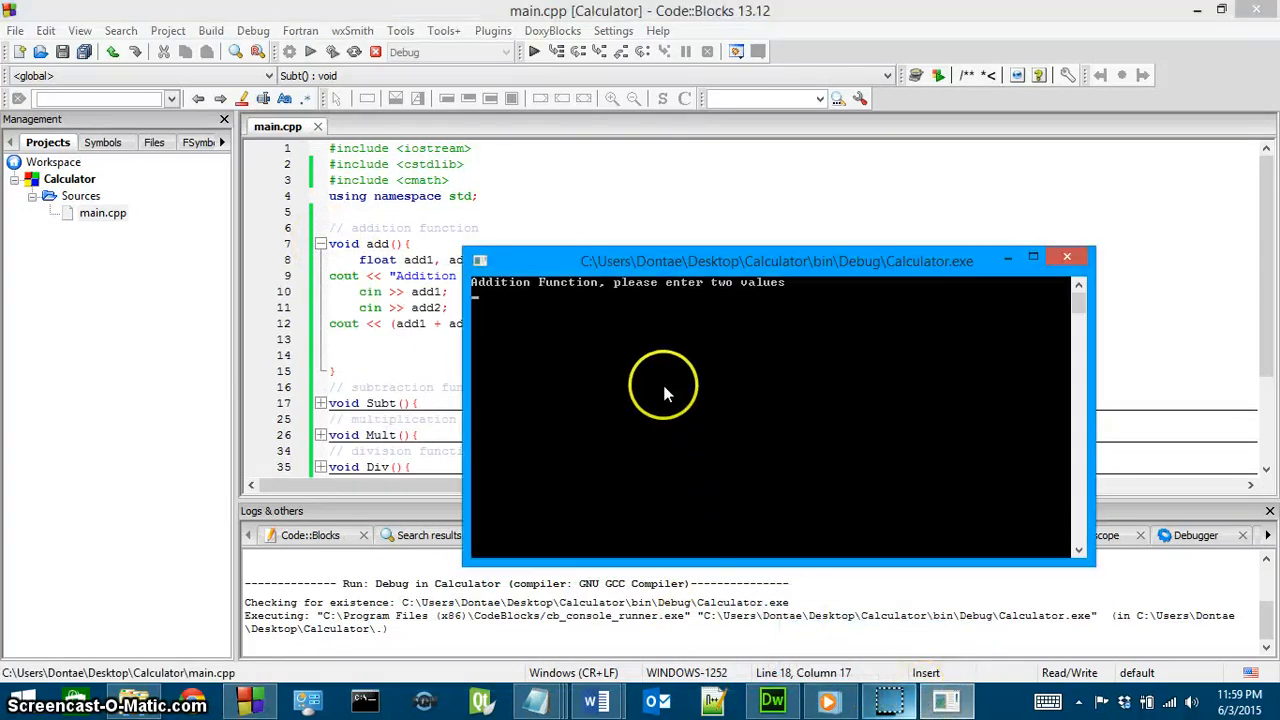
mouse_move(835, 307)
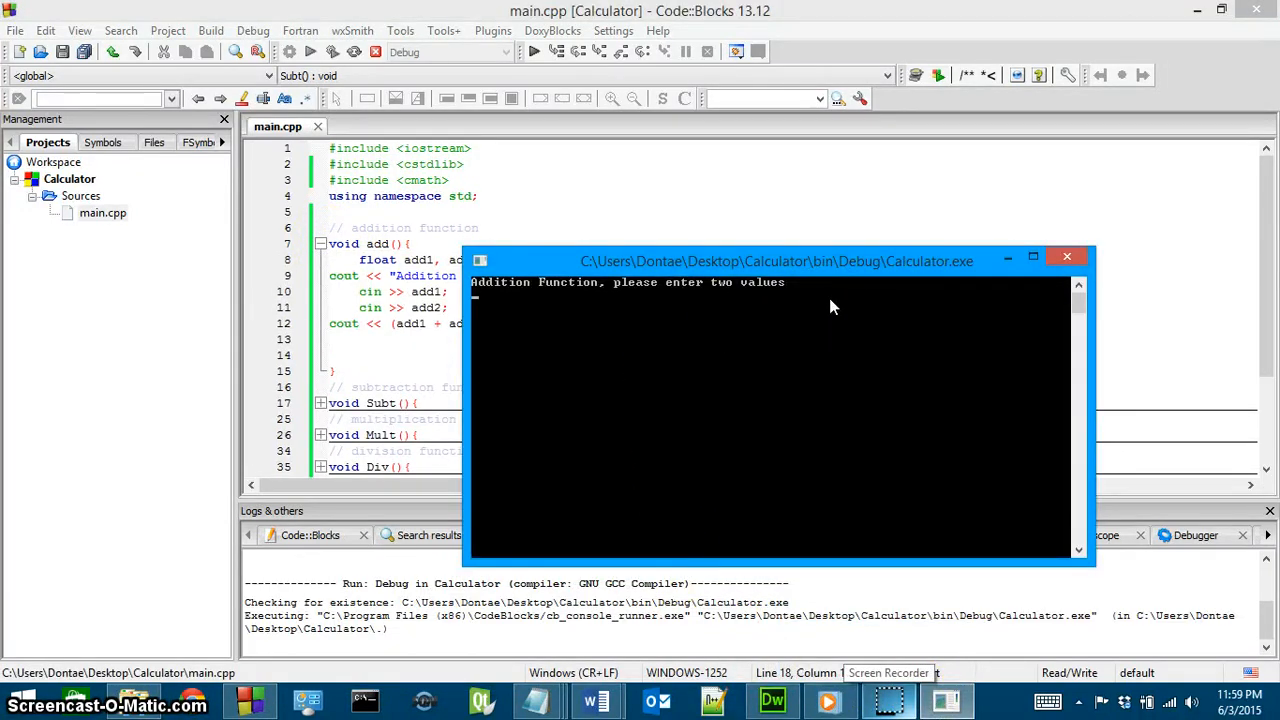
type("50")
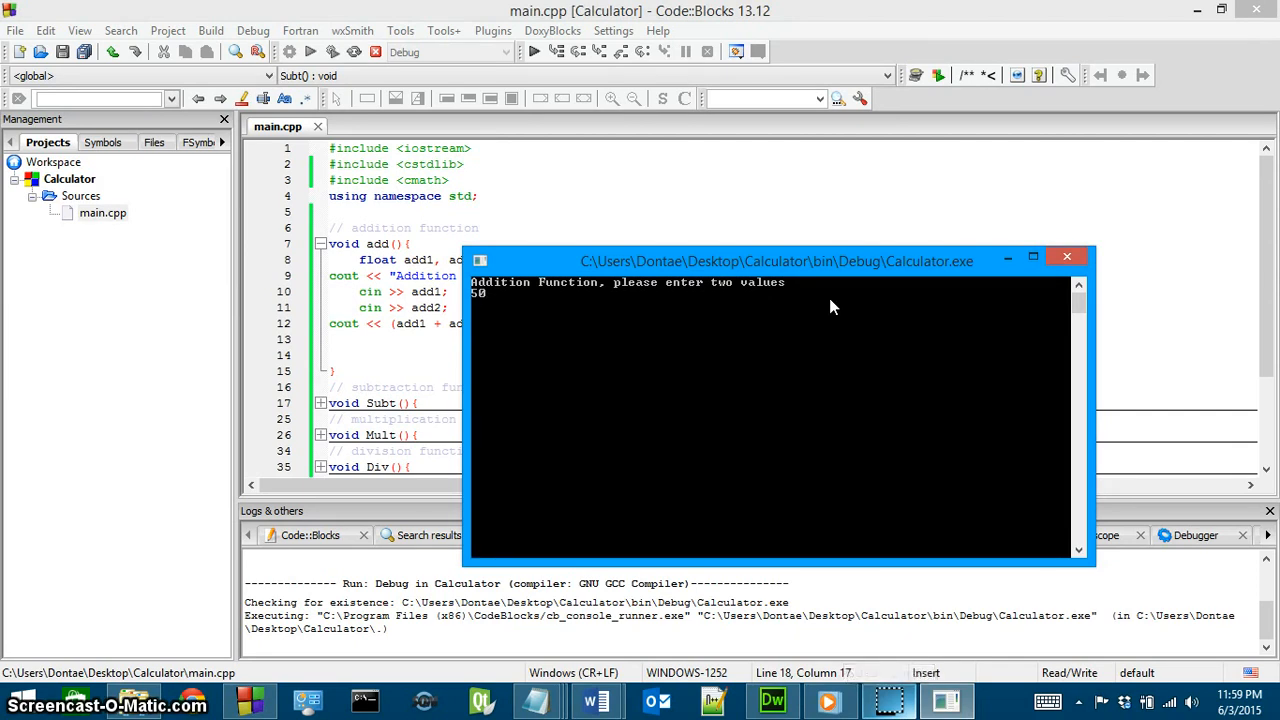
type("499")
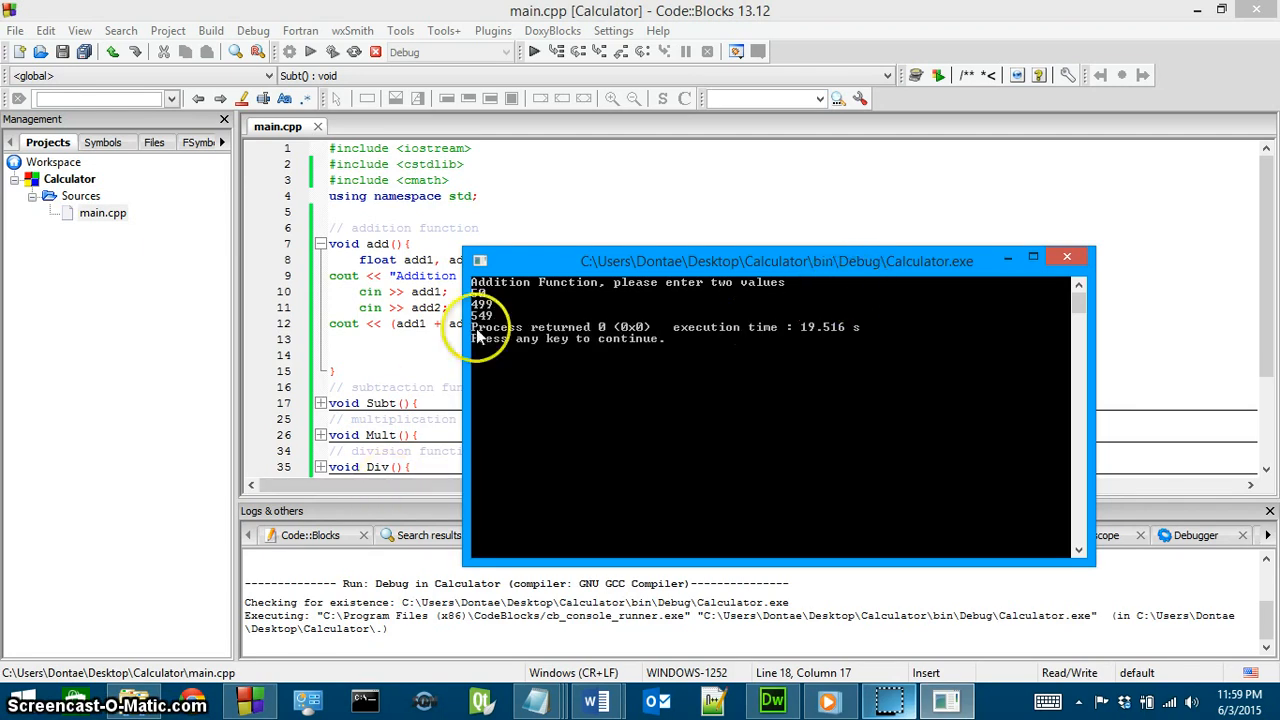
mouse_move(590, 325)
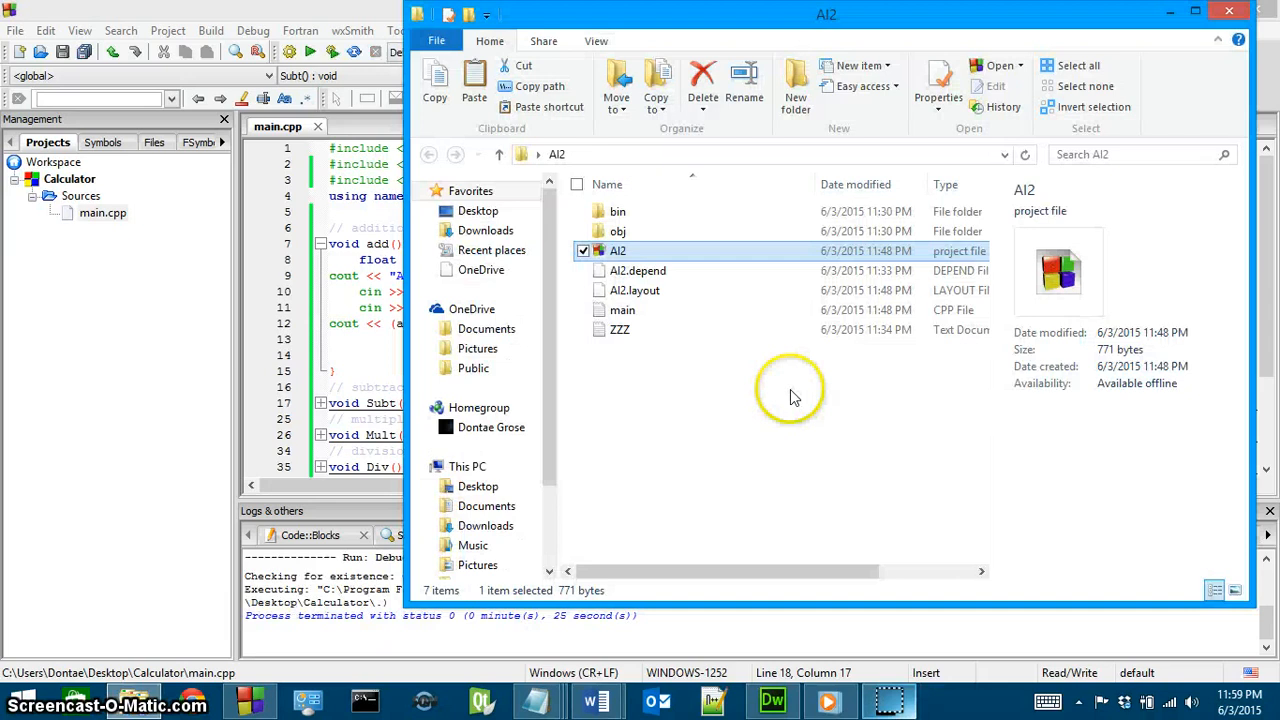
mouse_move(1238, 12)
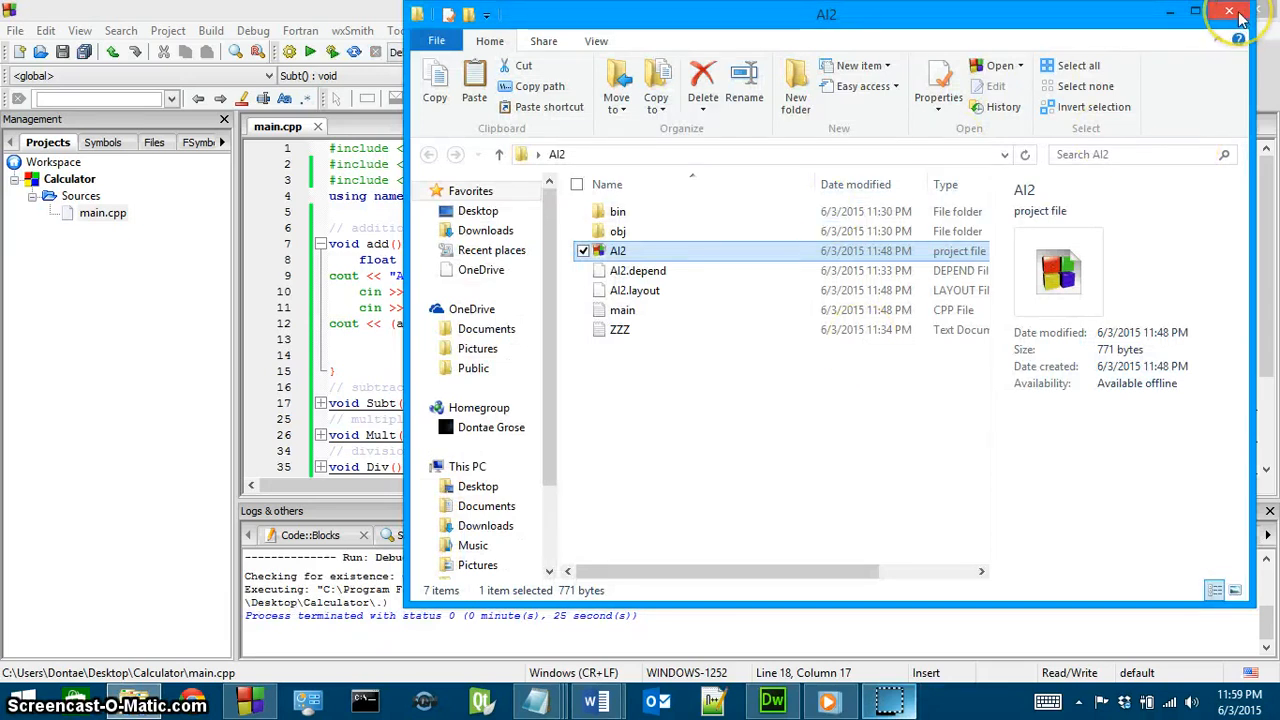
Step: Close the AI2 File Explorer window
left_click(1229, 11)
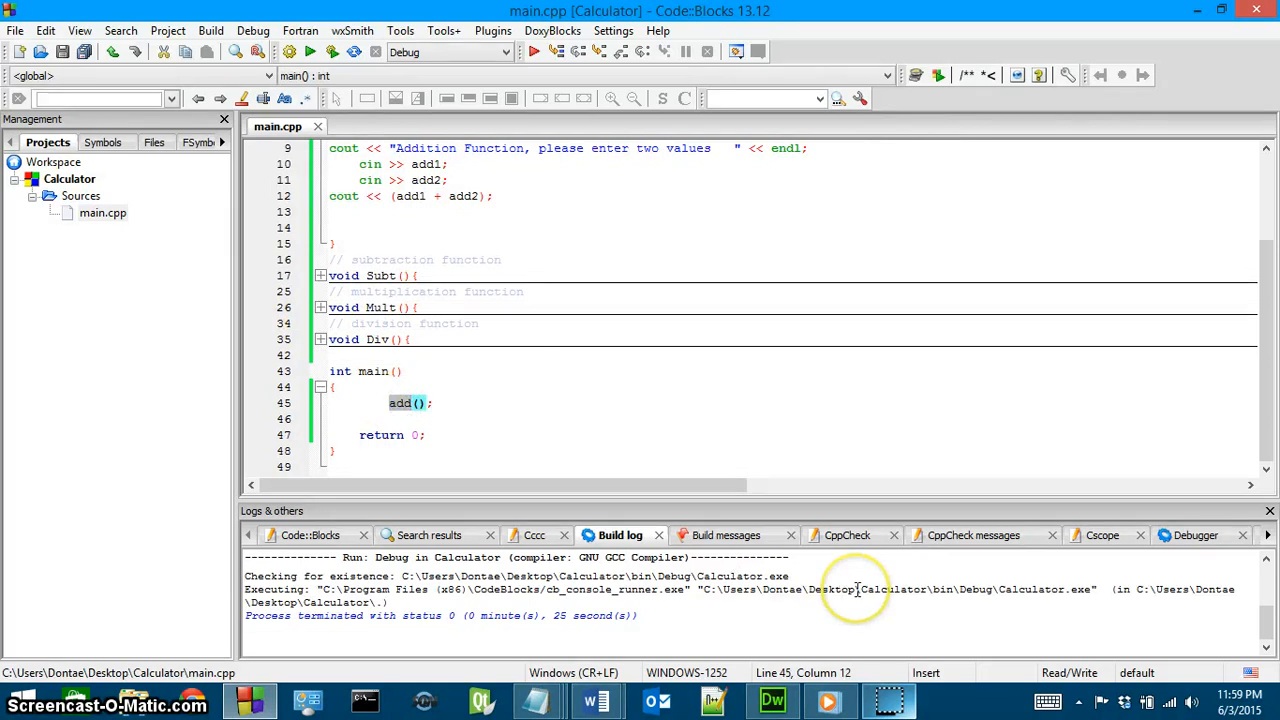
Step: Call Subt() from main and enter test values in the console
type("Subt")
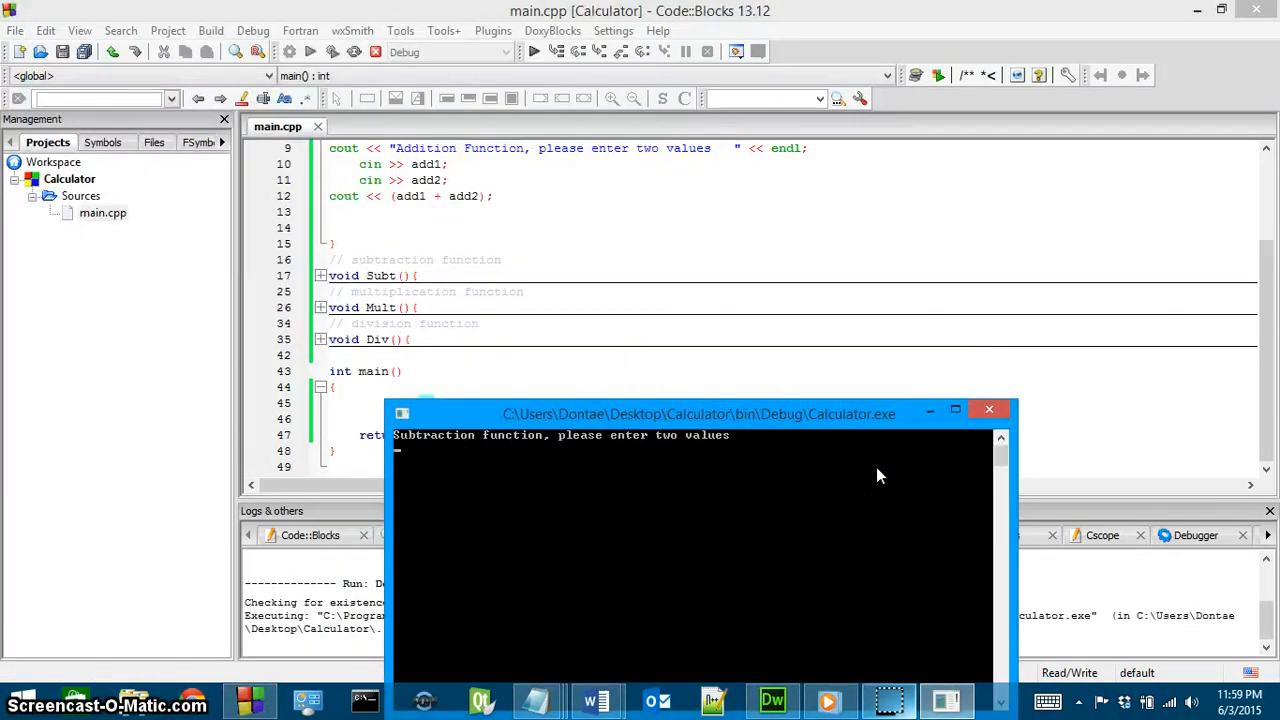
type("?")
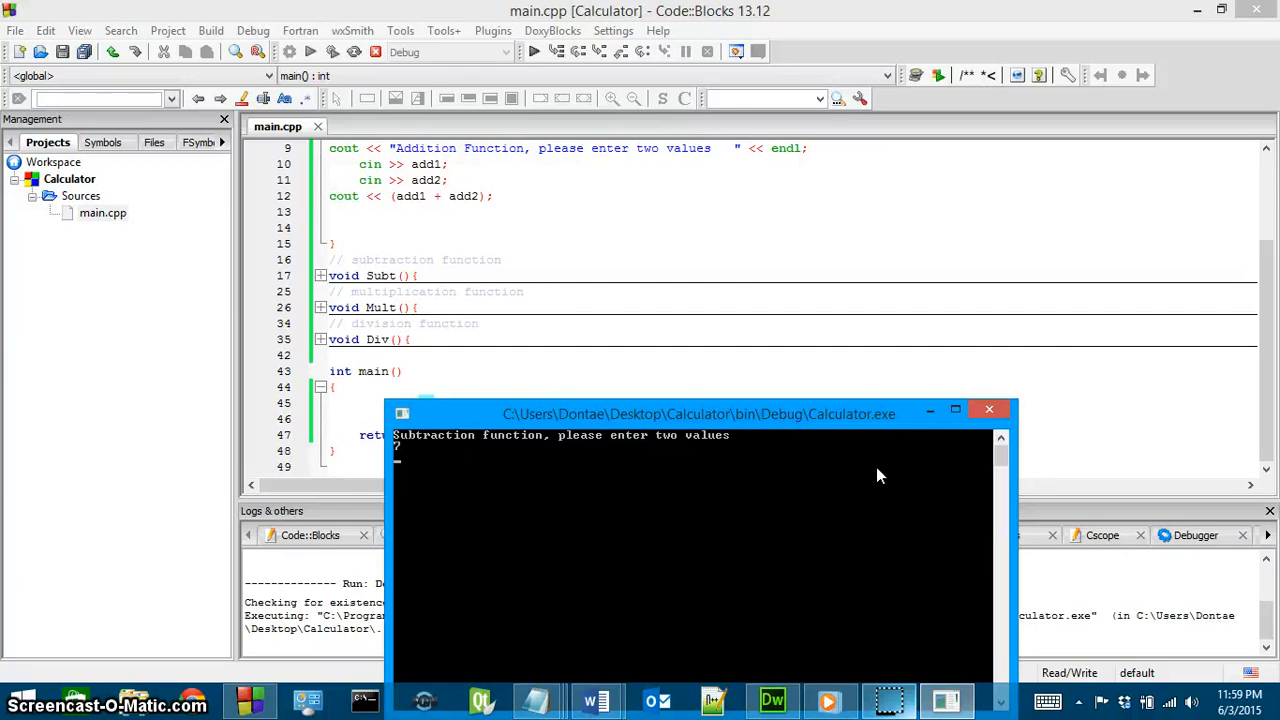
type("4")
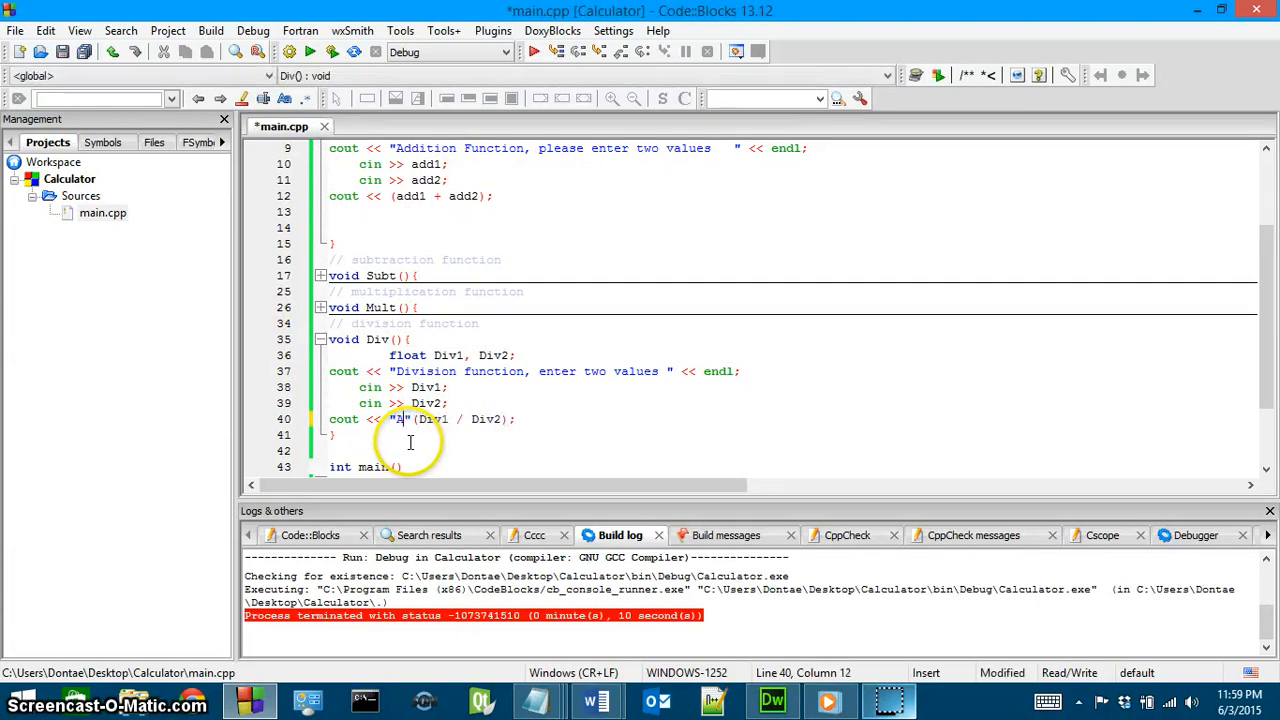
Step: Add an "Answer:" label to Div's output, close the console, and select main's Subt call
type("nswer:")
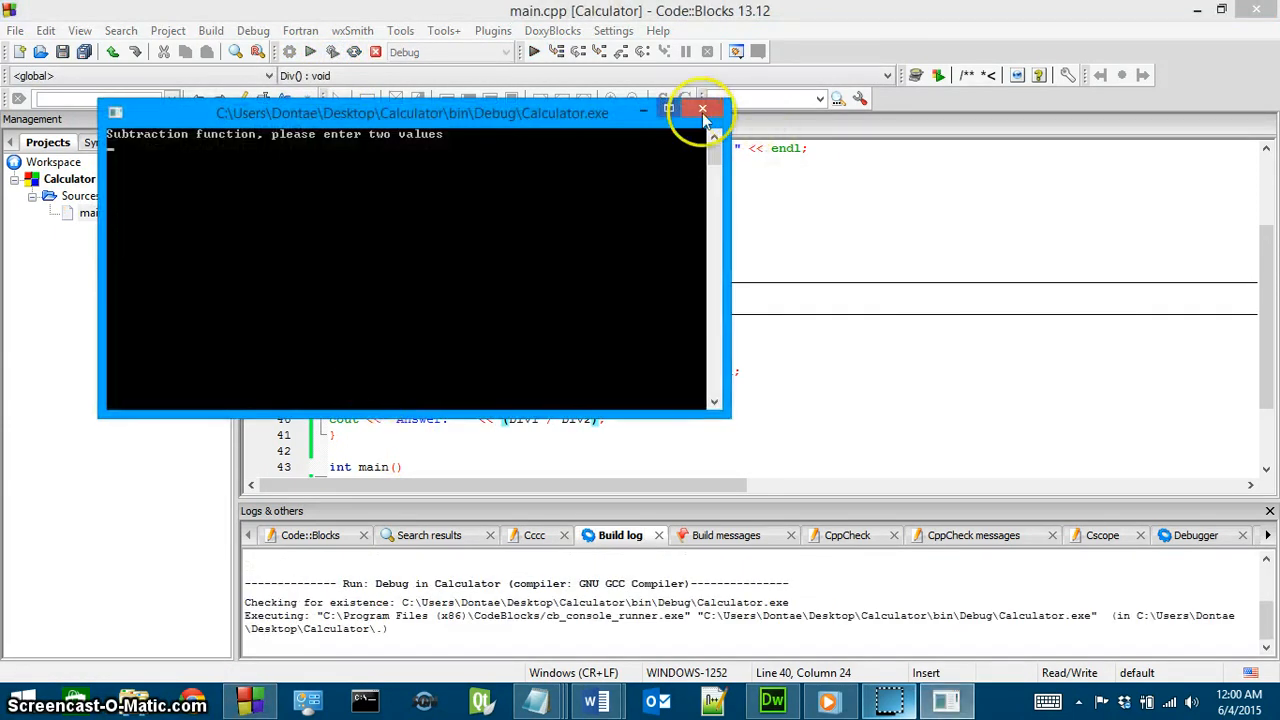
left_click(703, 108)
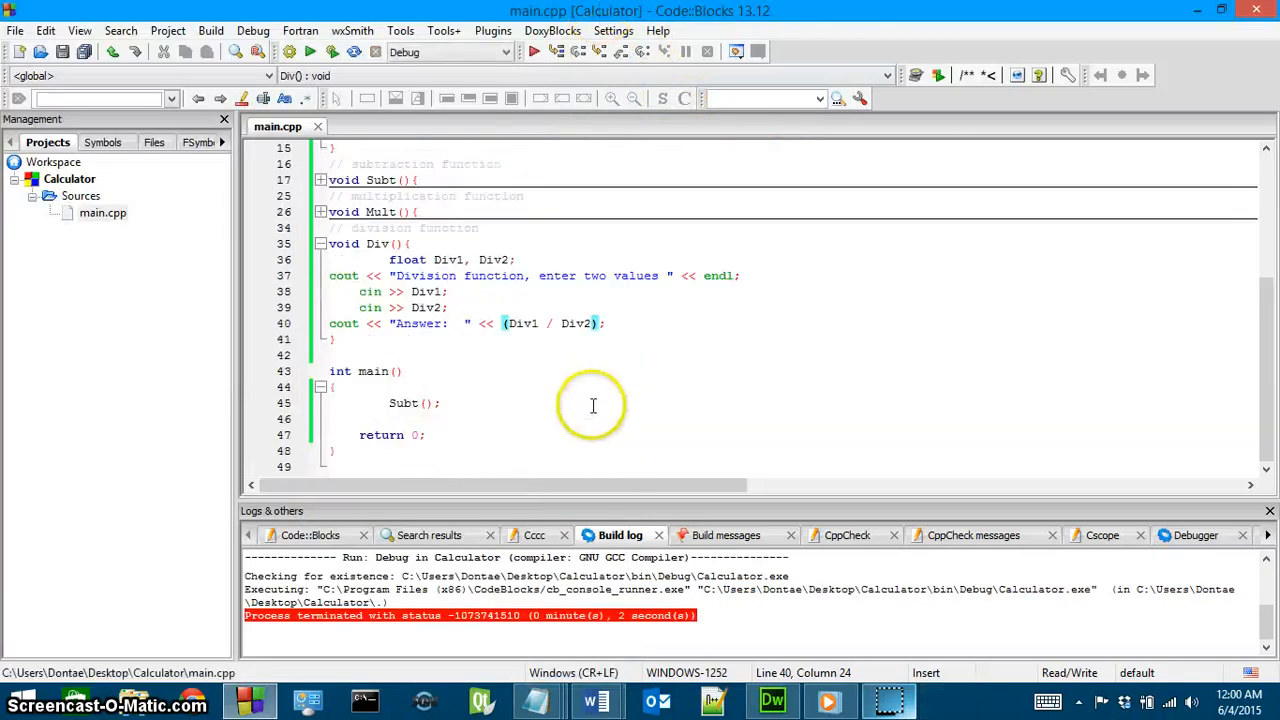
double_click(403, 403)
type("Div")
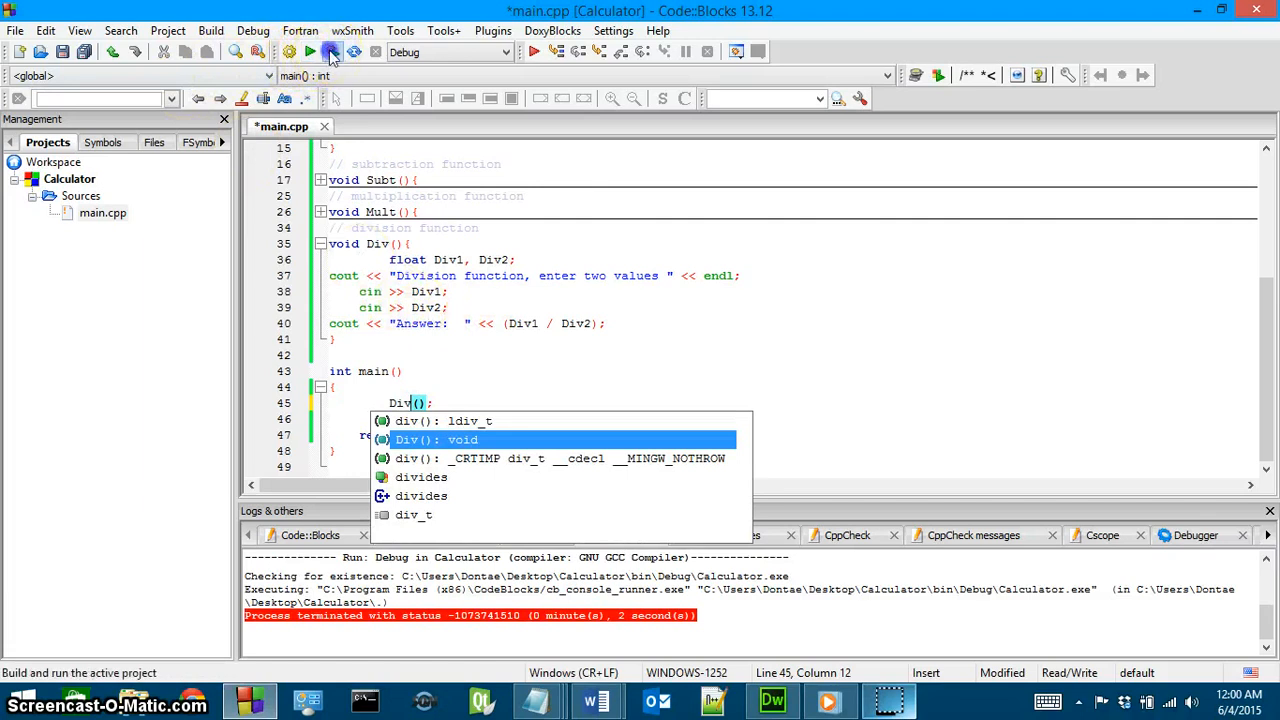
Step: Build and run with Div called, dividing 6 by 2 to get Answer: 3
left_click(332, 51)
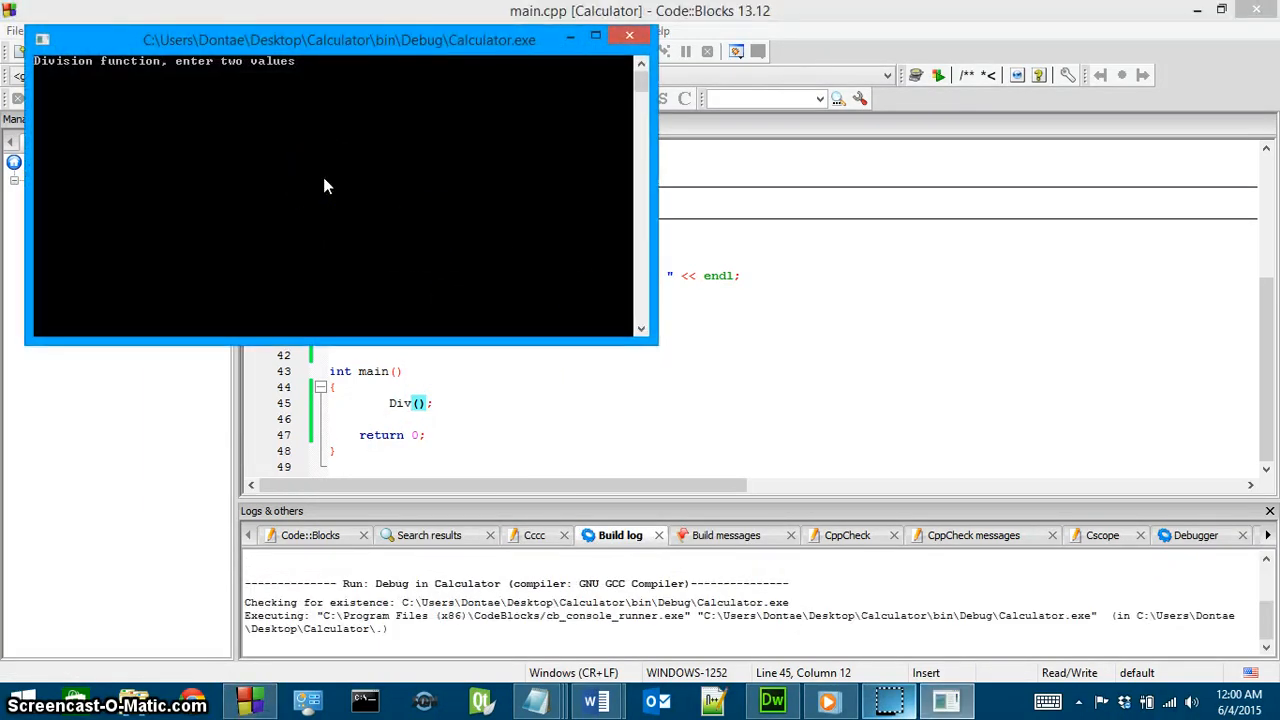
type("6")
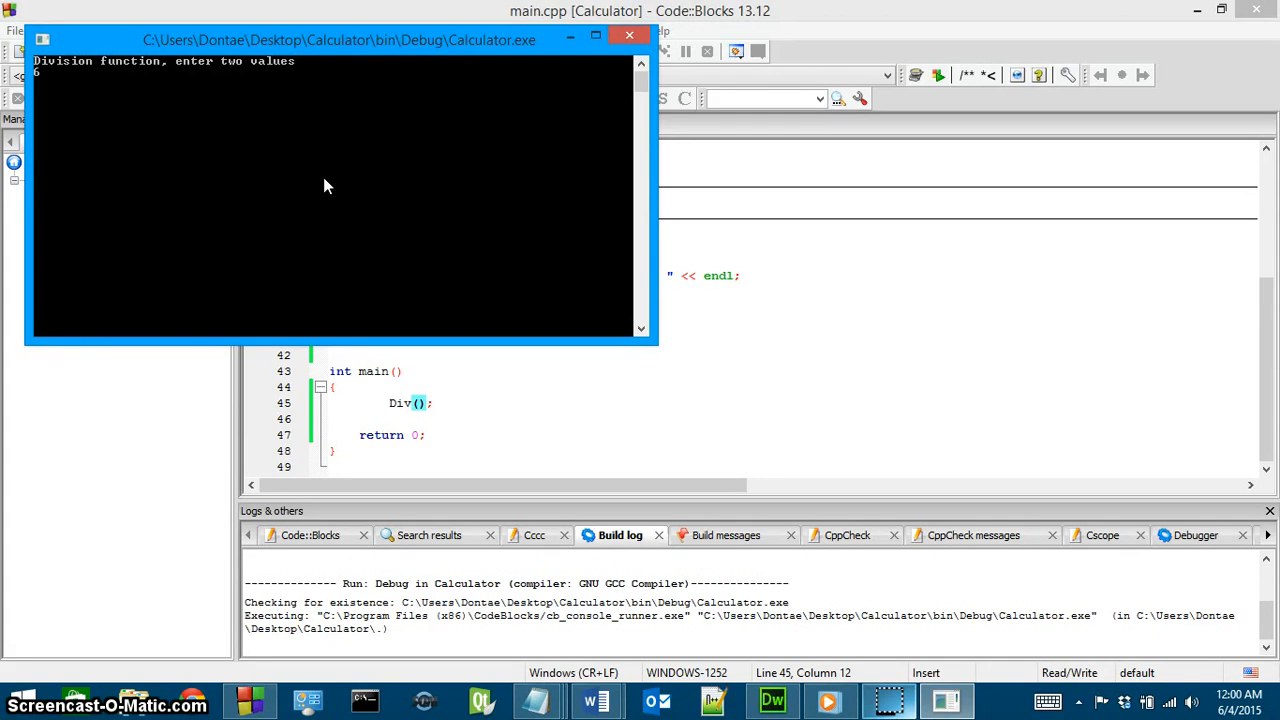
type("2")
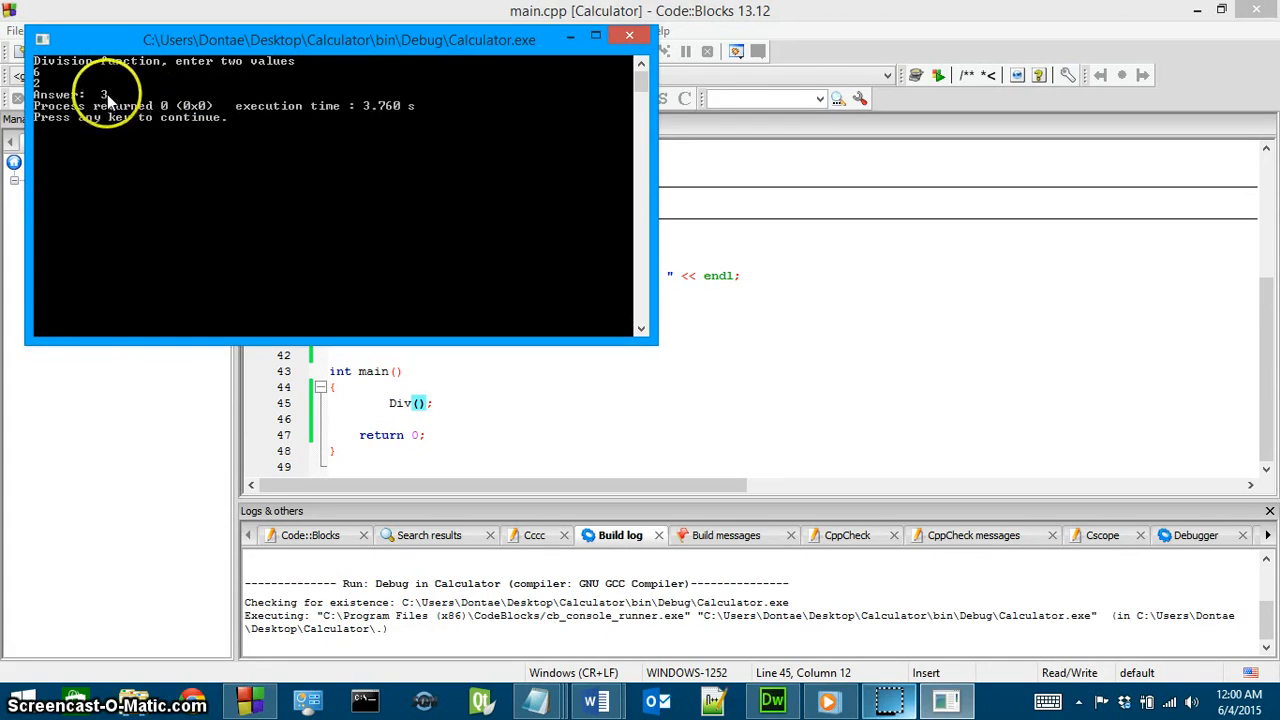